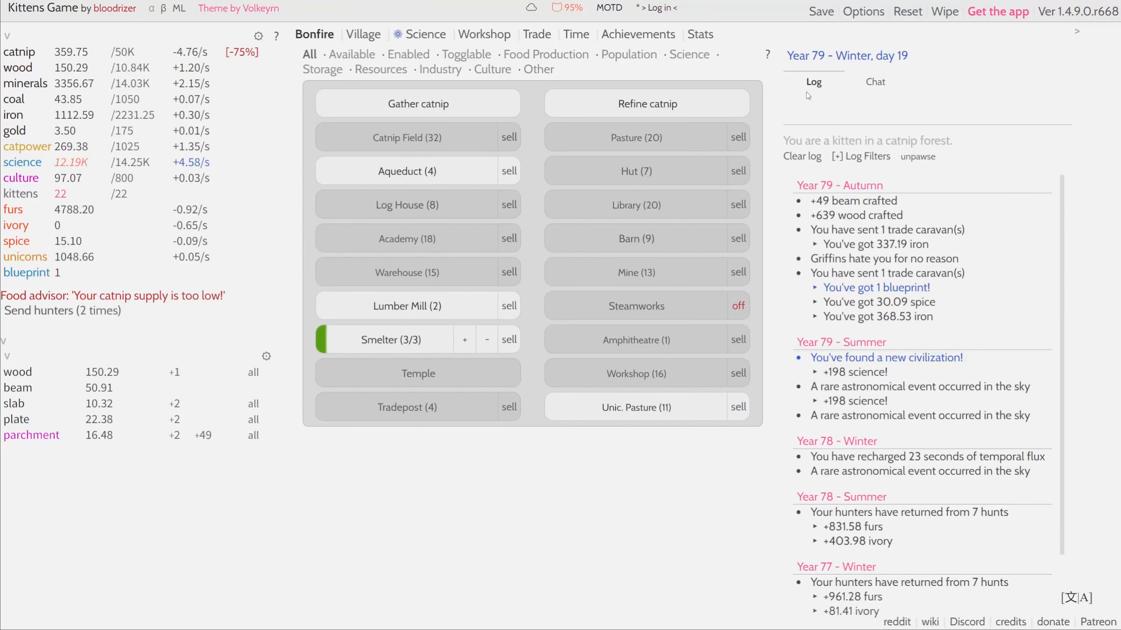
mouse_move(803, 95)
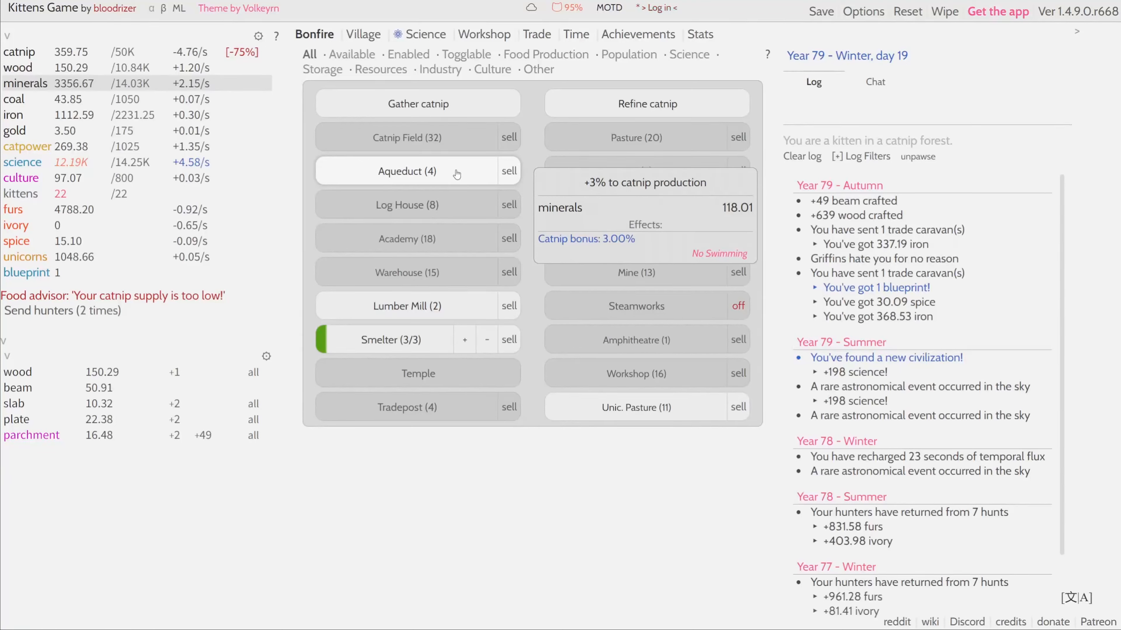
Step: Build Aqueducts from 4 up to 10 to fix the catnip shortage
click(417, 172)
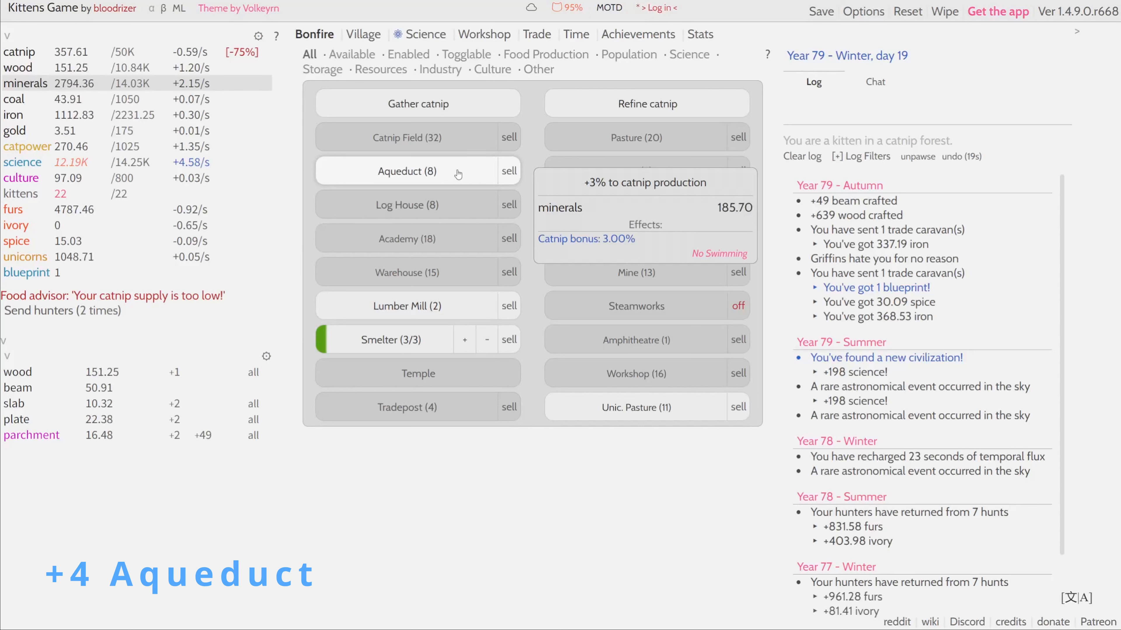
click(417, 171)
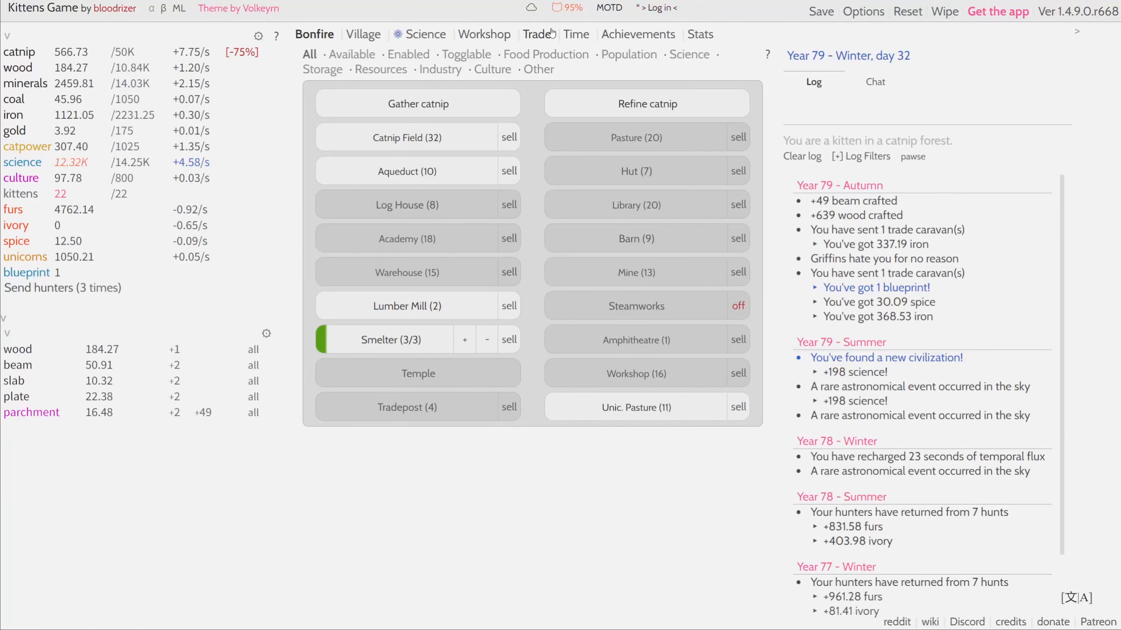
Step: Research the Deep Mining upgrade in the Workshop, then return to its crafting list
click(484, 35)
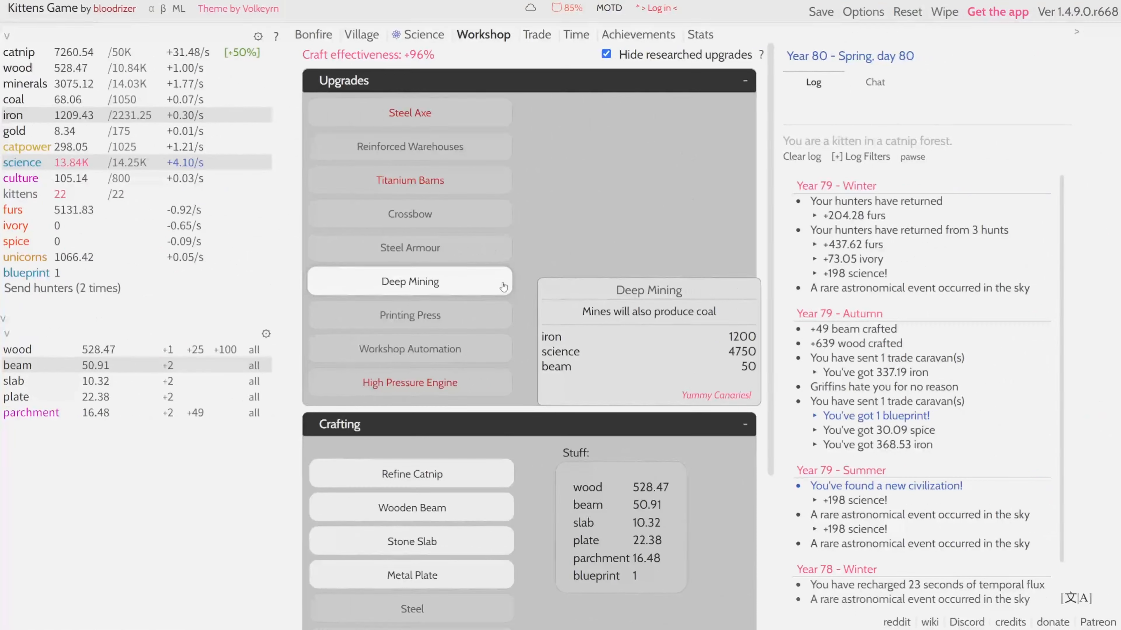
click(313, 35)
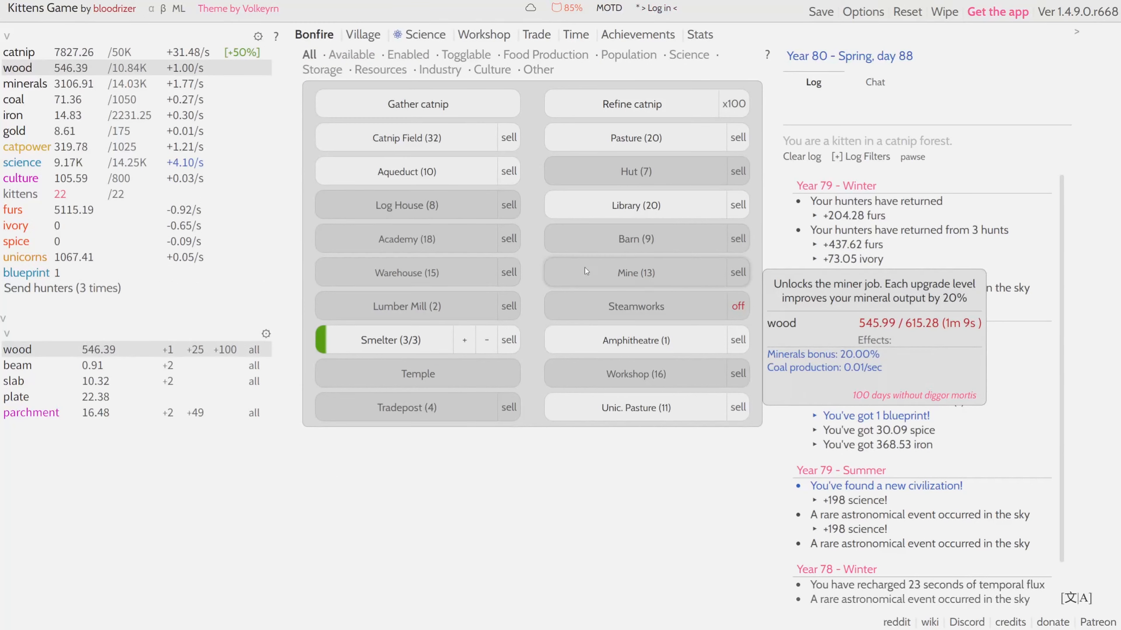
mouse_move(13, 99)
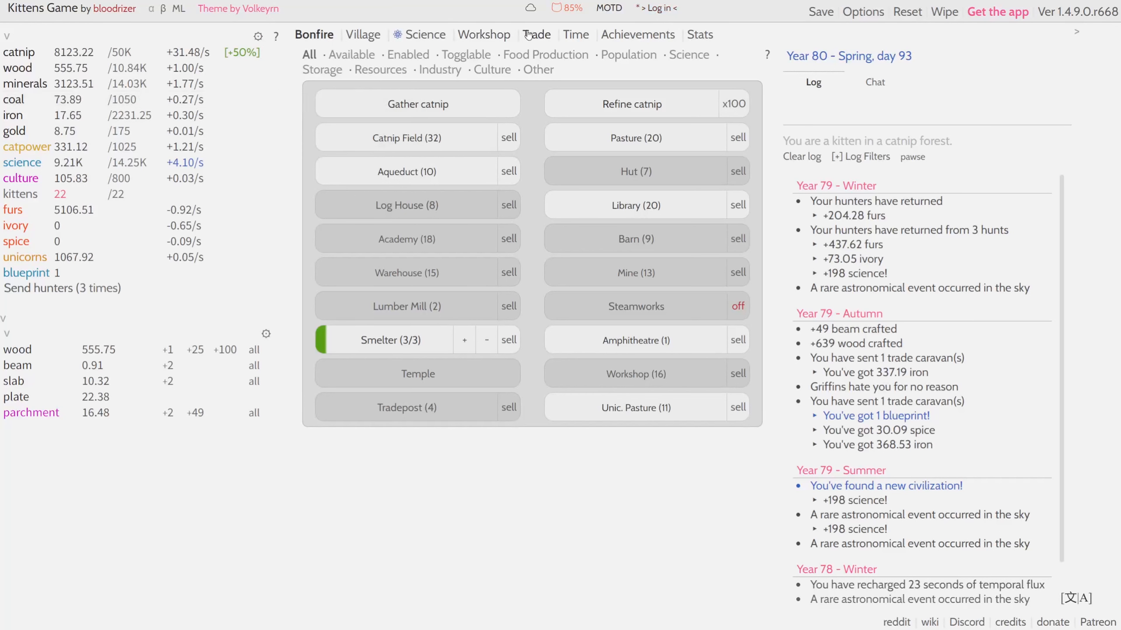
click(483, 35)
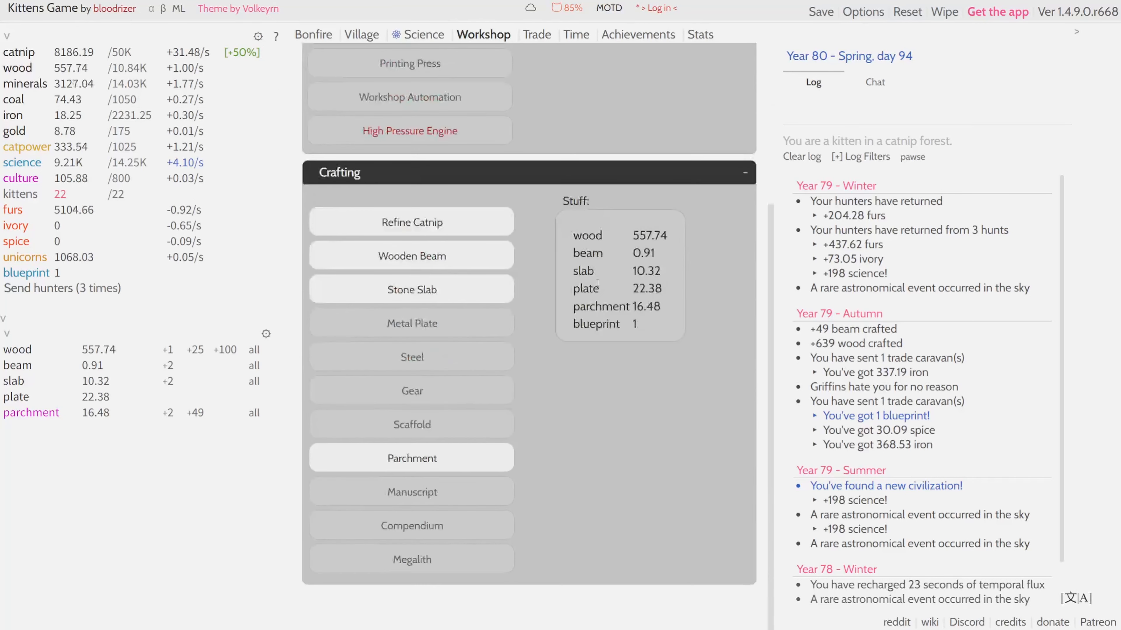
mouse_move(440, 360)
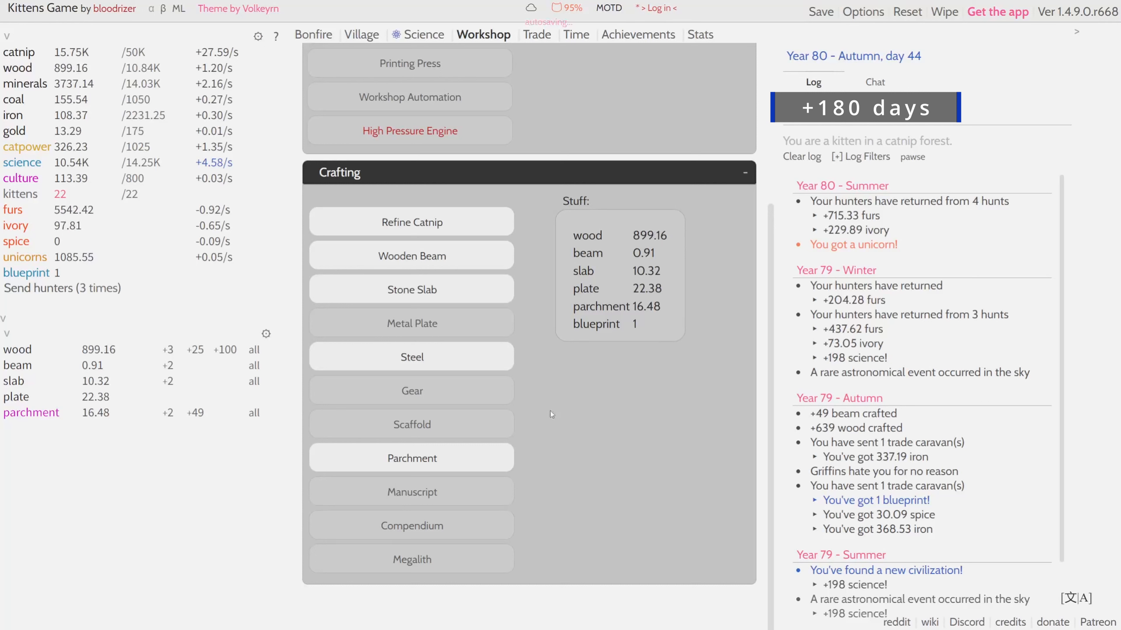
Step: Craft the colony's first steel from iron and coal
click(411, 357)
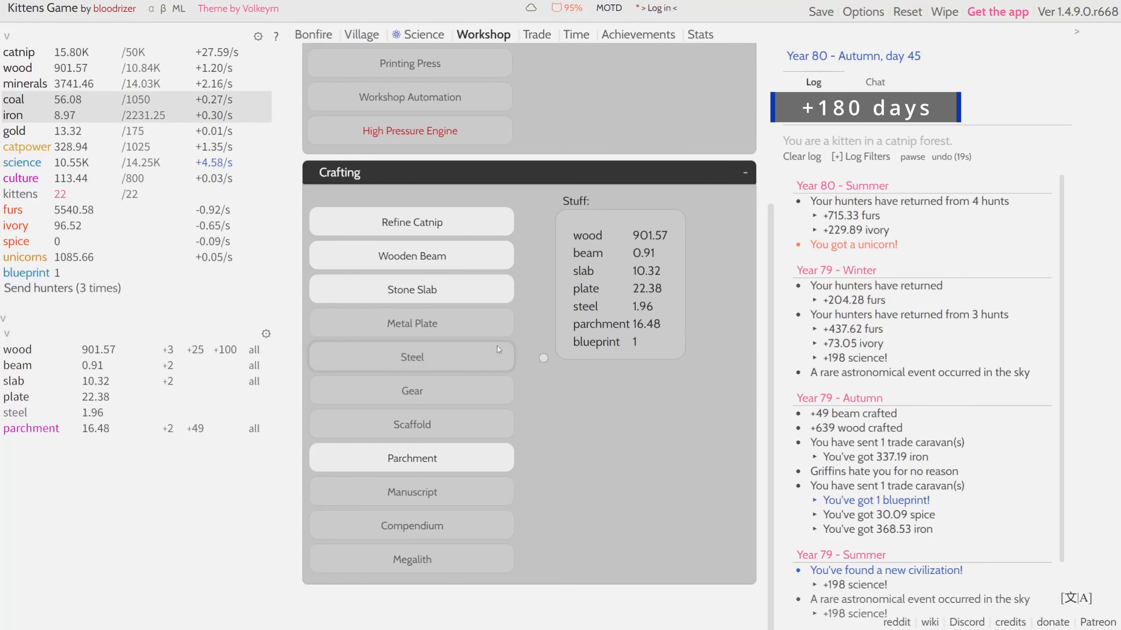
mouse_move(497, 348)
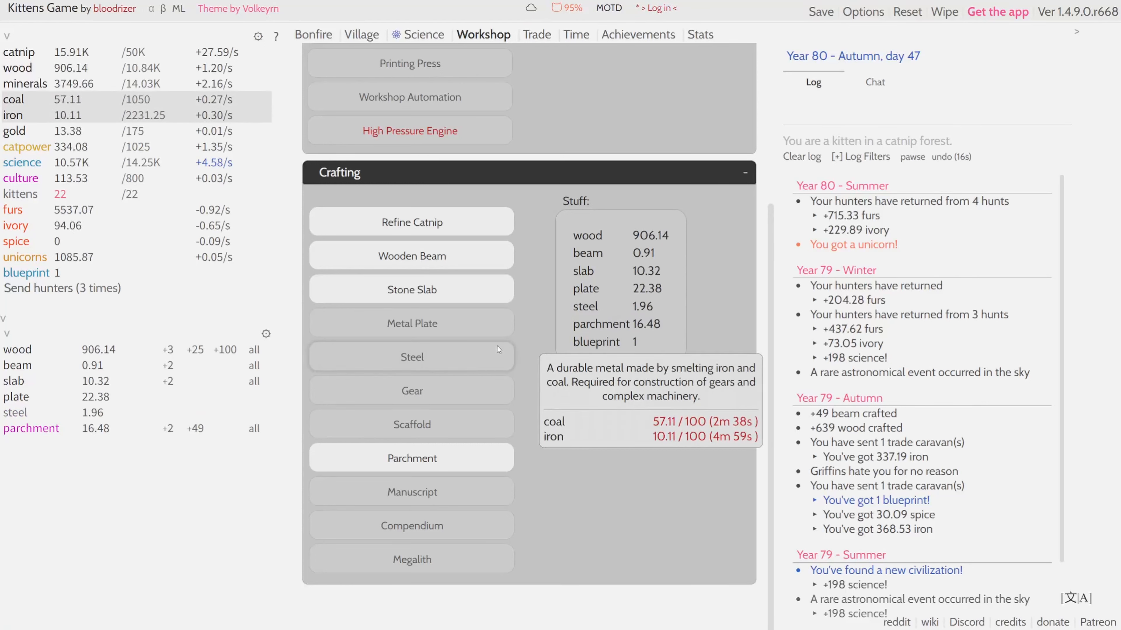
mouse_move(472, 330)
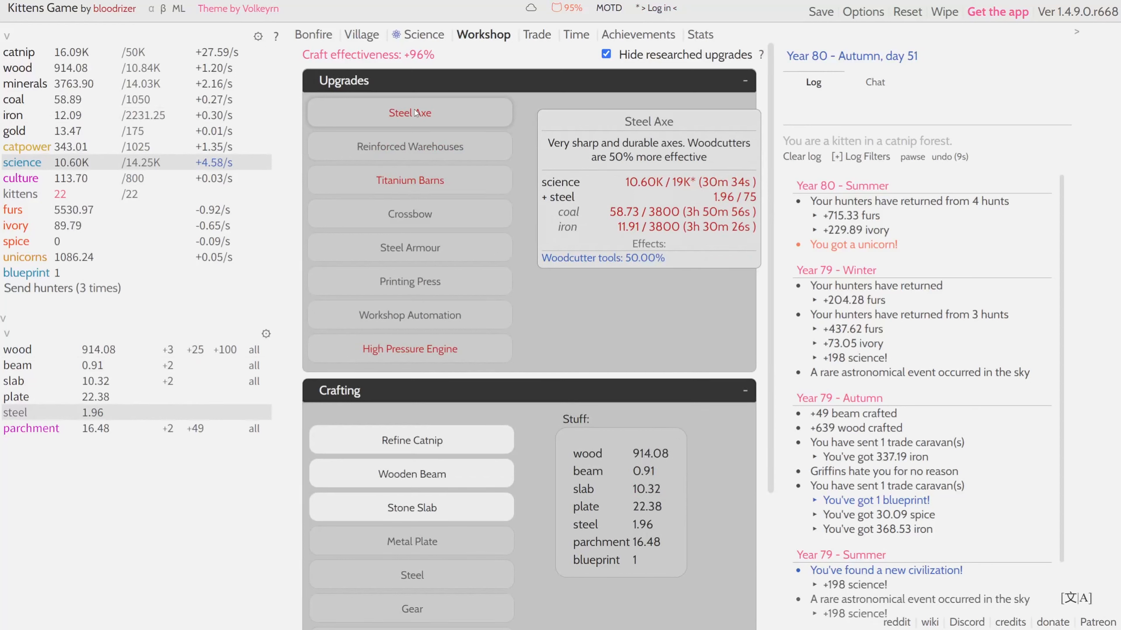
mouse_move(410, 147)
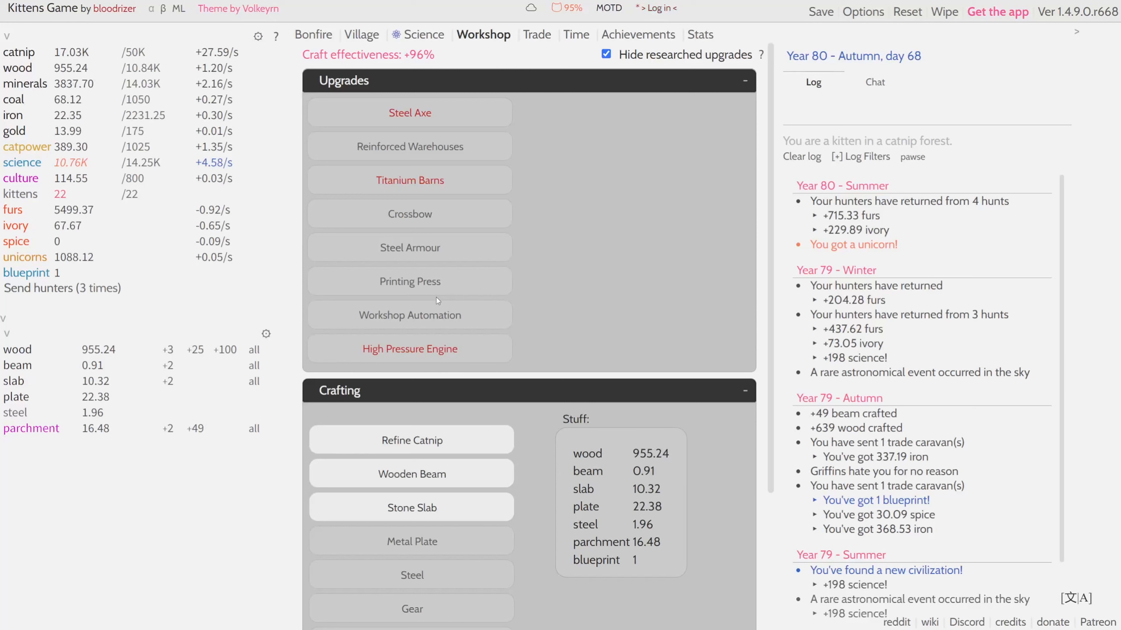
mouse_move(410, 349)
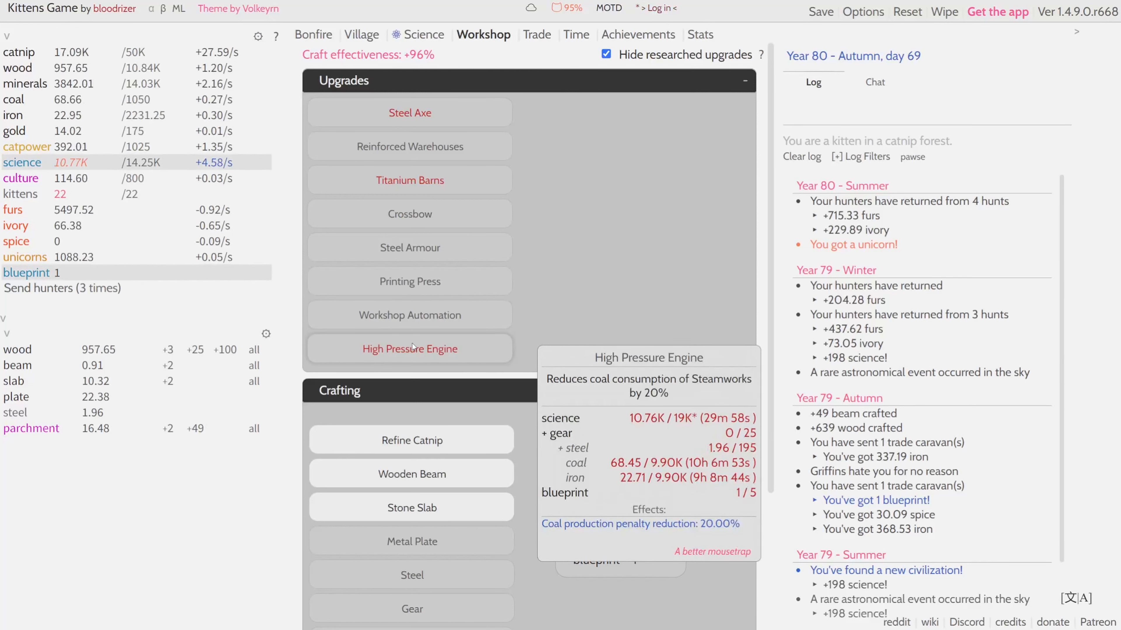
mouse_move(590, 258)
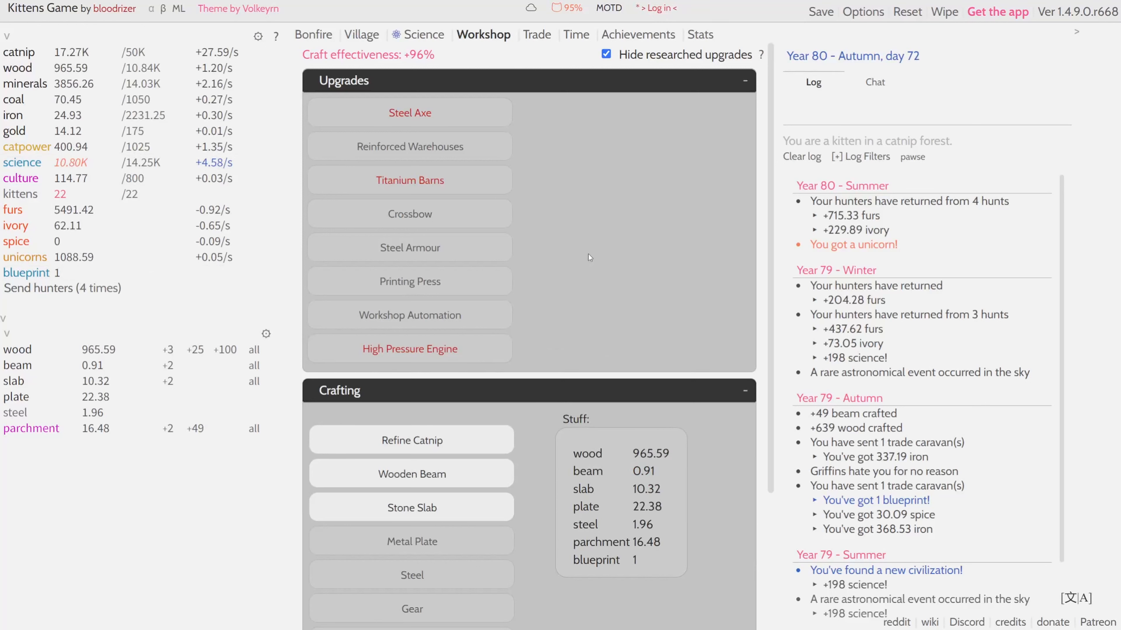
mouse_move(548, 341)
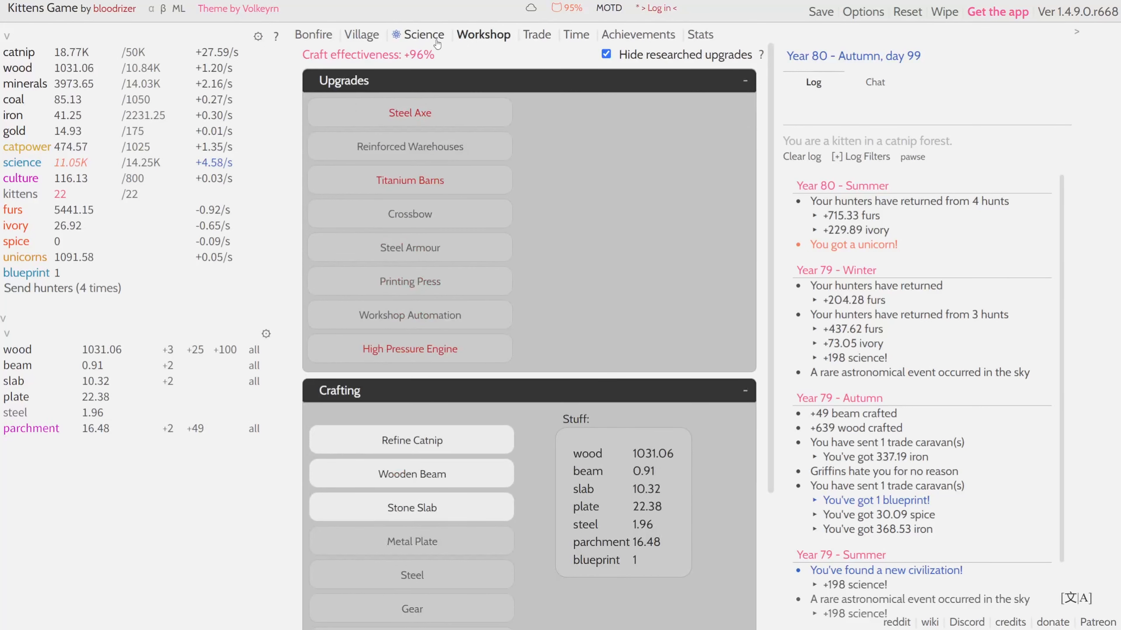
Step: Review Science research and the science buildings, then bring up the Village jobs list
click(423, 34)
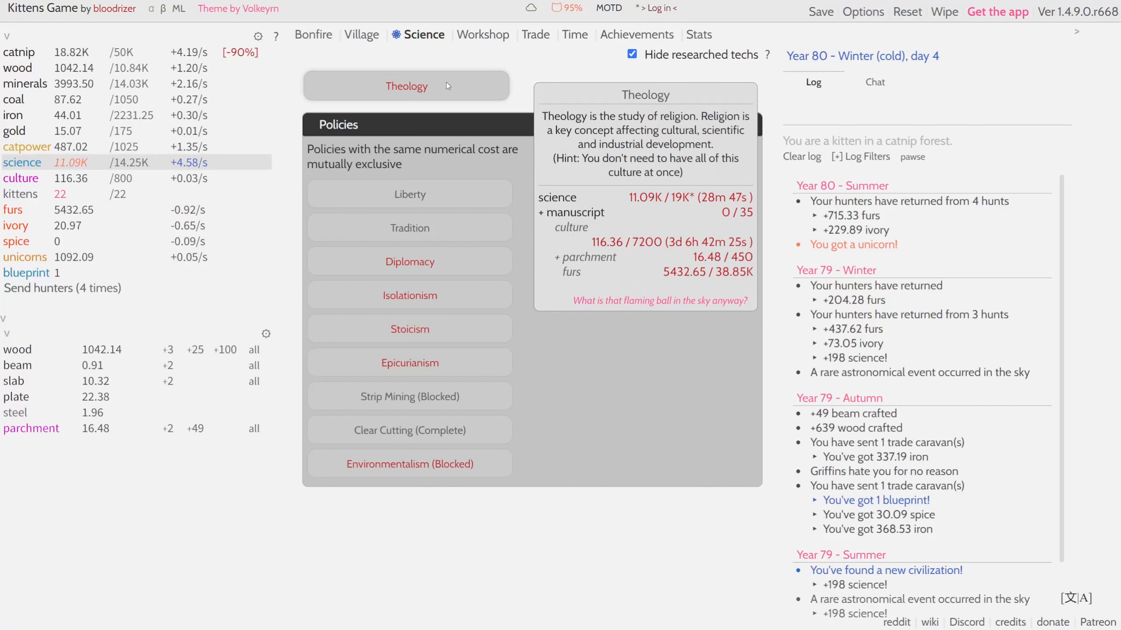
click(313, 35)
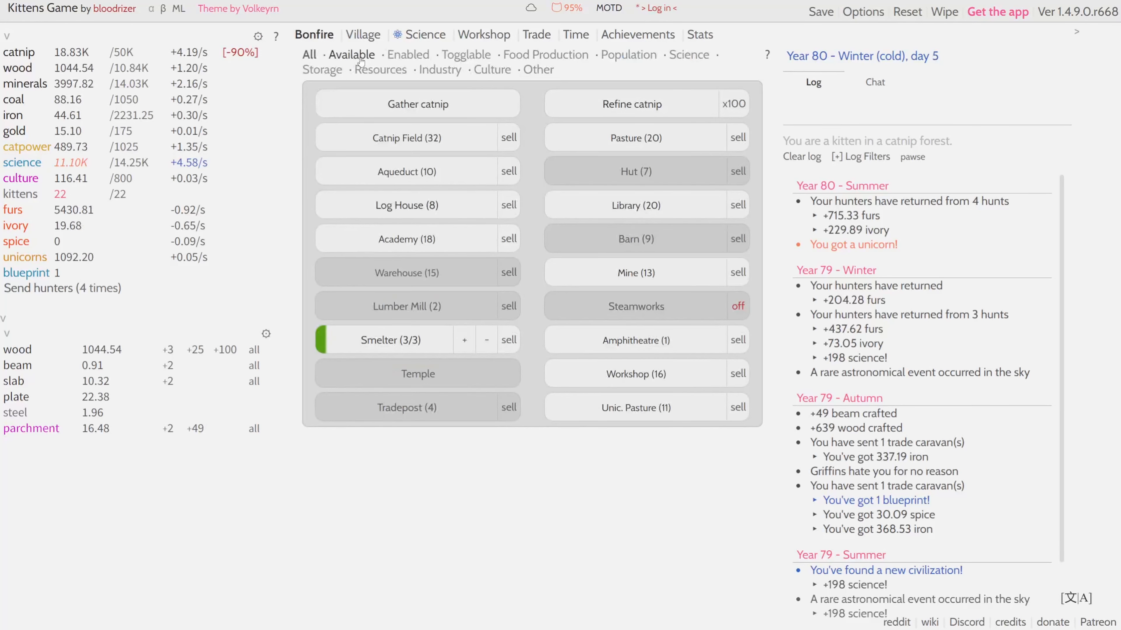
click(687, 54)
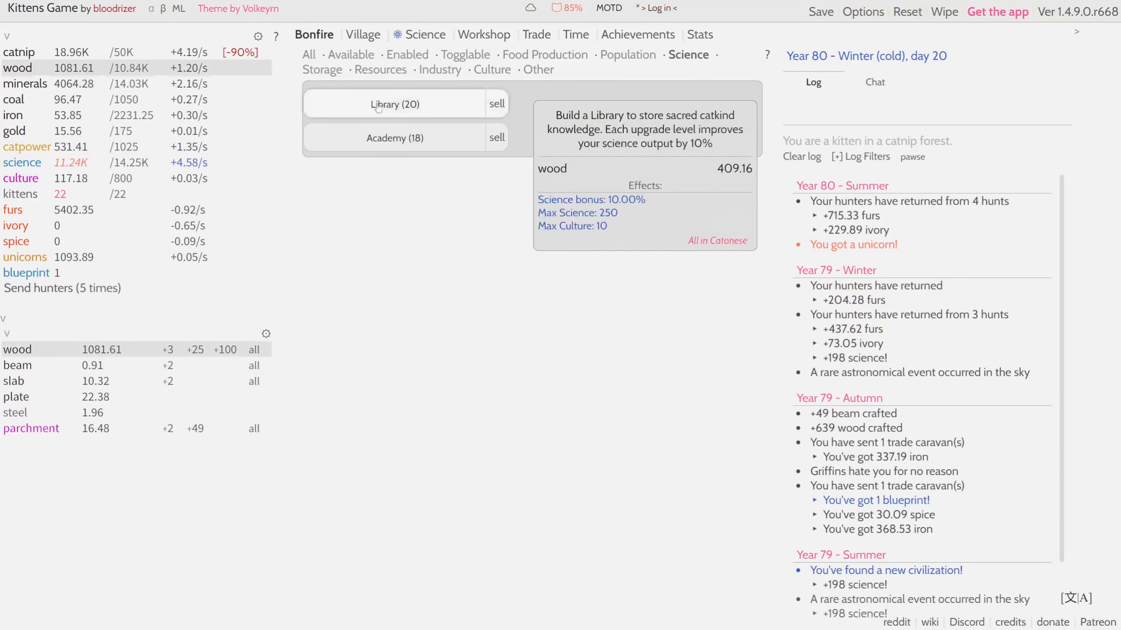
click(362, 35)
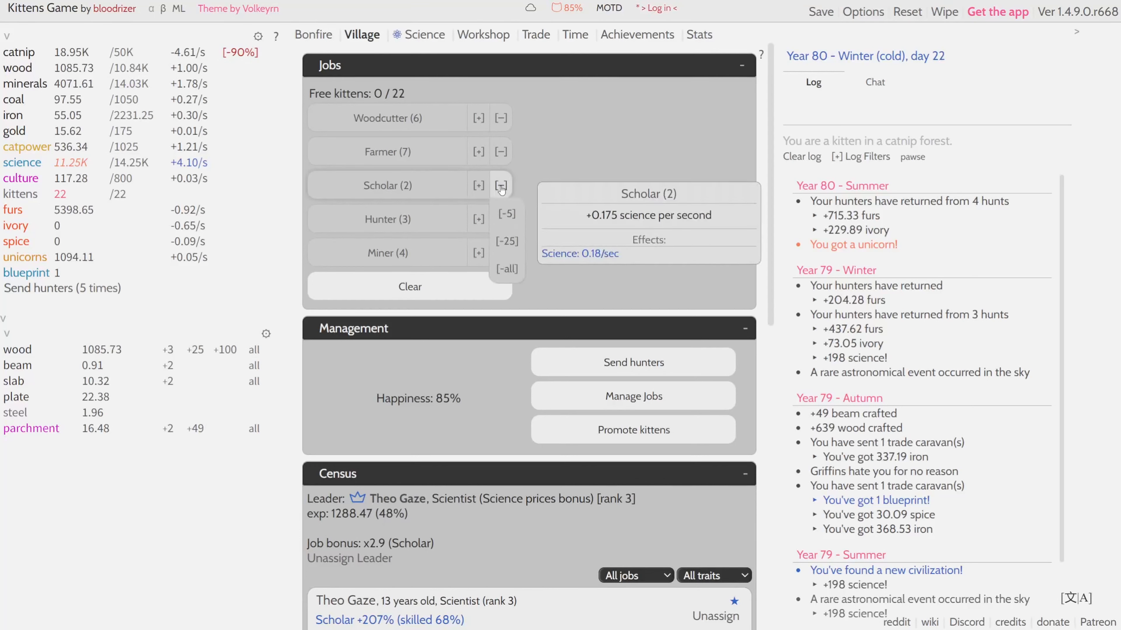
Step: Move one kitten from Scholar to Woodcutter and send hunters for ivory
click(500, 185)
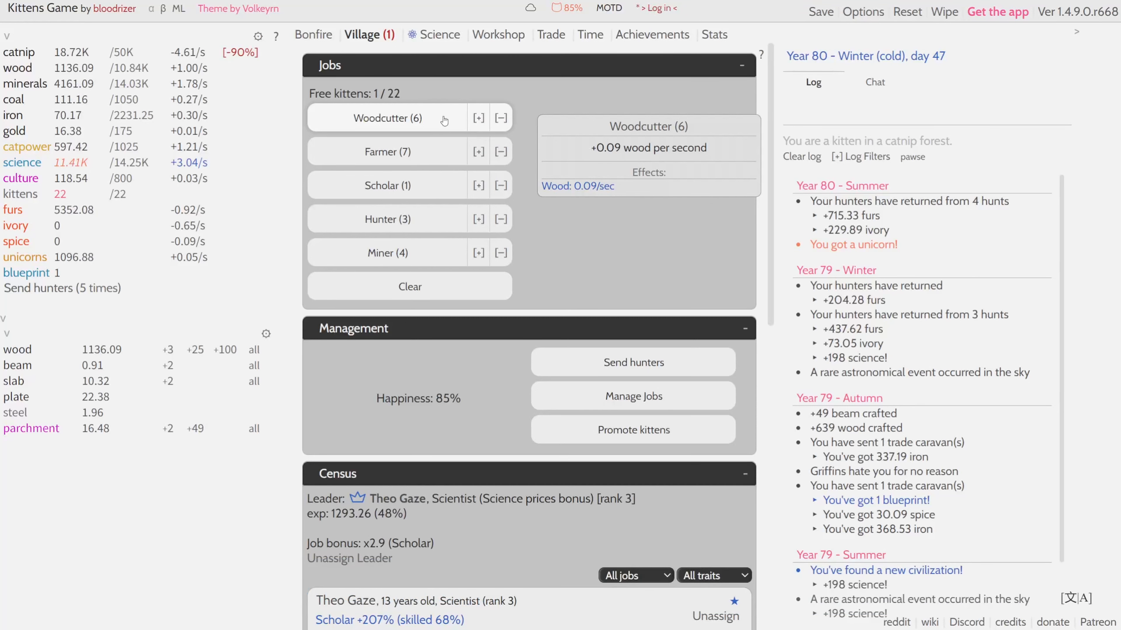
click(477, 117)
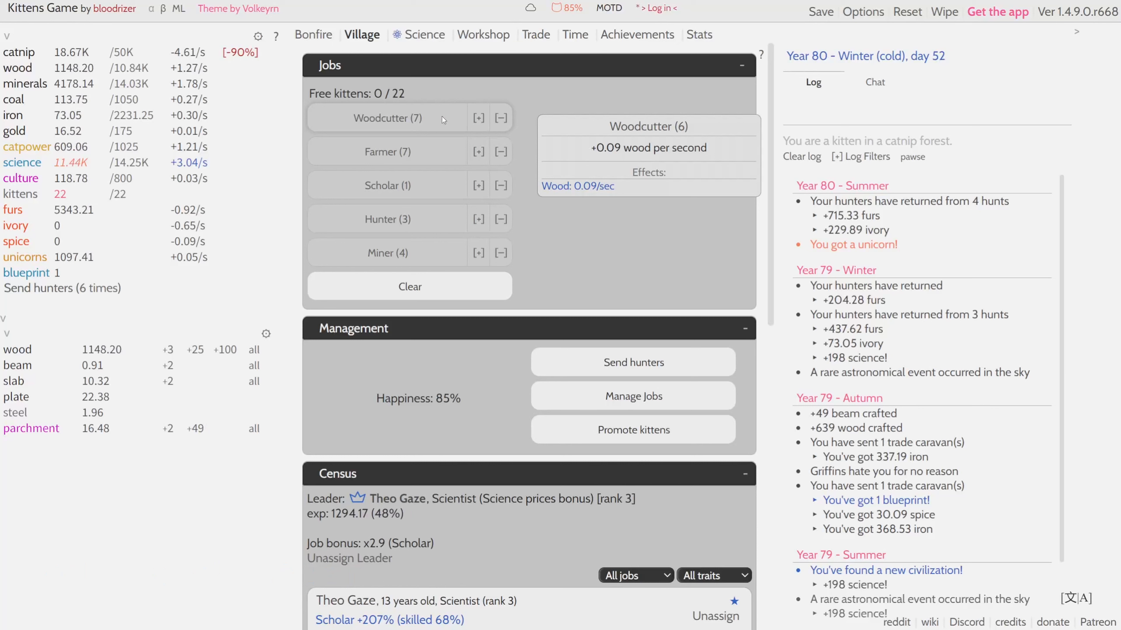
mouse_move(589, 207)
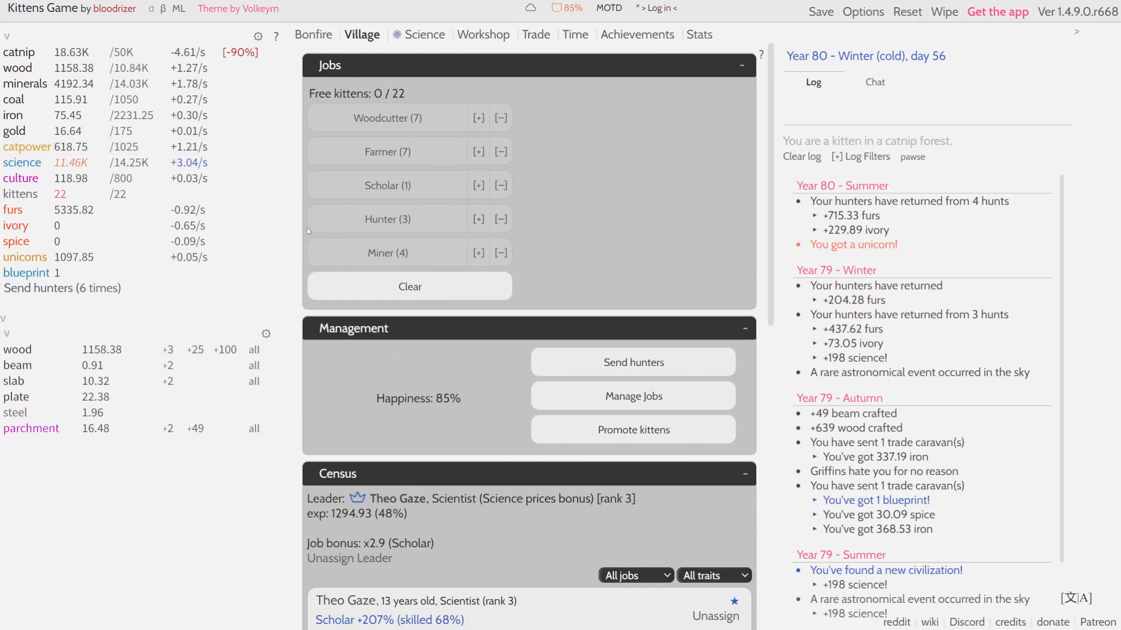
click(632, 396)
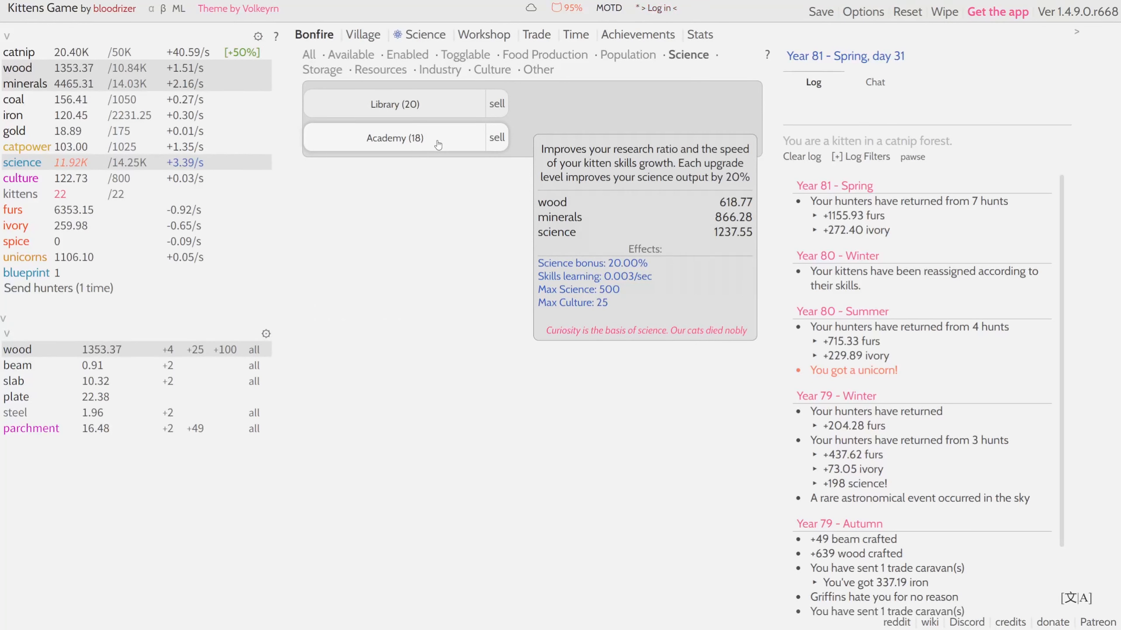
Step: Build another Academy and a Unicorn Pasture, showing all buildings again
click(395, 137)
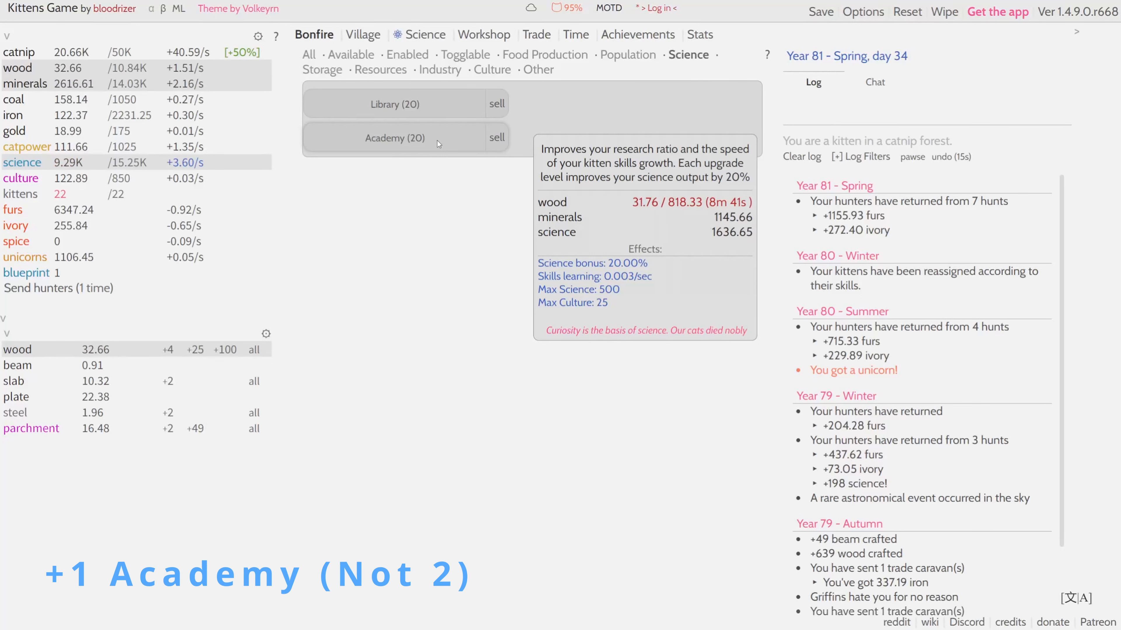
mouse_move(284, 58)
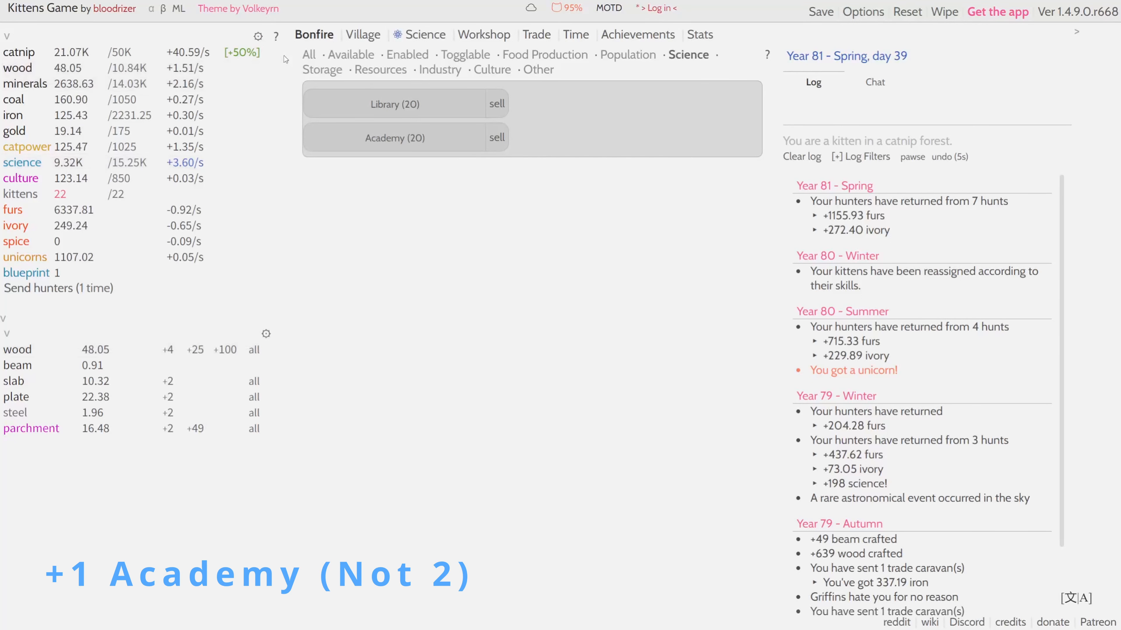
click(309, 55)
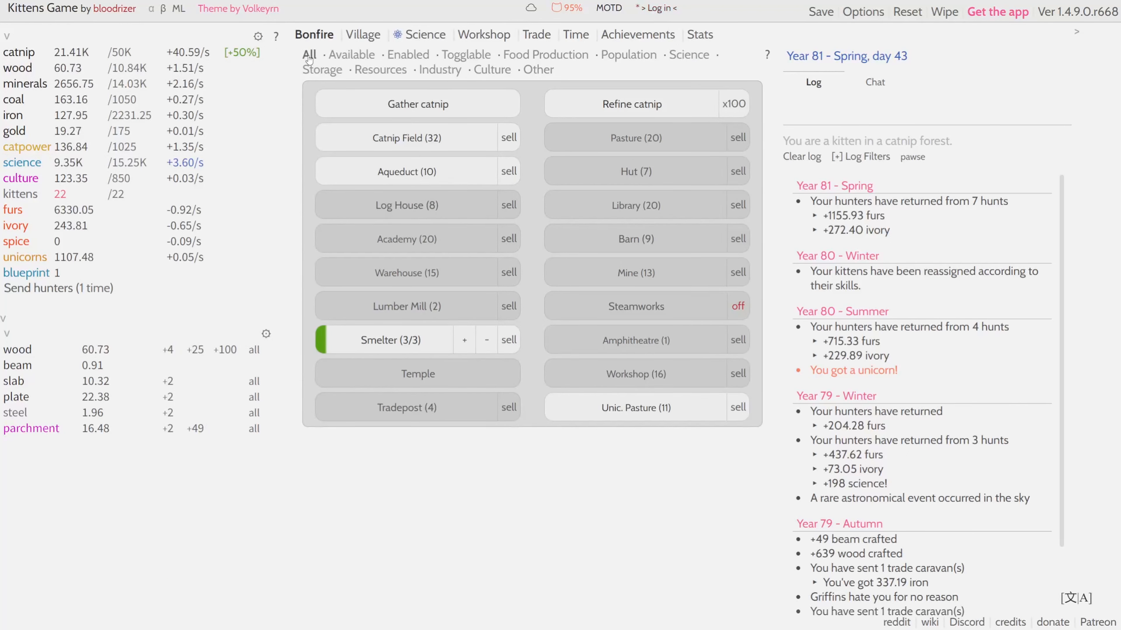
mouse_move(618, 415)
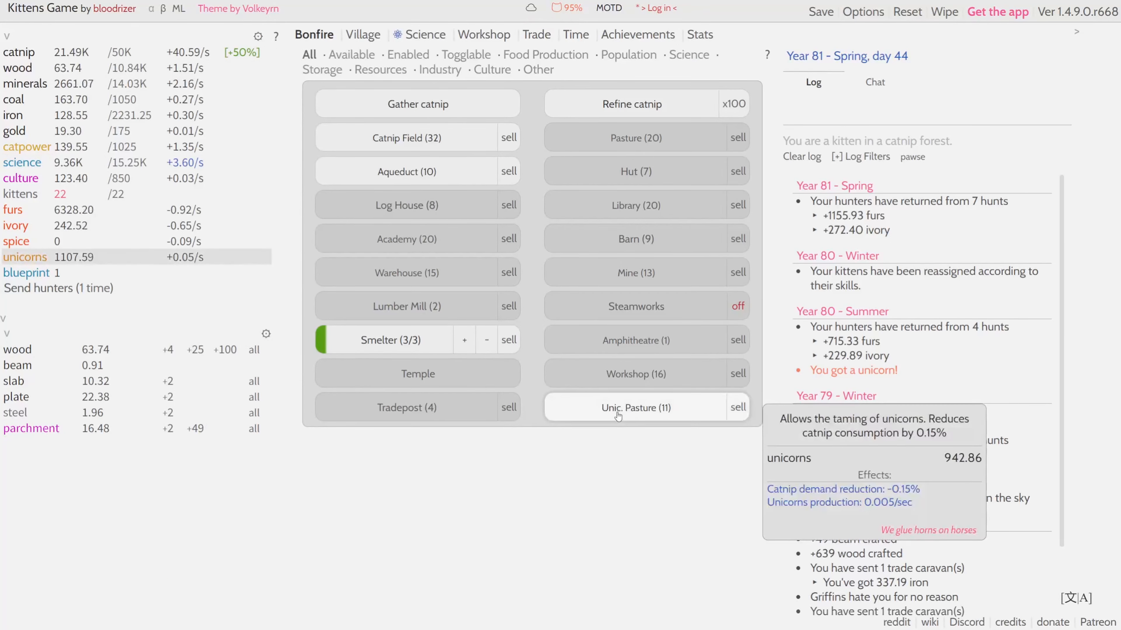
click(636, 407)
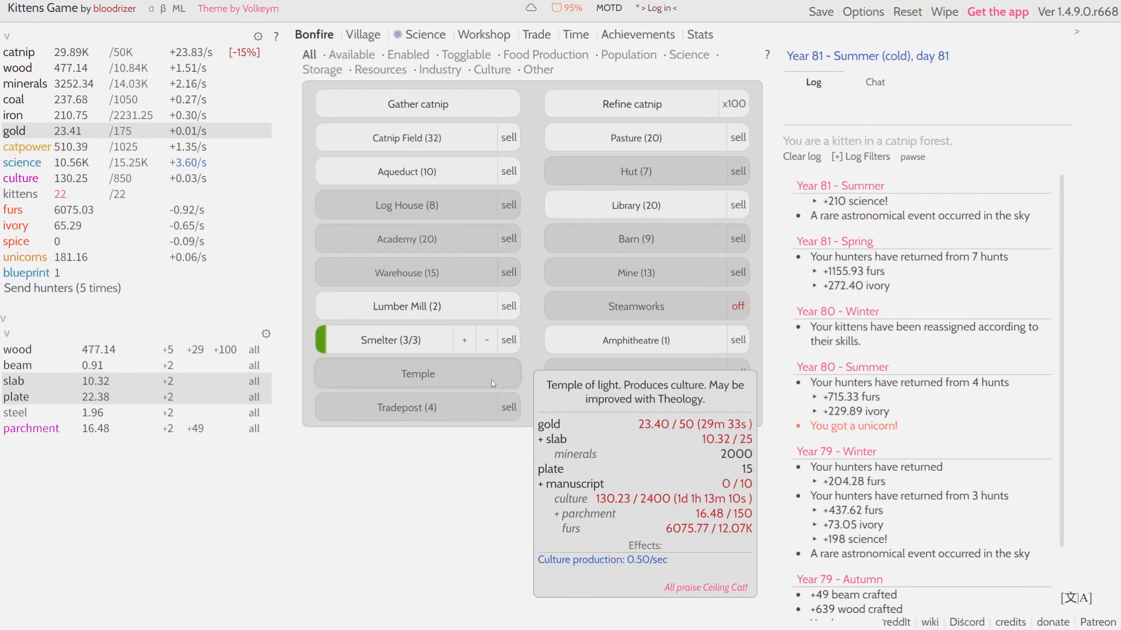
mouse_move(561, 350)
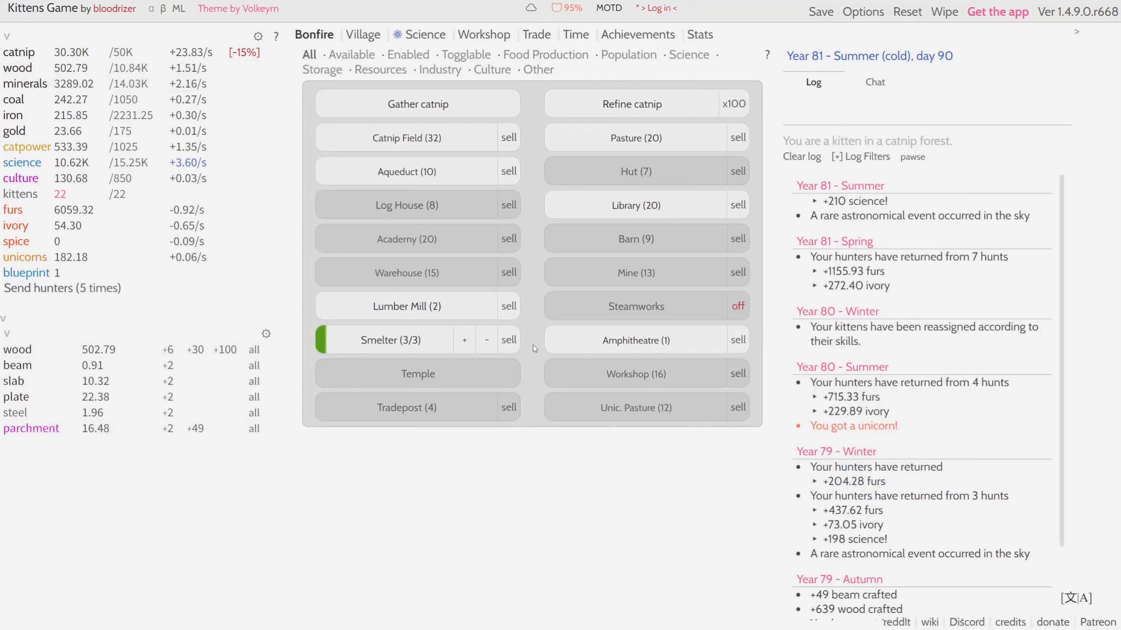
Step: Build another Amphitheatre, bringing the colony to three
click(631, 339)
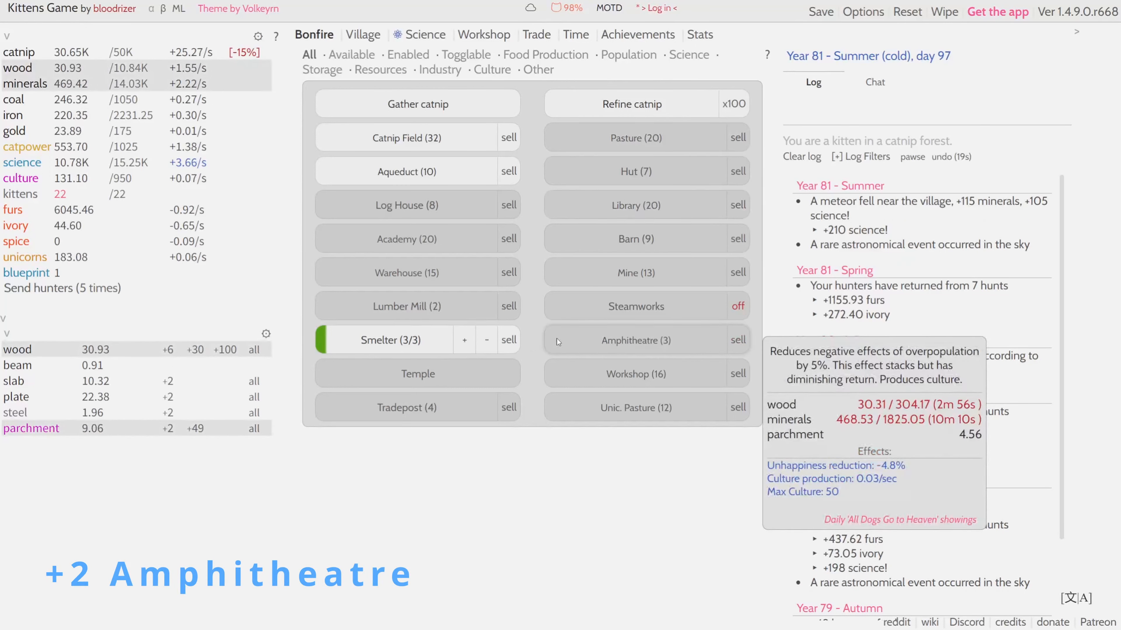
mouse_move(529, 342)
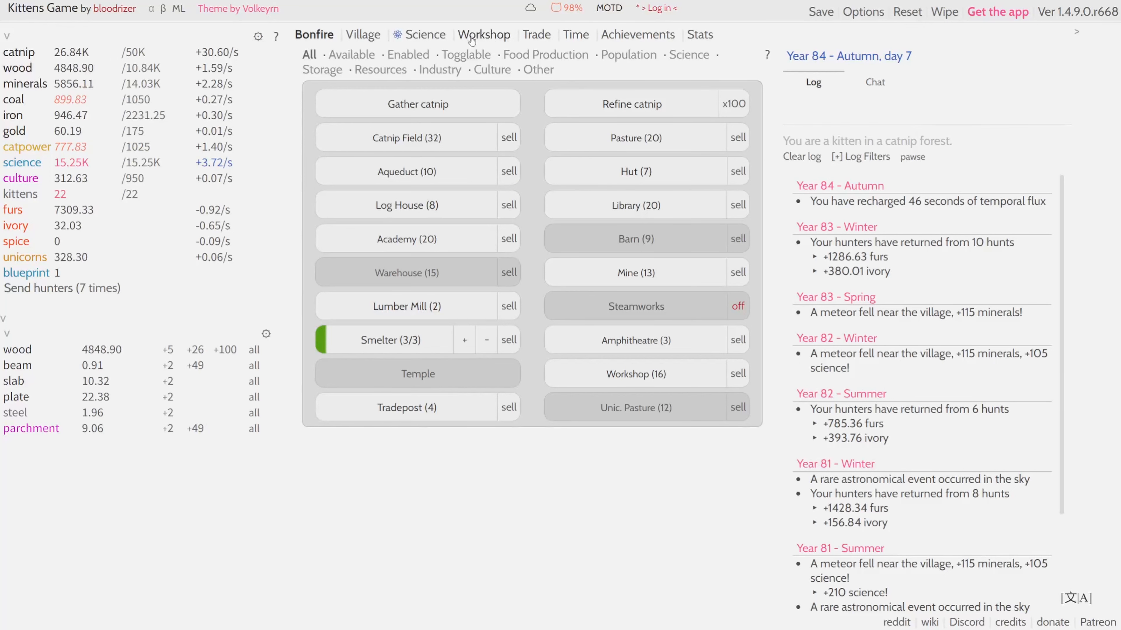
Step: Send explorers to discover the Sharks as a third trade partner
click(536, 35)
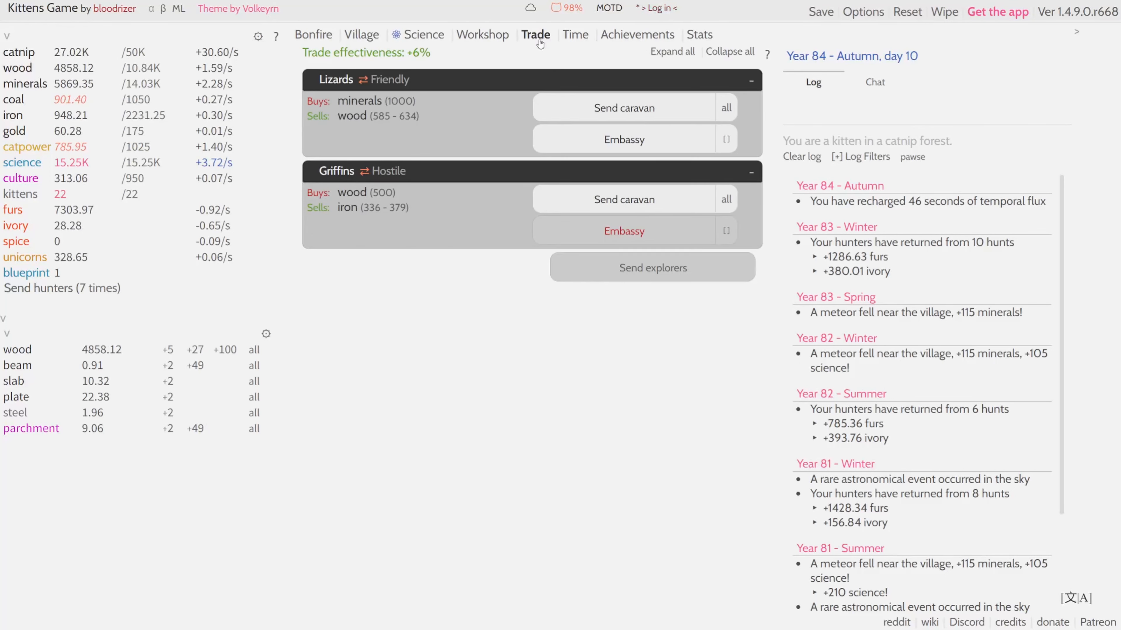
click(313, 35)
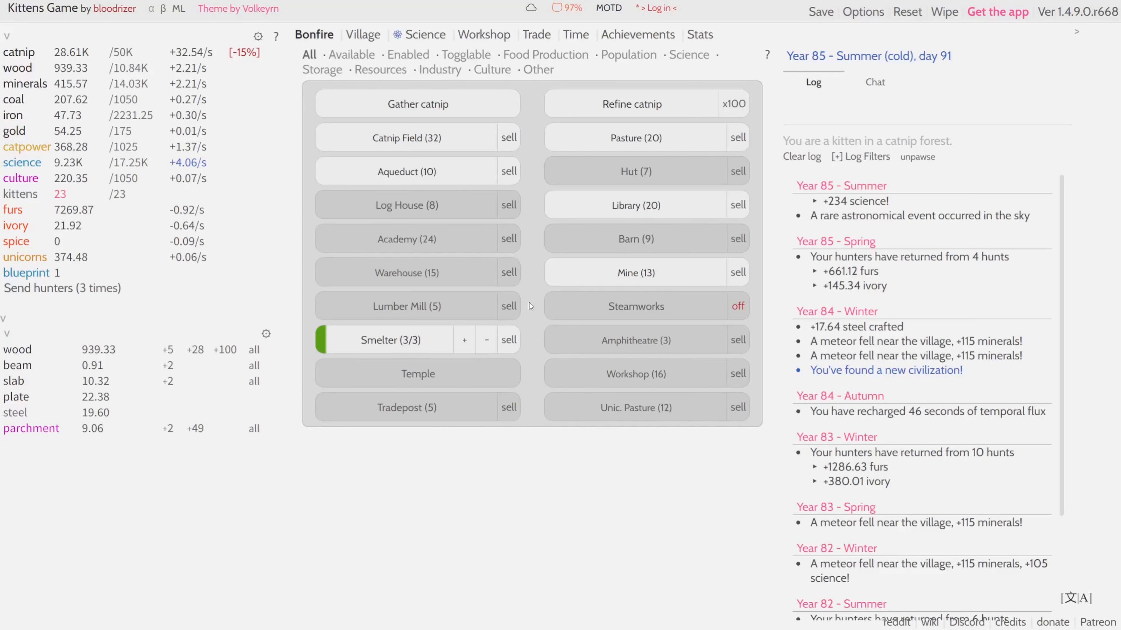
click(536, 34)
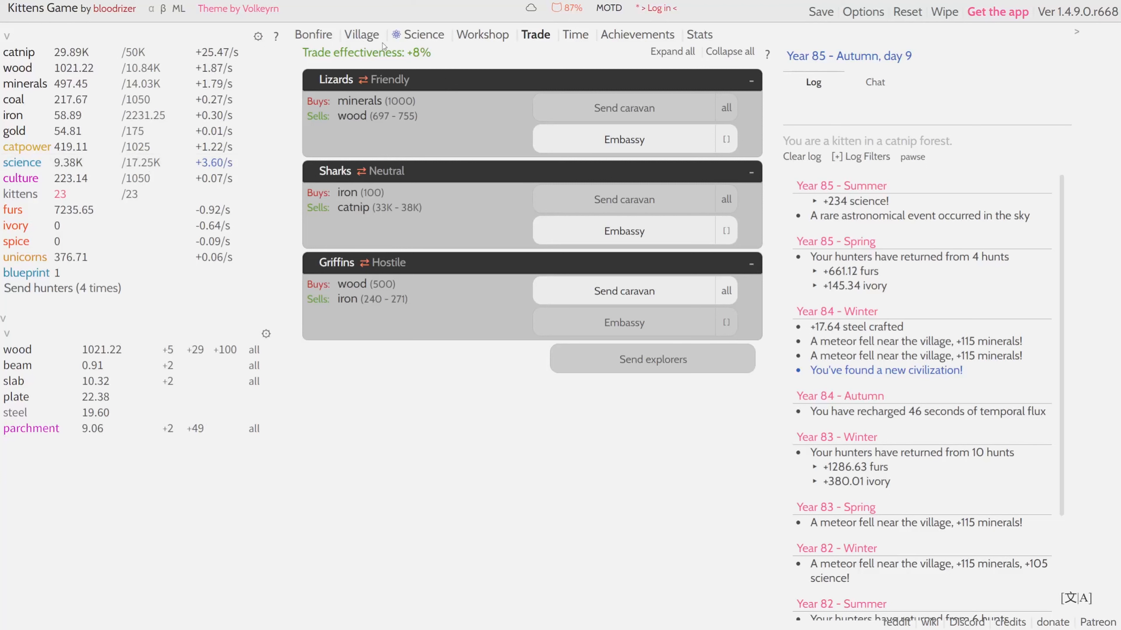
Step: Send a caravan to the Griffins trading wood for iron, then build a sixth Tradepost
click(424, 35)
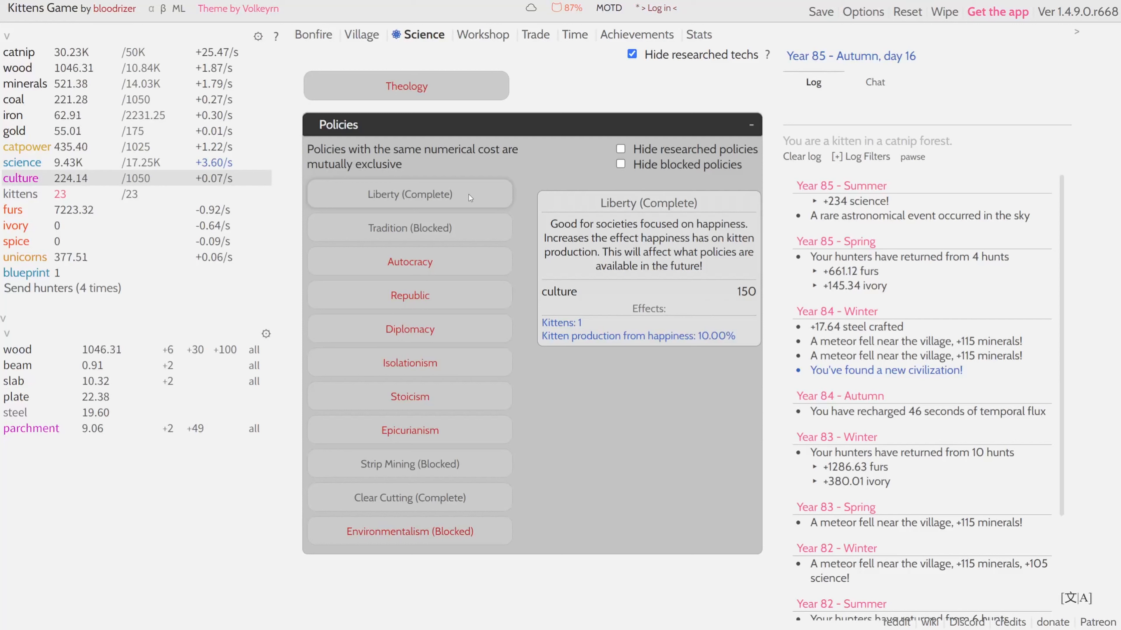
click(314, 35)
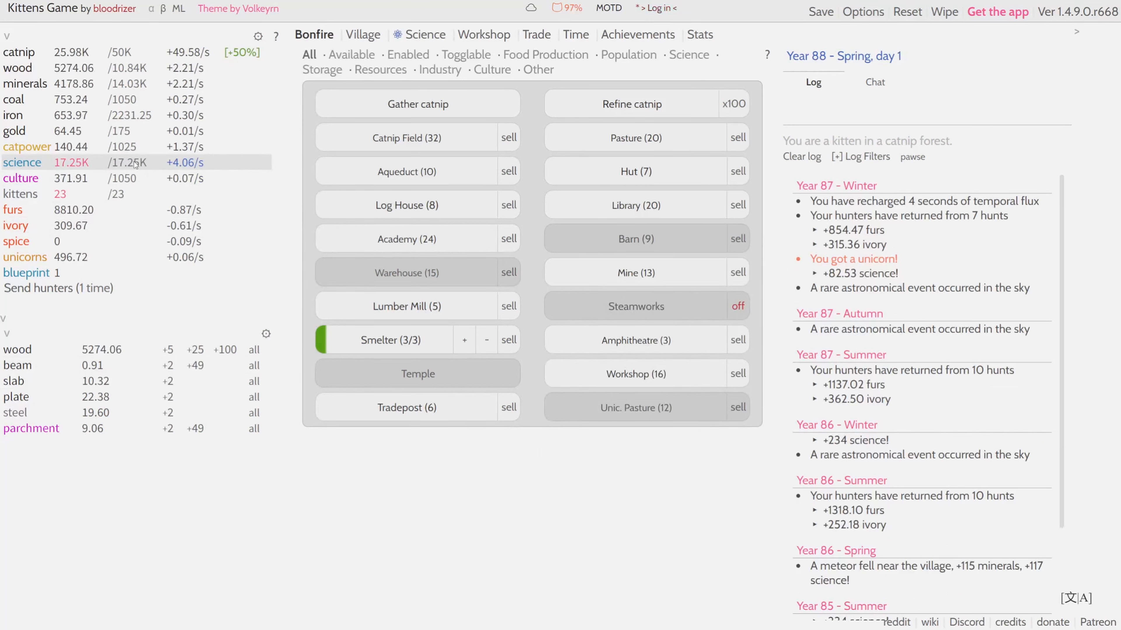
mouse_move(406, 239)
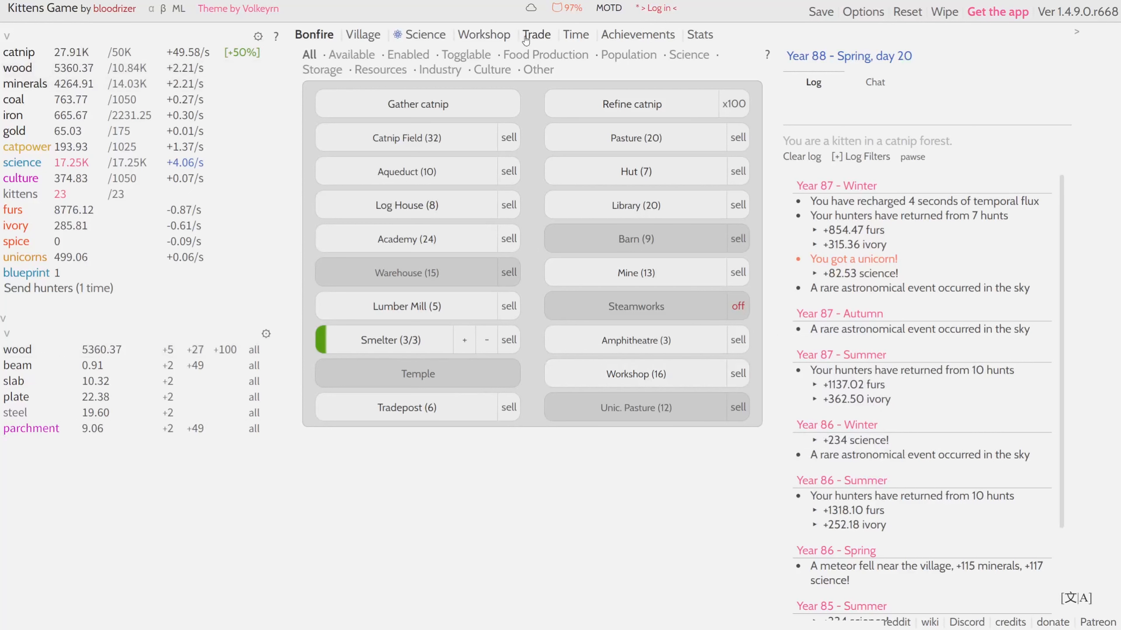
click(484, 35)
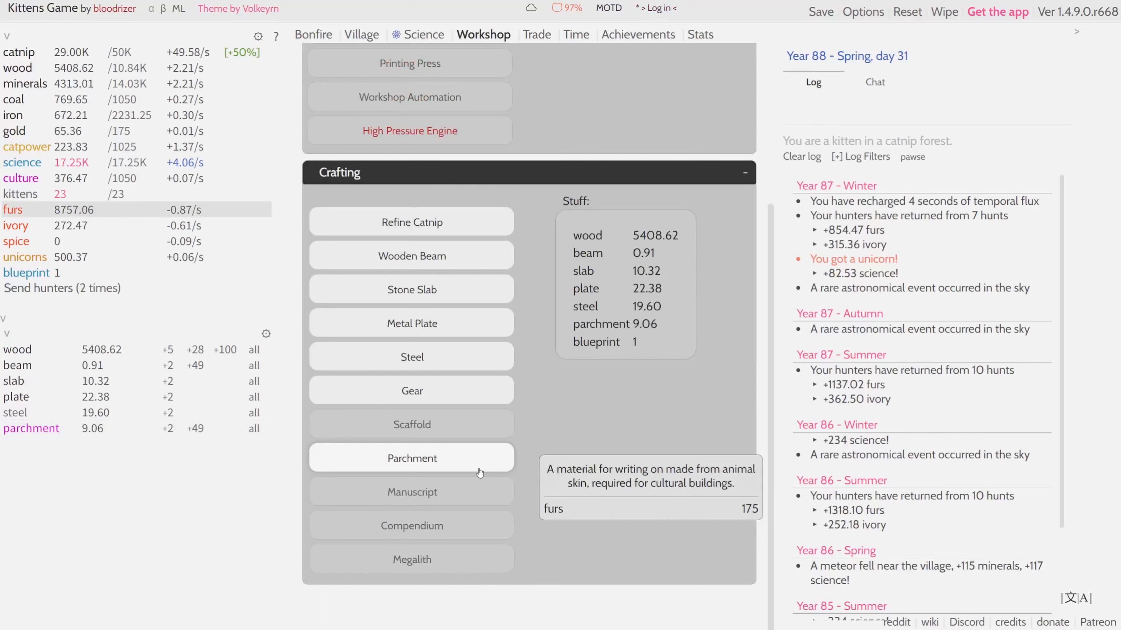
mouse_move(412, 491)
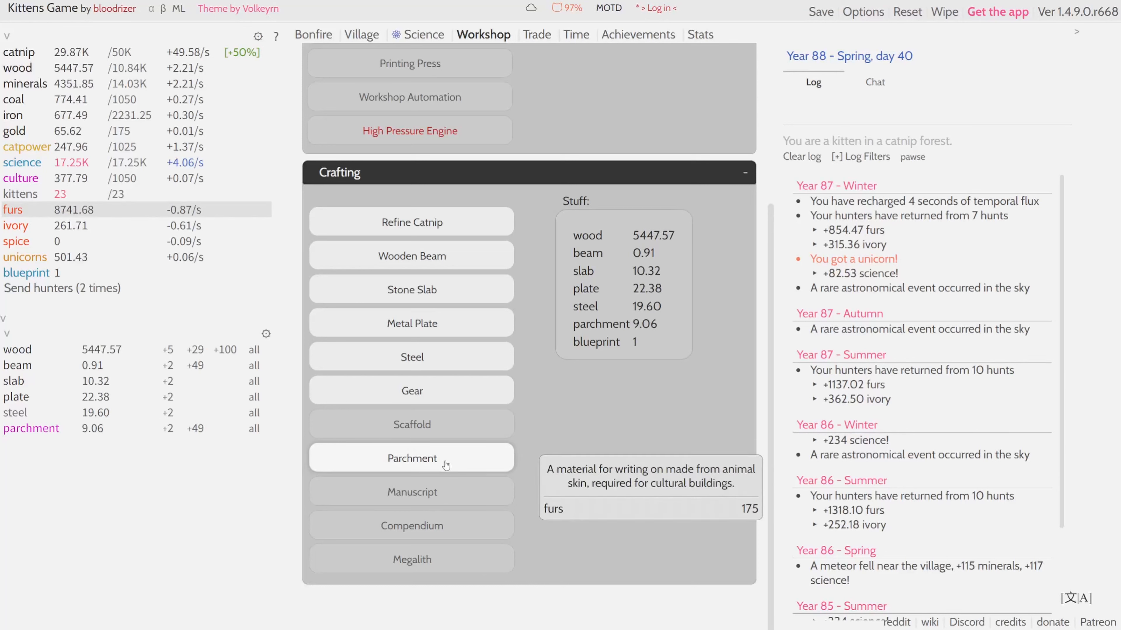
mouse_move(411, 492)
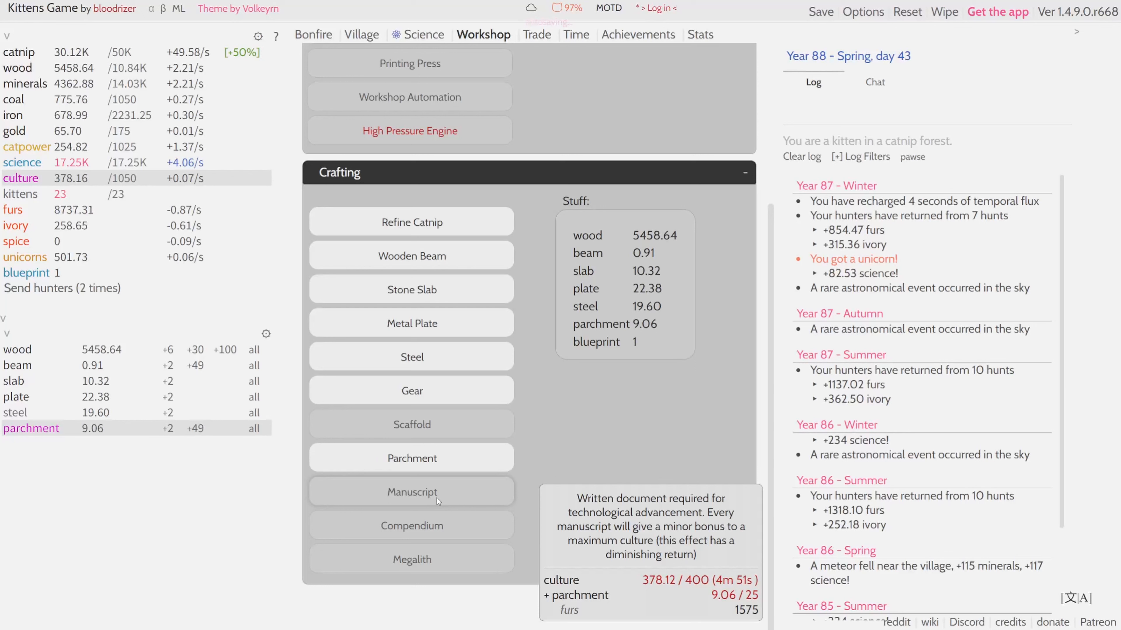
mouse_move(411, 458)
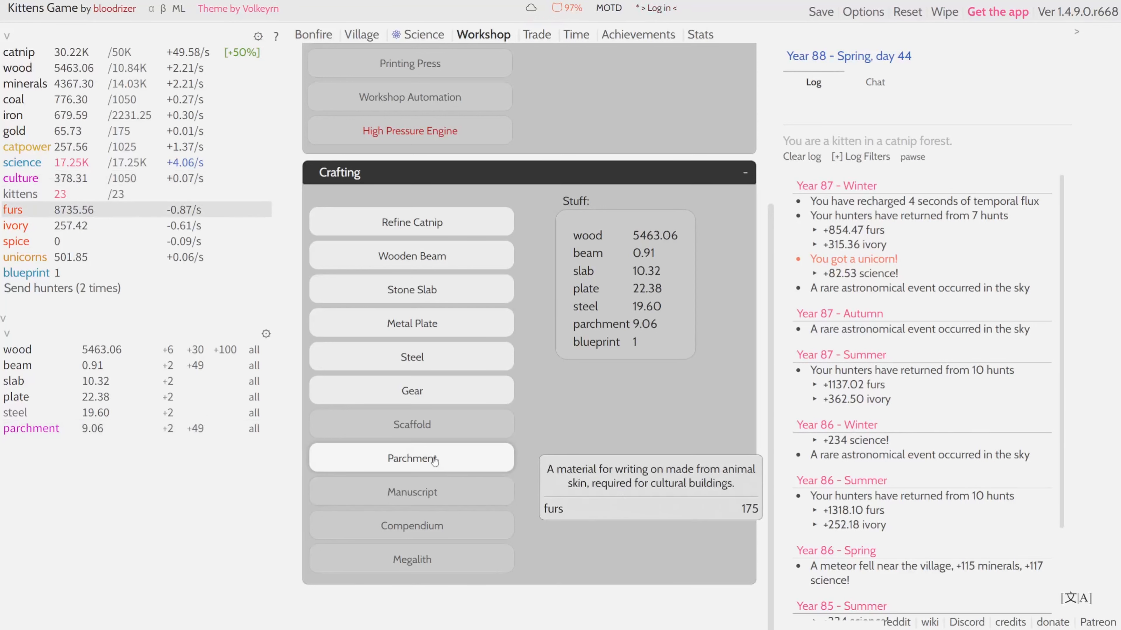
mouse_move(412, 492)
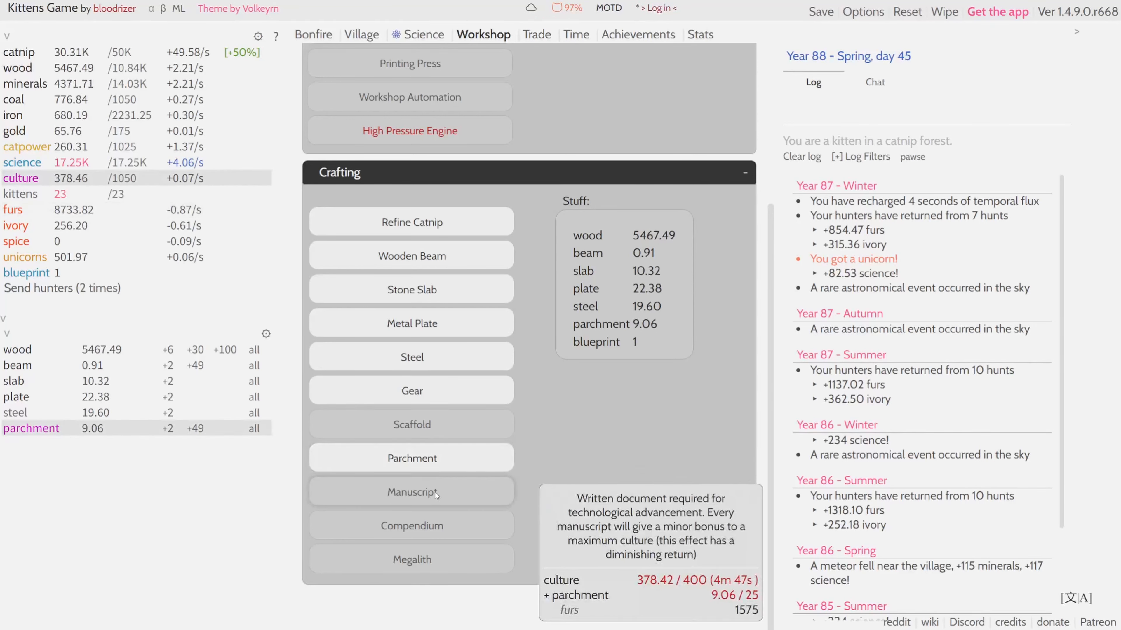
mouse_move(411, 525)
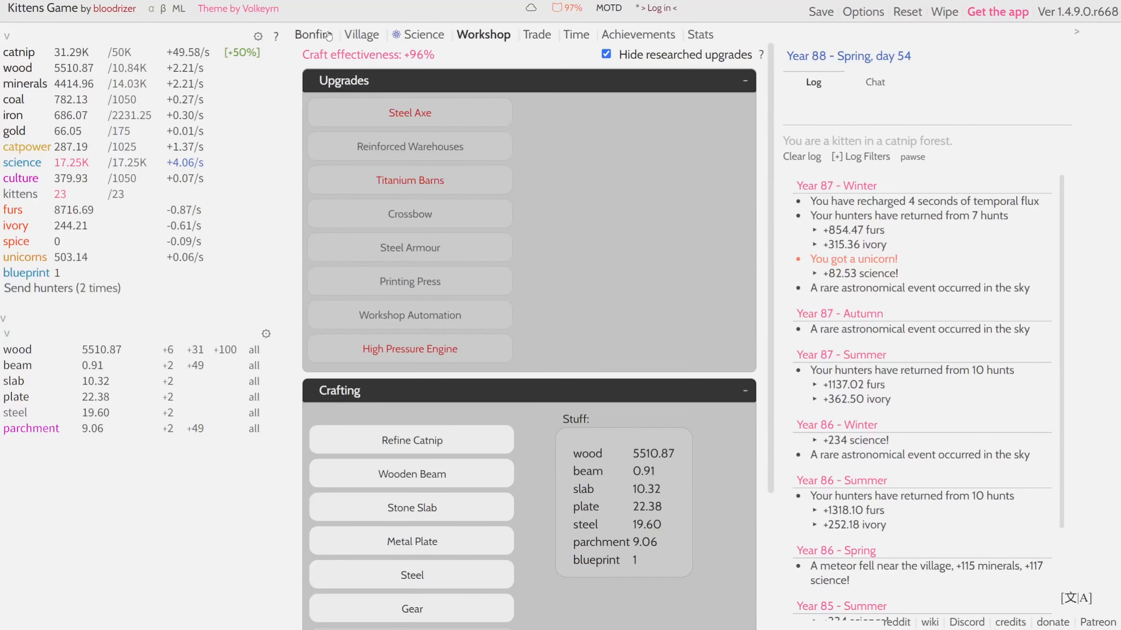
Step: Bring up the Village job assignments with all 23 kittens employed
click(361, 35)
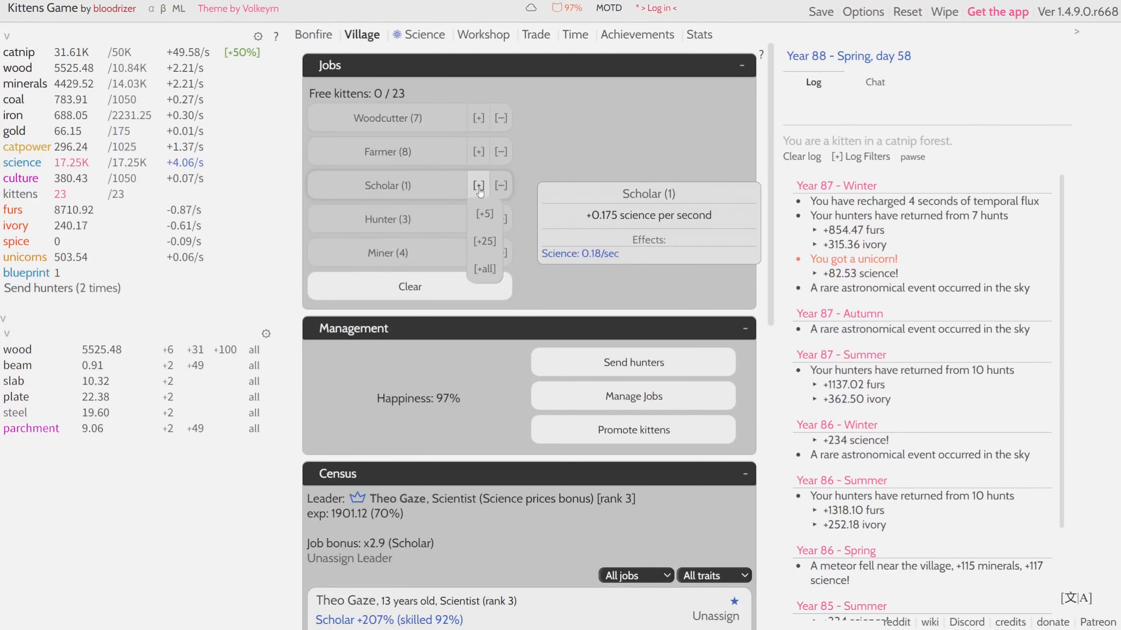
Step: Move the kitten from Scholar to Miner, giving 5 miners and +4.70/s minerals
click(501, 185)
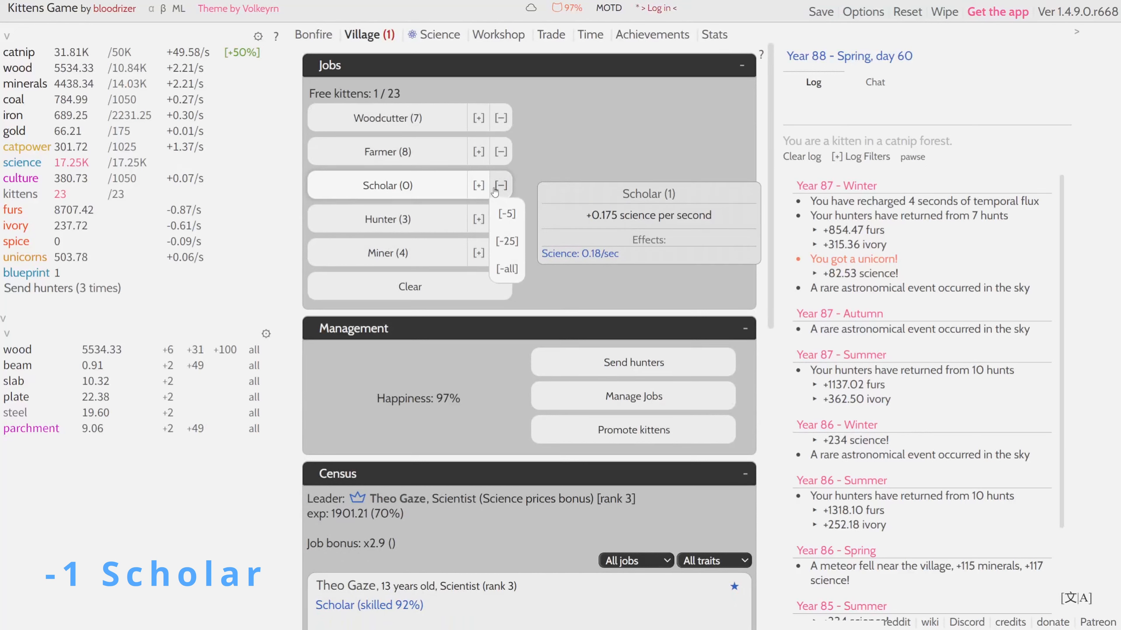
click(478, 252)
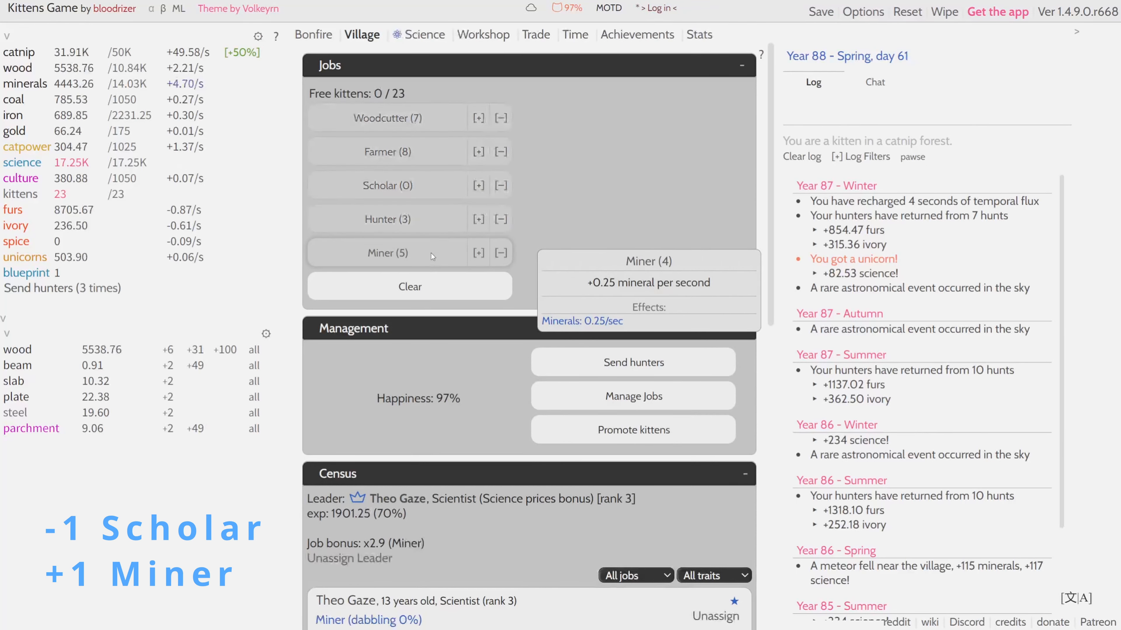
mouse_move(188, 83)
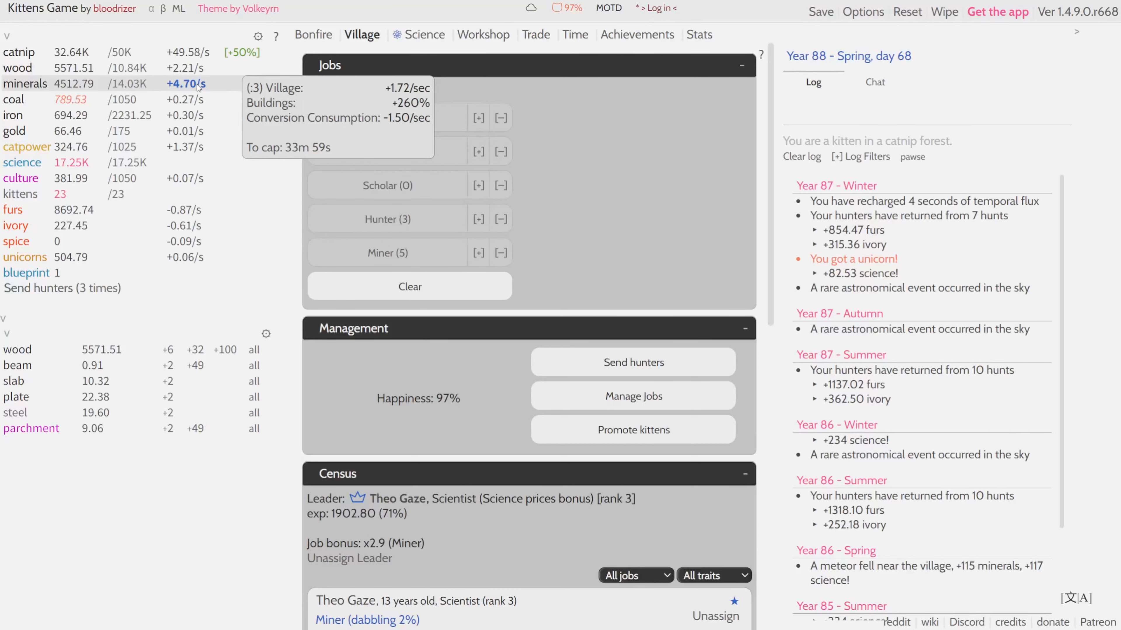
click(483, 34)
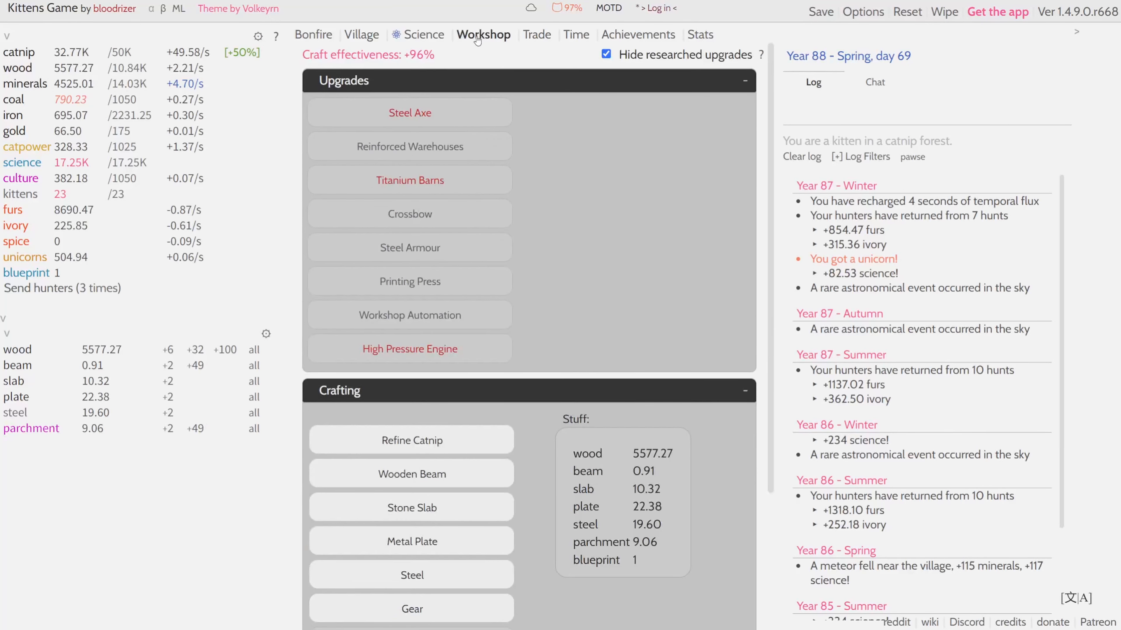
mouse_move(471, 146)
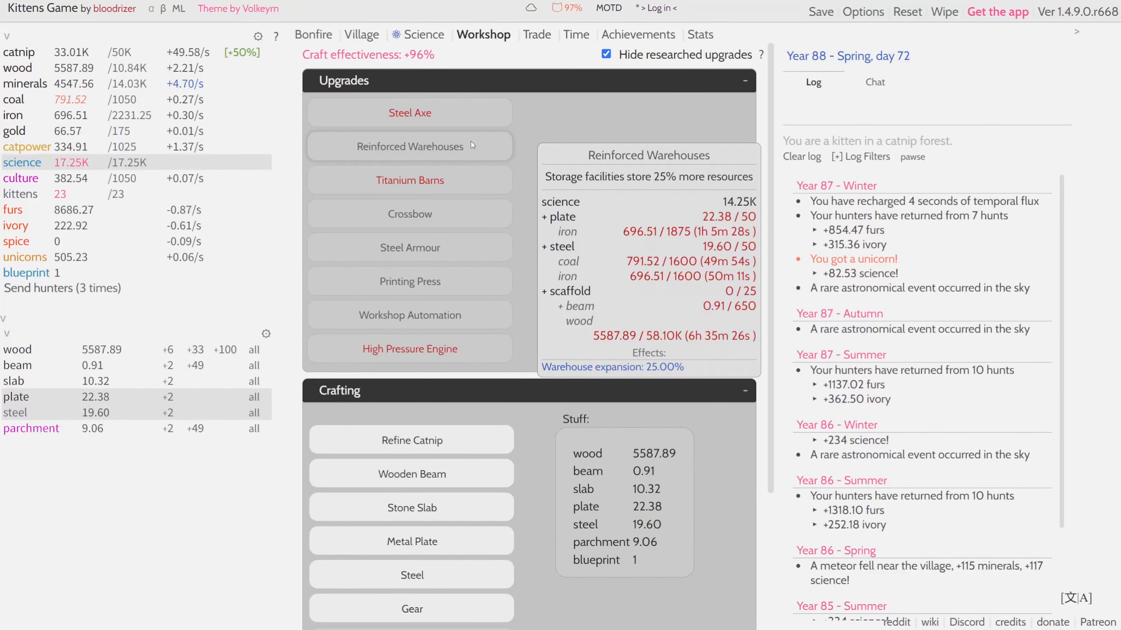
Step: Build the 17th Workshop, then craft 14.14 steel from stored iron and coal
click(313, 35)
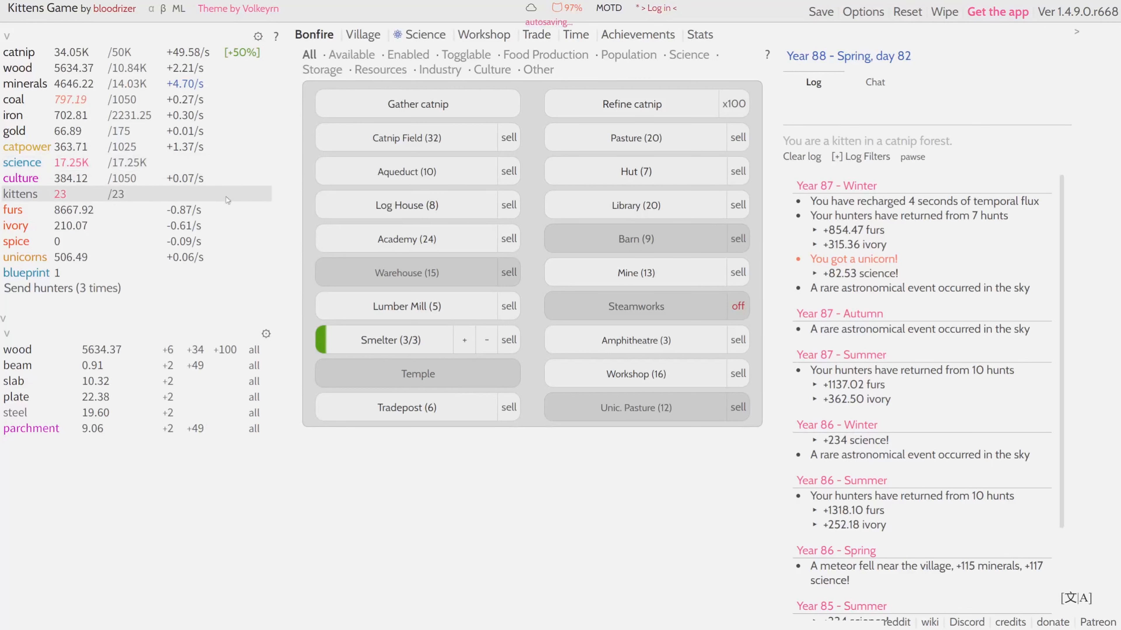
click(629, 373)
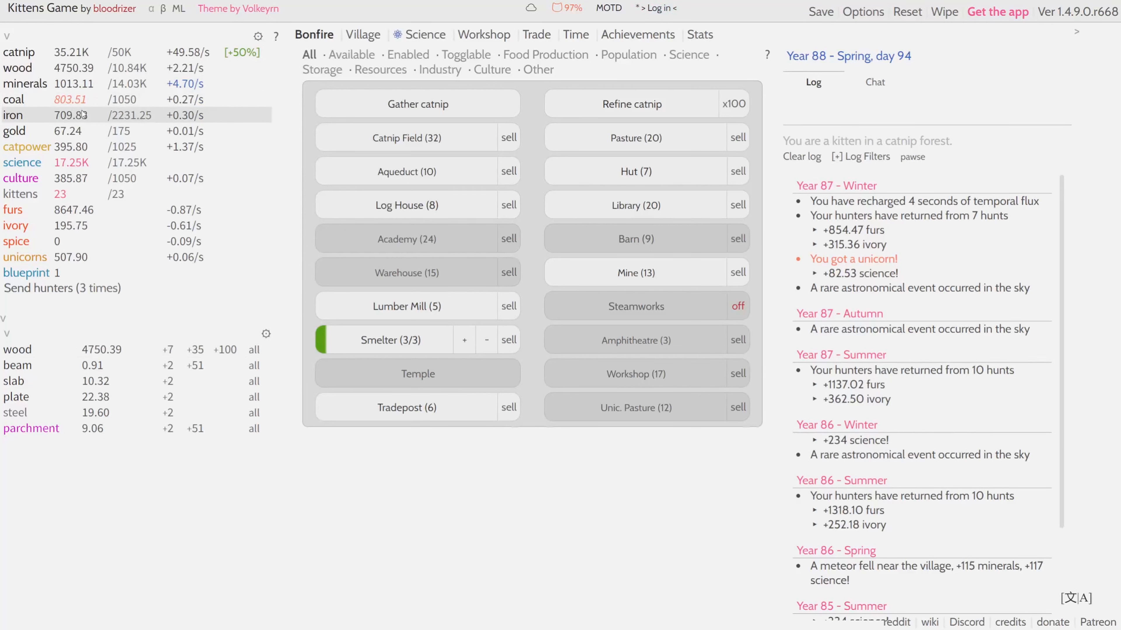
click(253, 412)
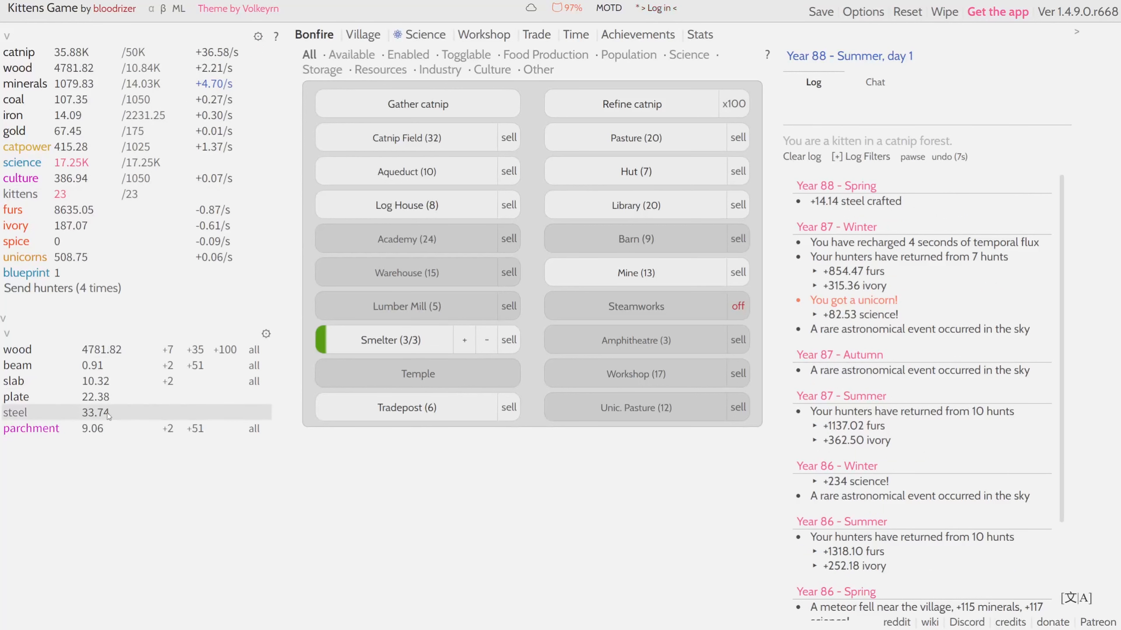
Step: Bring up the workshop crafting list showing 33.74 steel available
click(483, 34)
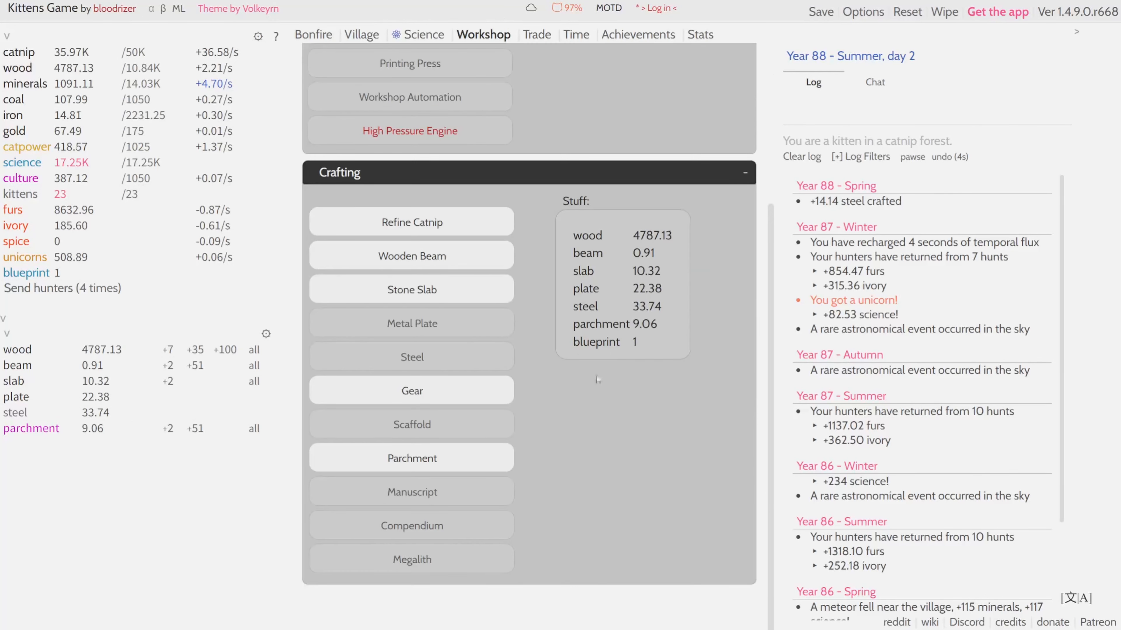
mouse_move(412, 357)
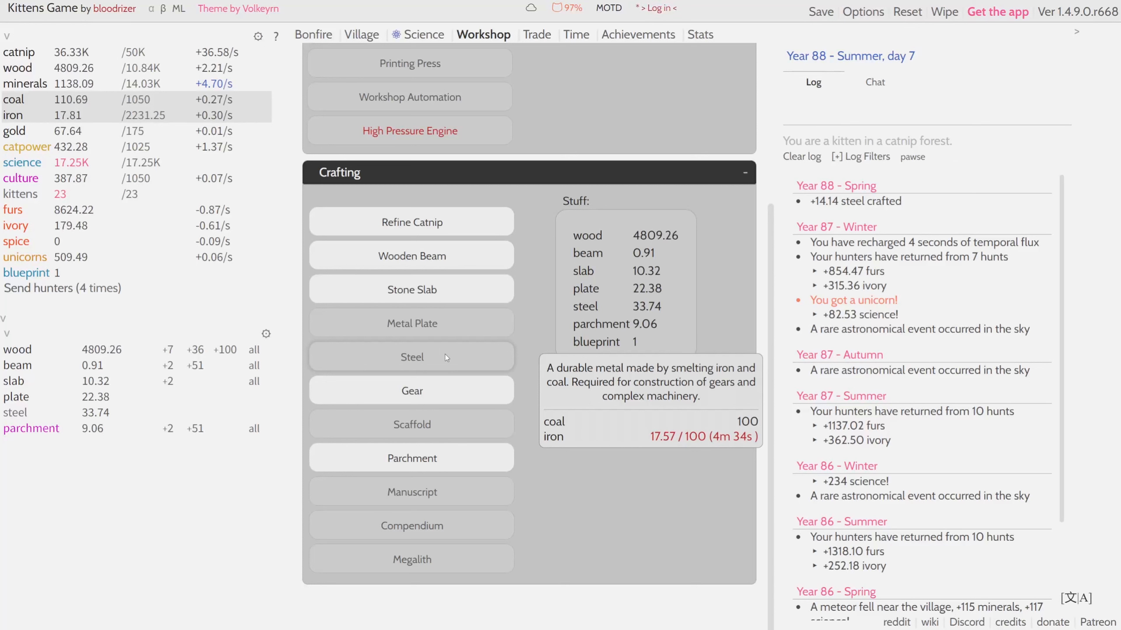
mouse_move(214, 115)
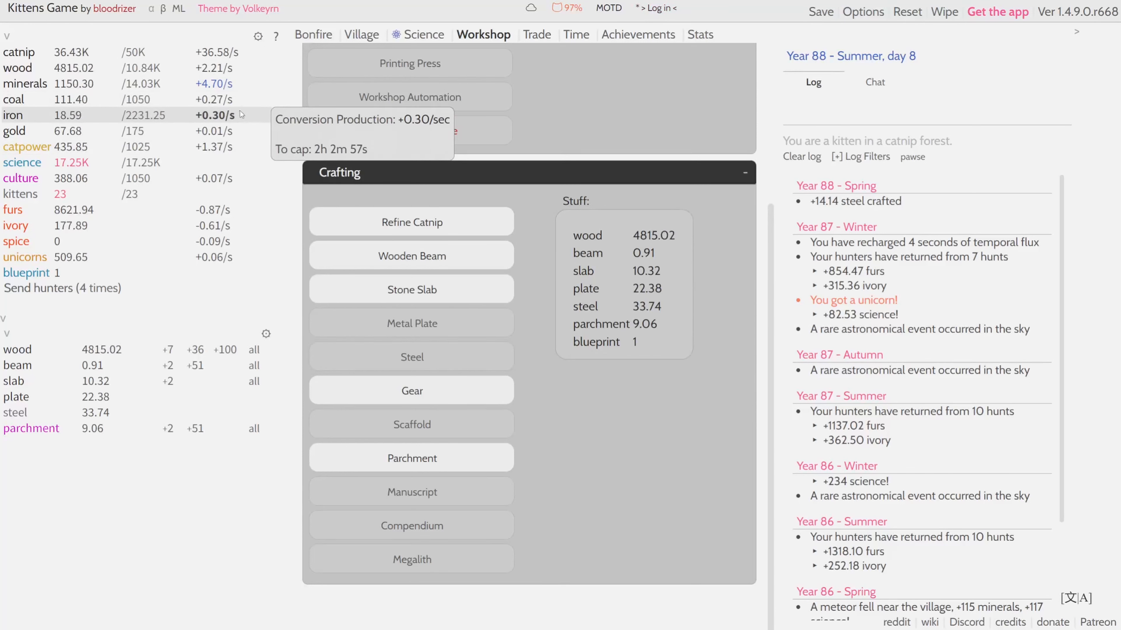
mouse_move(236, 104)
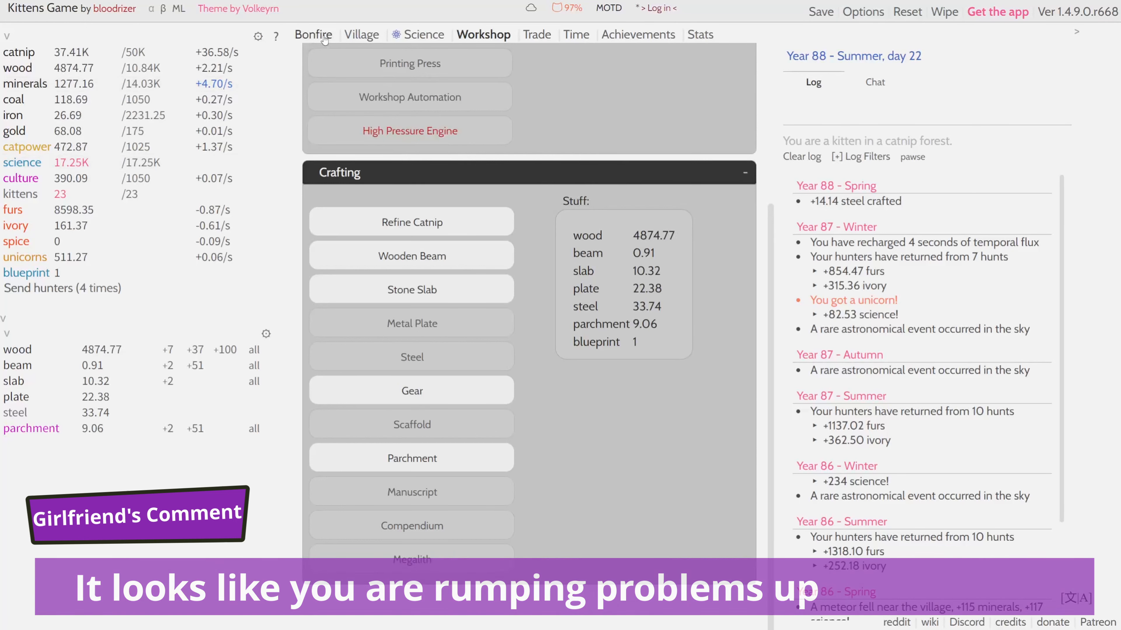
Step: Build Smelters 4 and 5, raising iron output to +0.50/s
click(312, 34)
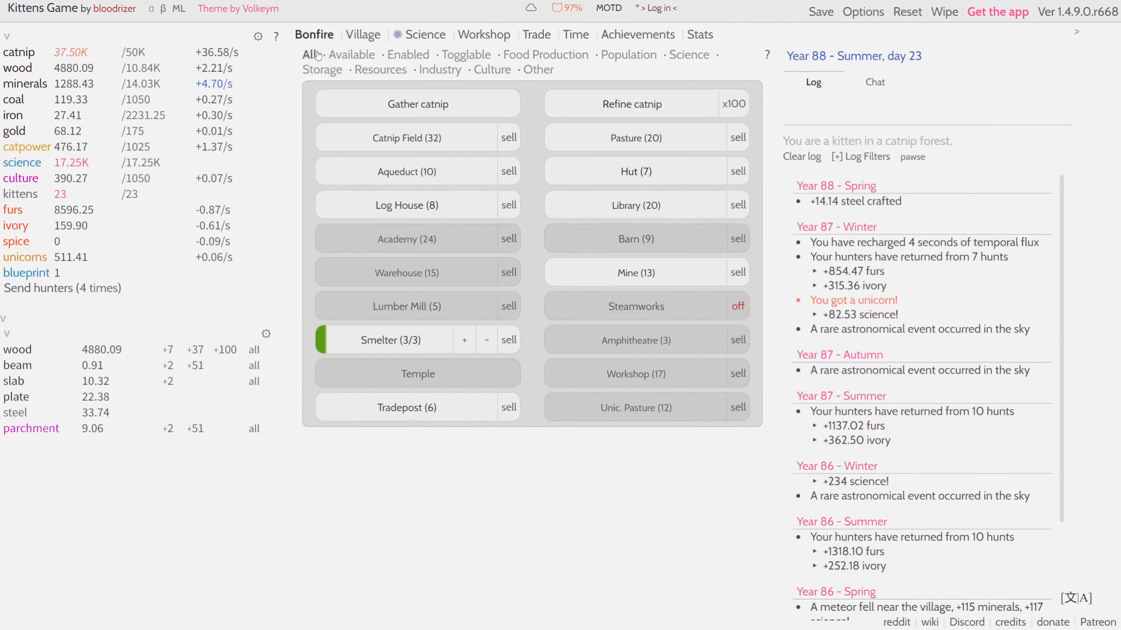
mouse_move(450, 340)
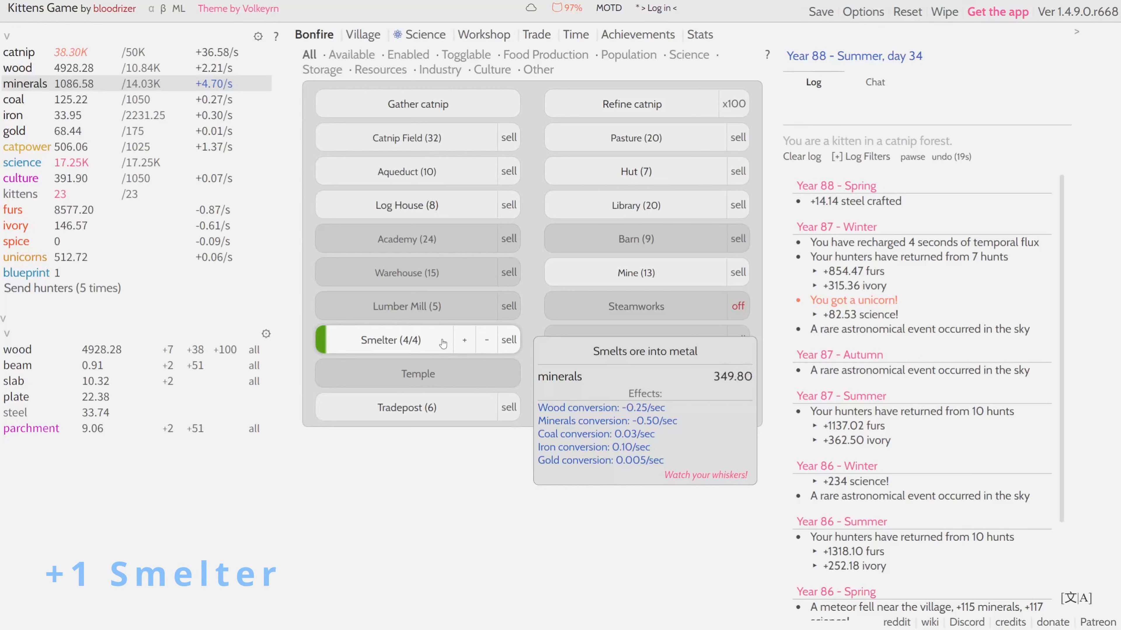
click(389, 340)
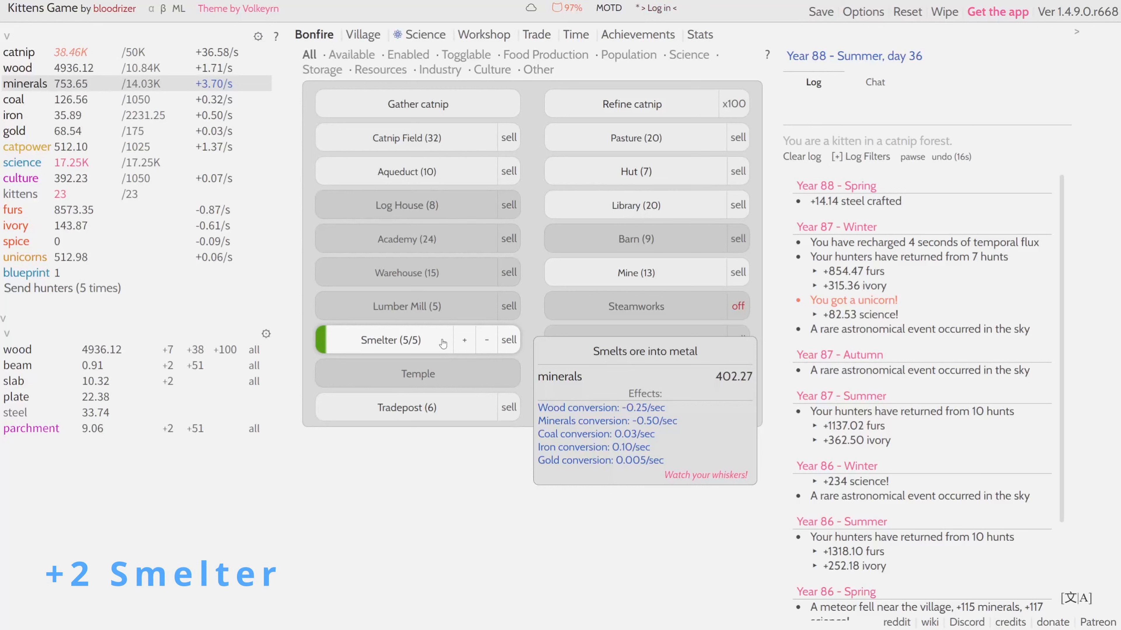
mouse_move(333, 213)
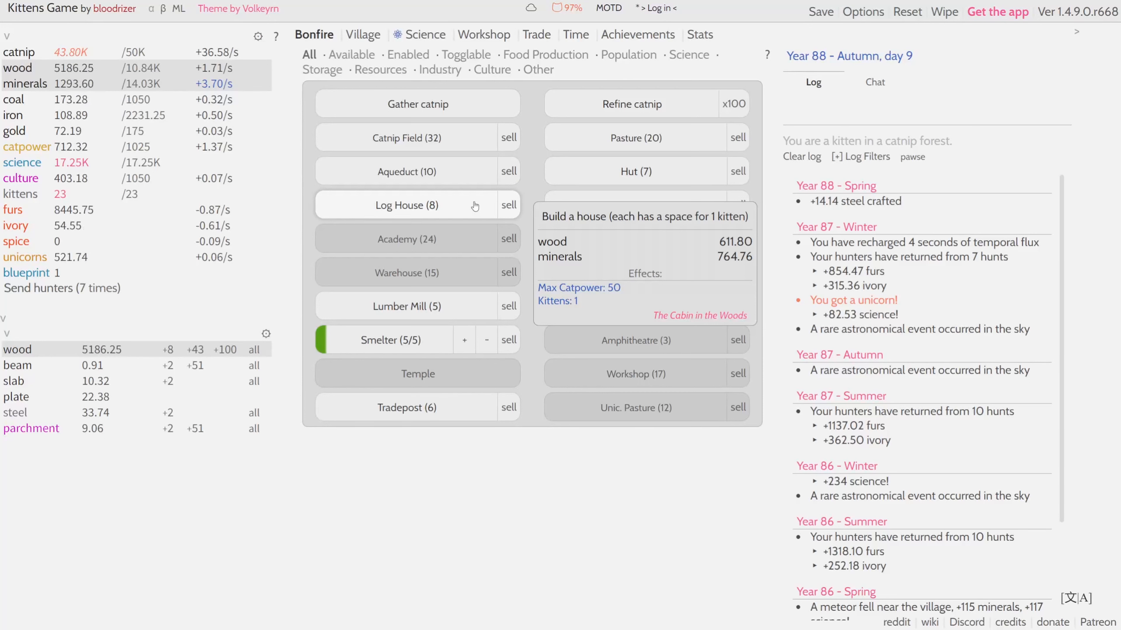
mouse_move(270, 205)
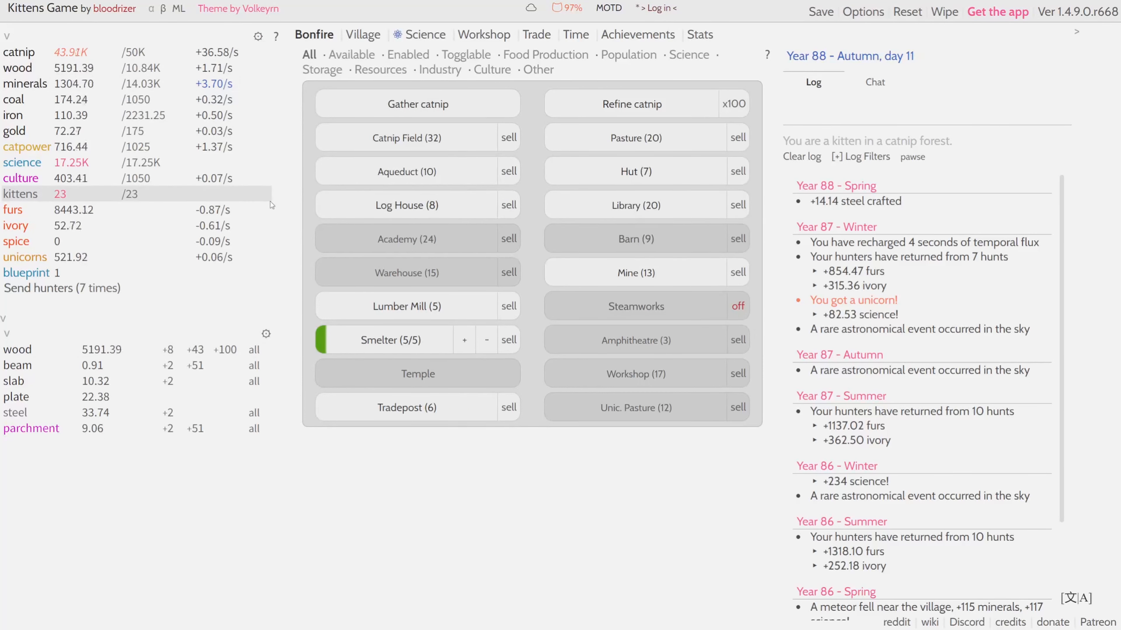
mouse_move(572, 7)
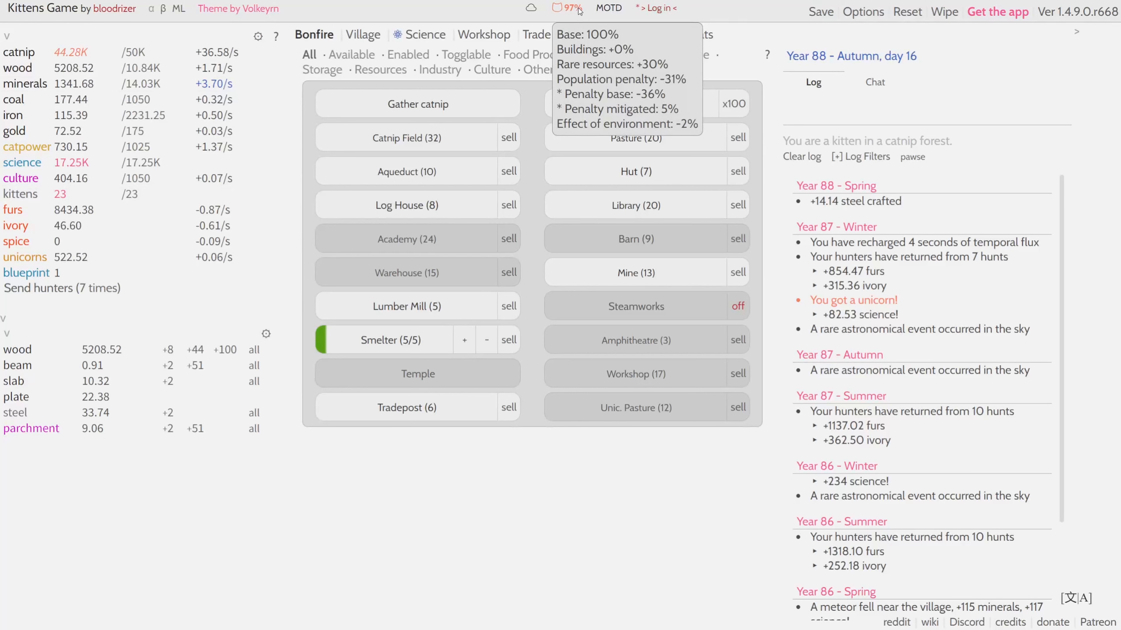
Step: Build Log Houses 9 and 10 for a 25-kitten cap, then view the village jobs
click(405, 204)
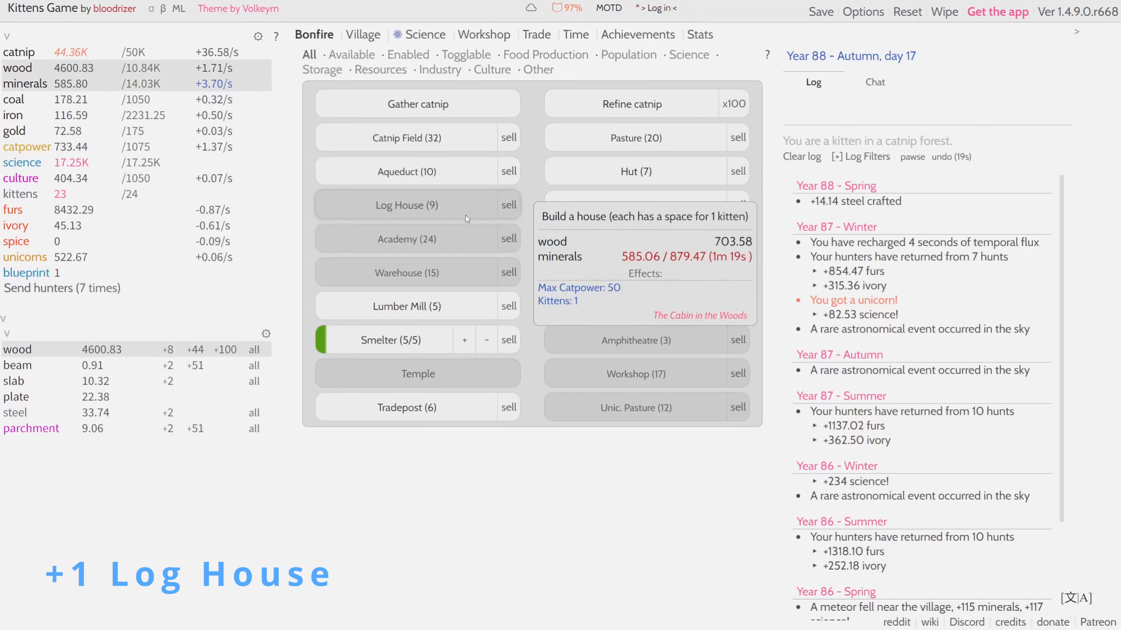
click(417, 204)
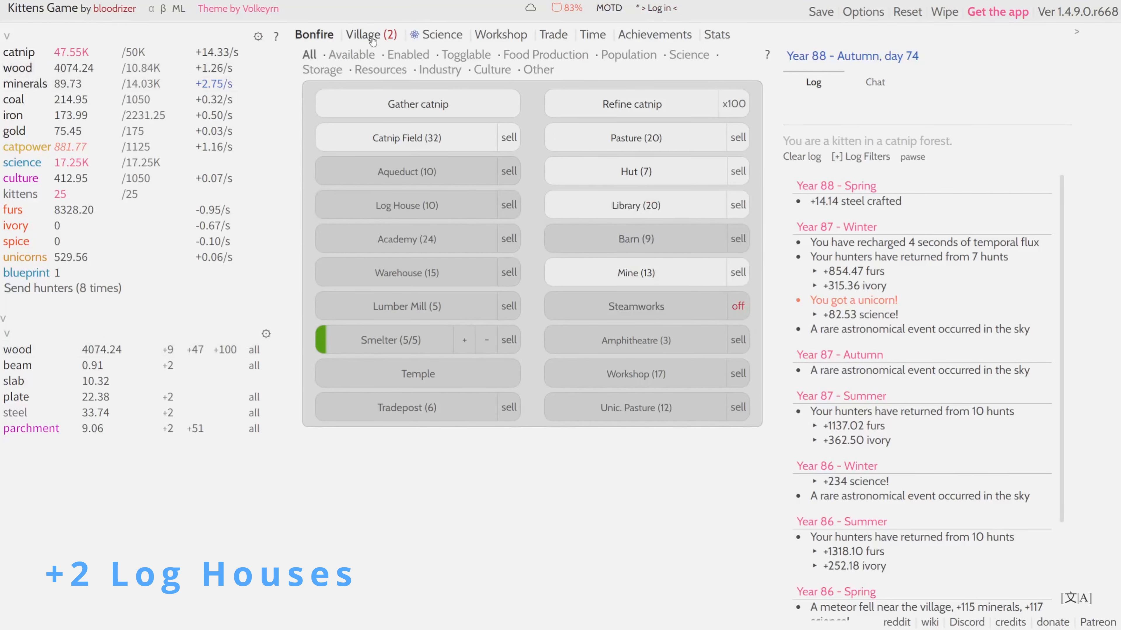
click(370, 34)
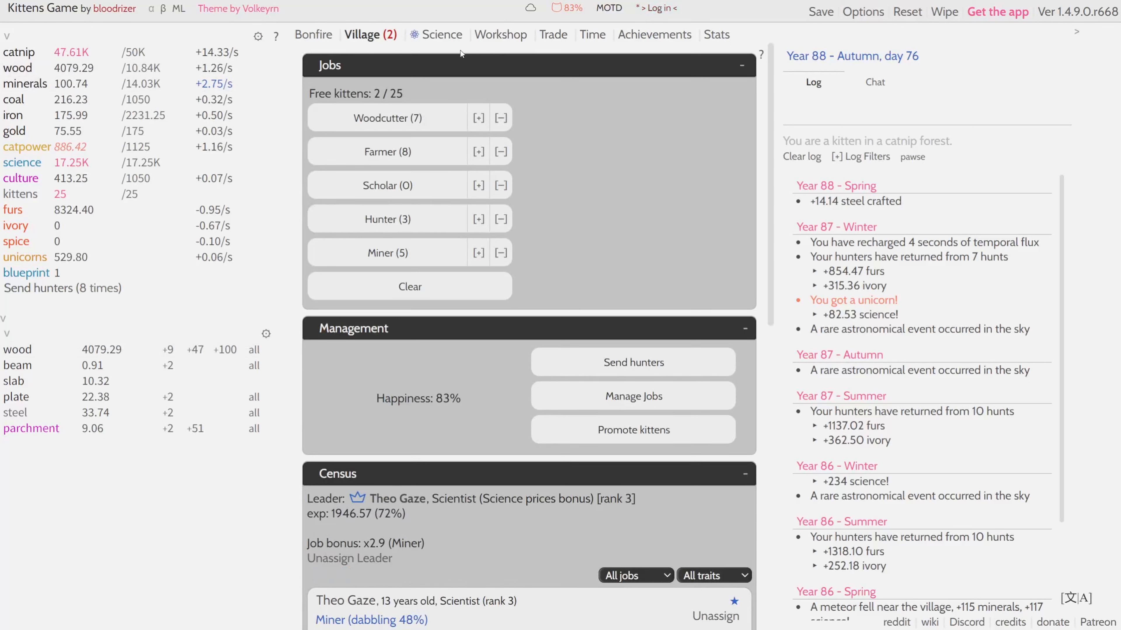
Step: Assign the two new kittens as a Woodcutter and a Miner, leaving none free
click(478, 117)
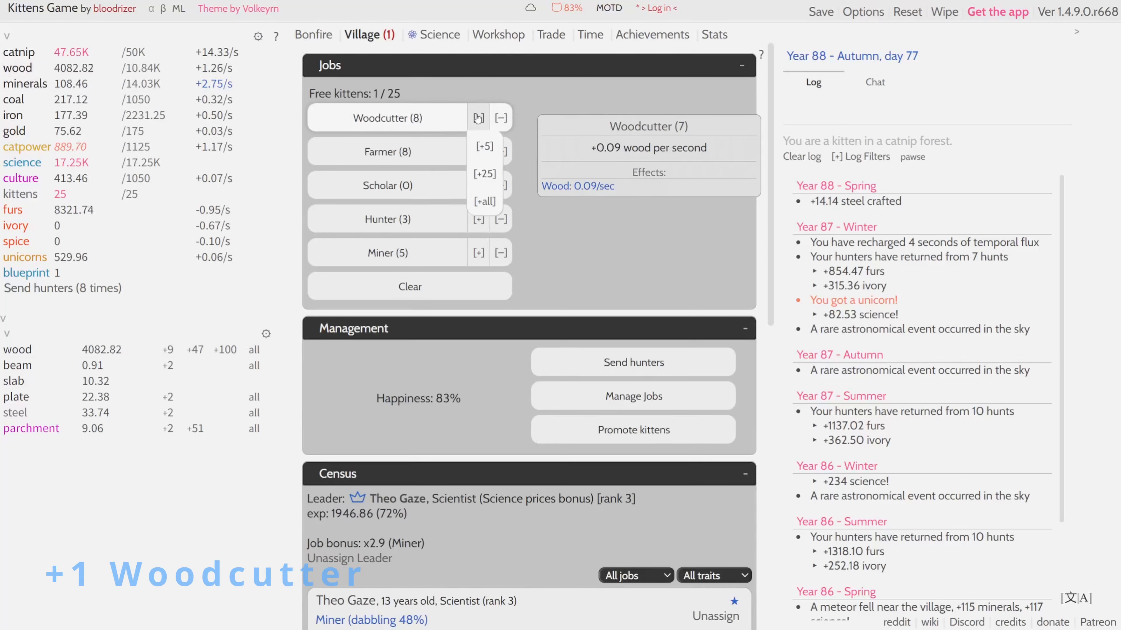
click(477, 252)
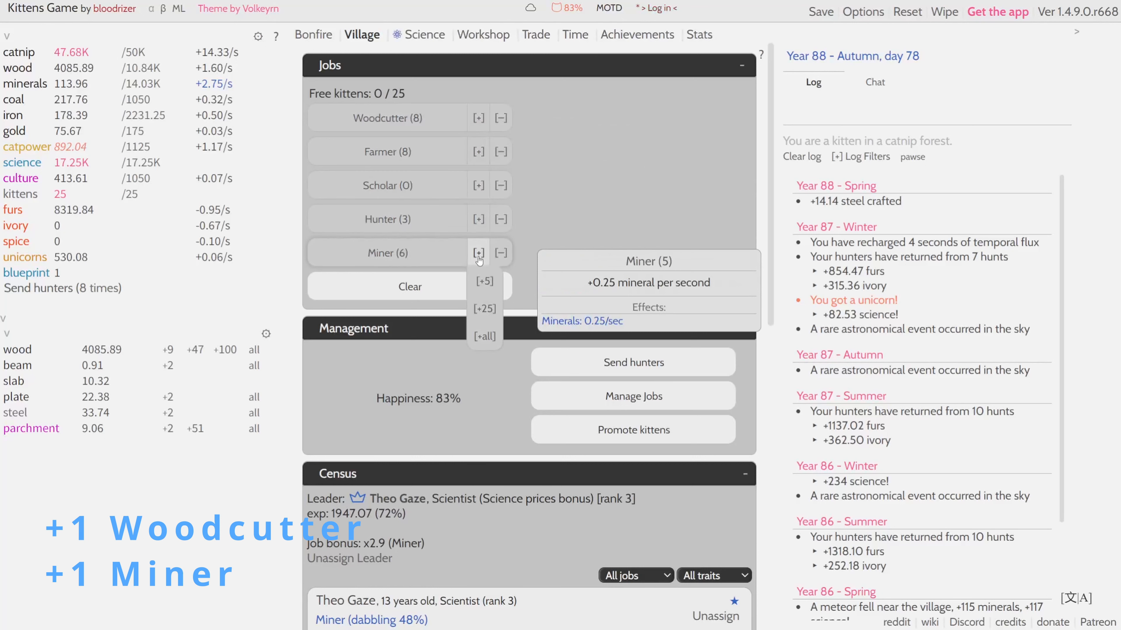
mouse_move(500, 185)
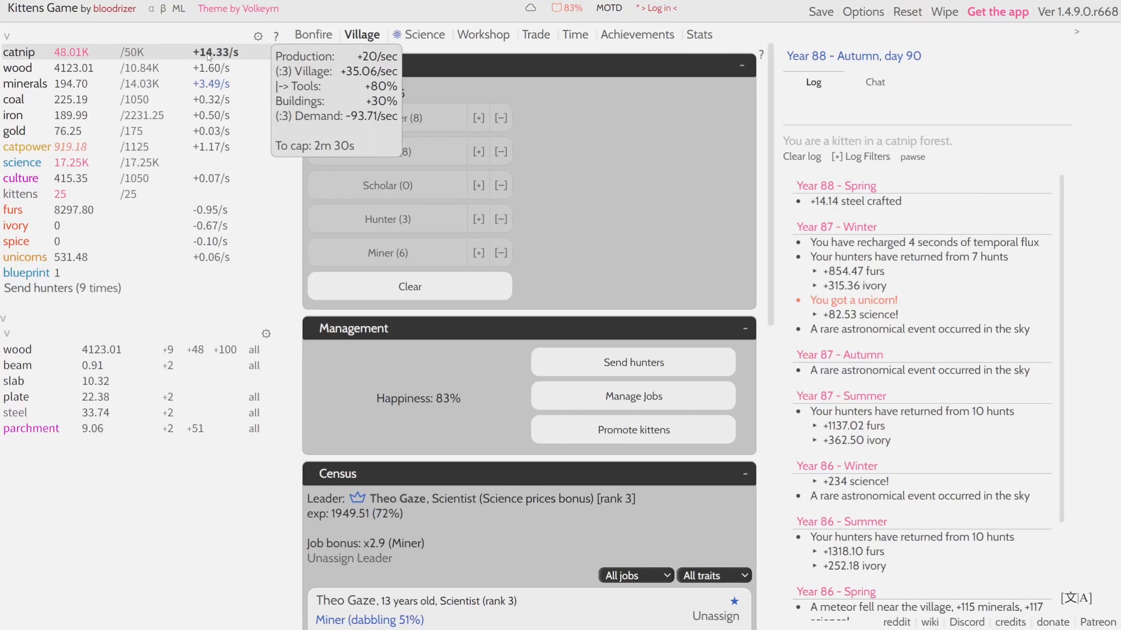
mouse_move(223, 349)
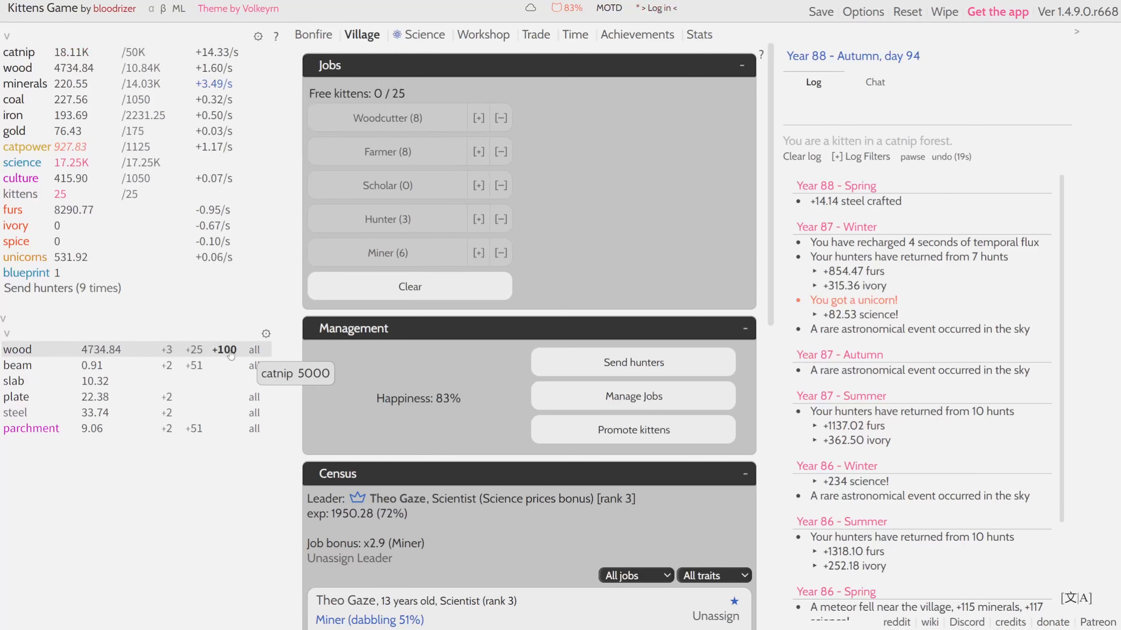
Step: Build a Mine, an Aqueduct and six Pastures, reaching 26 pastures and +7.31/s catnip
click(313, 34)
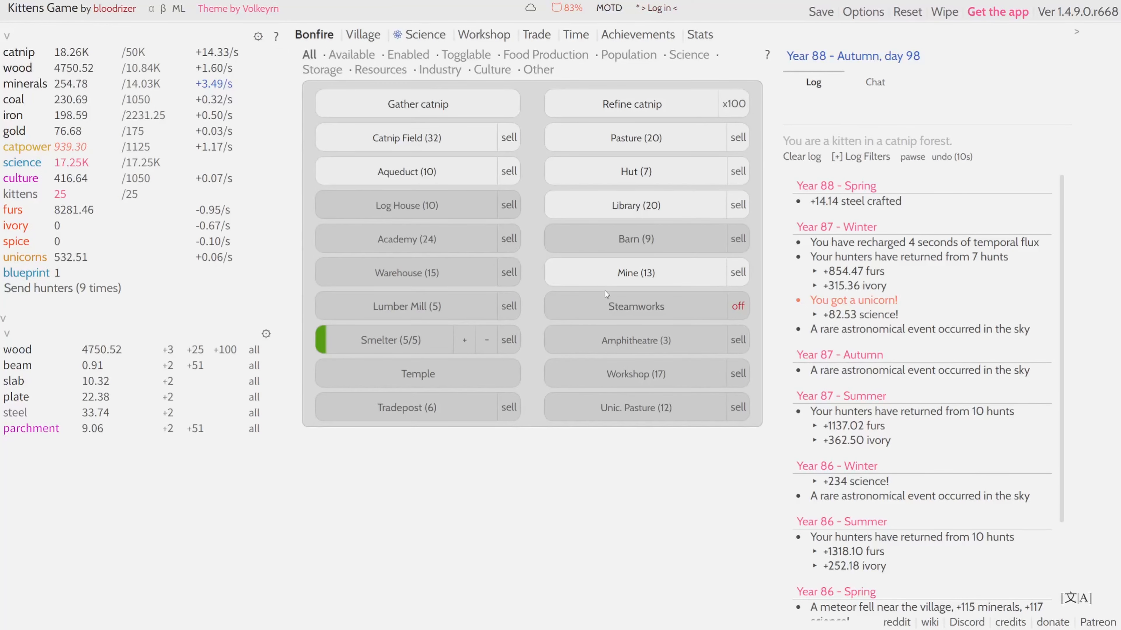
click(634, 272)
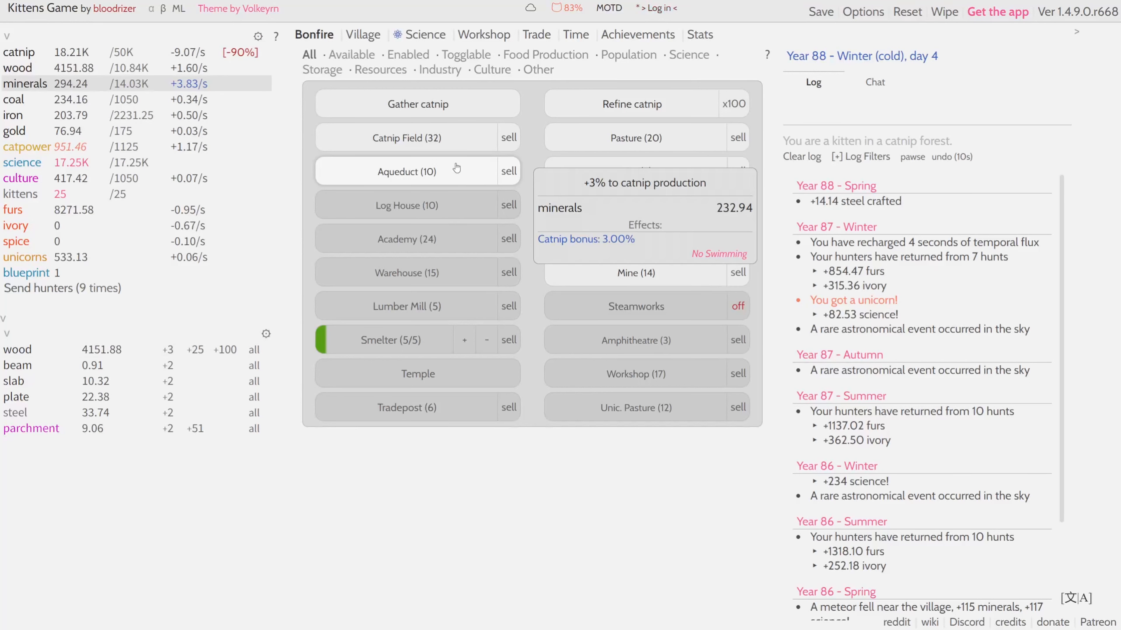
click(407, 171)
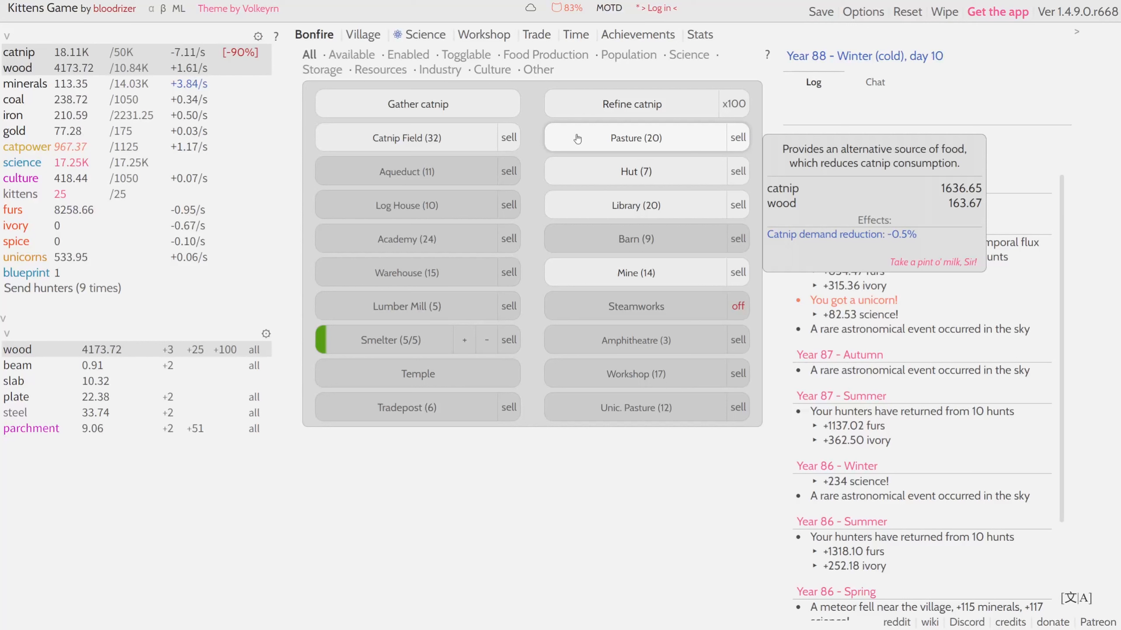
click(635, 137)
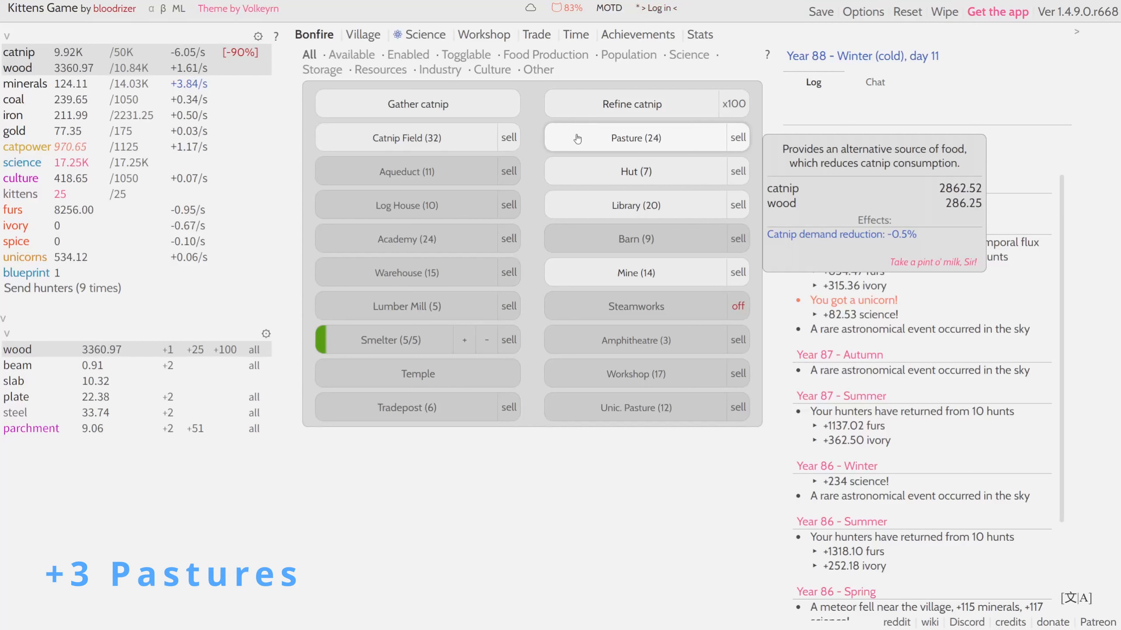
click(634, 137)
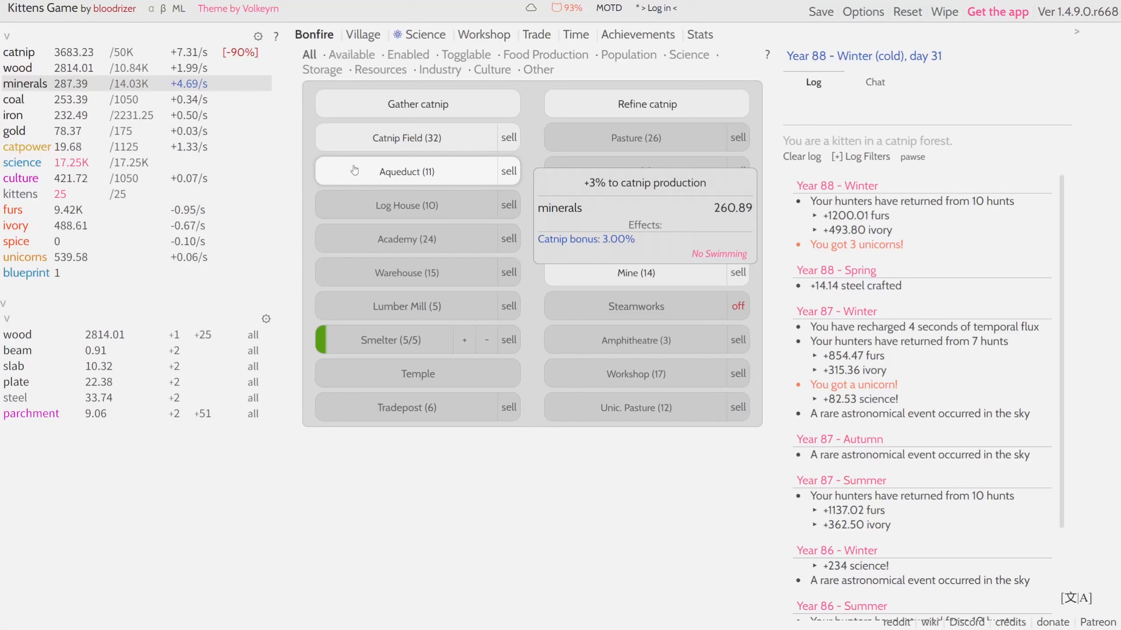
Step: Build the 12th Aqueduct and the 18th Workshop
click(416, 172)
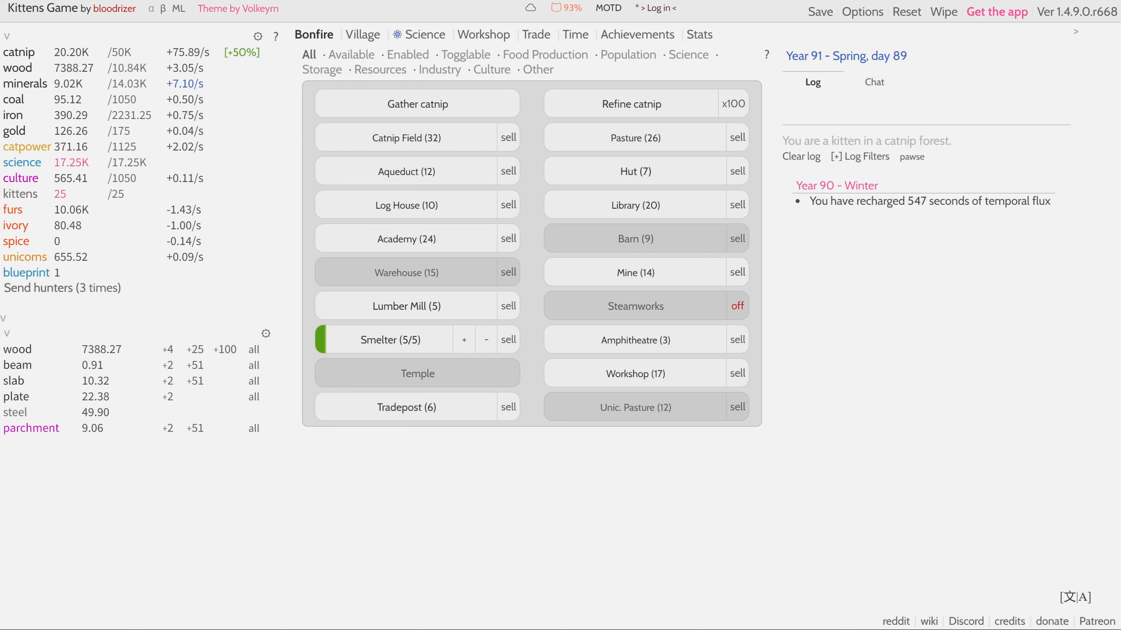
click(911, 156)
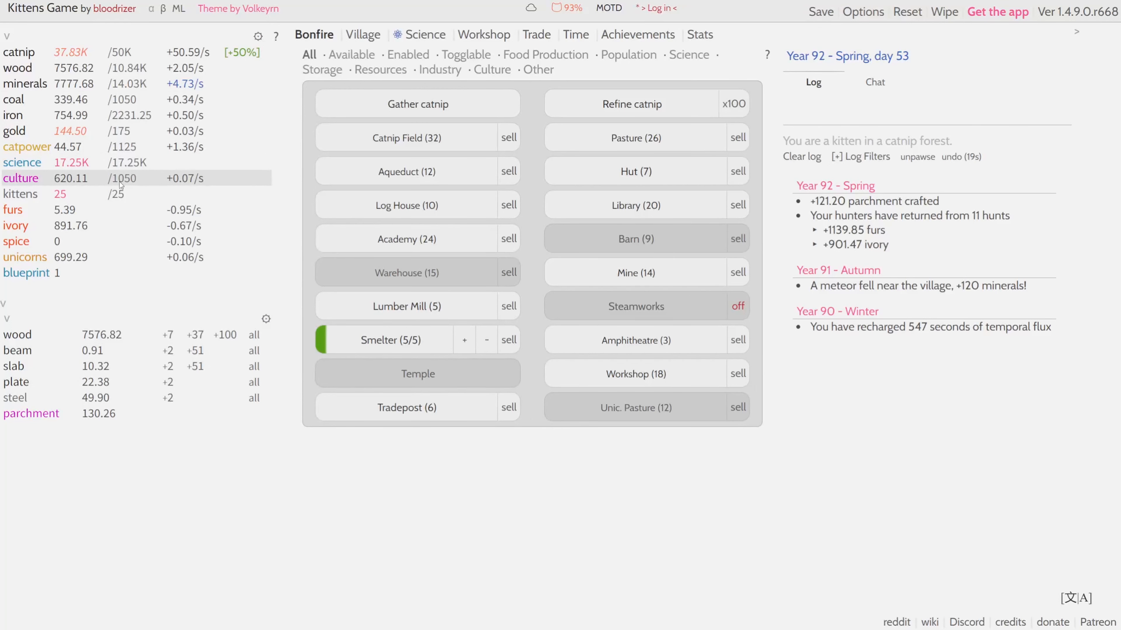
Step: Craft the first manuscripts from 25 parchment and 400 culture, leaving 105 parchment
click(484, 35)
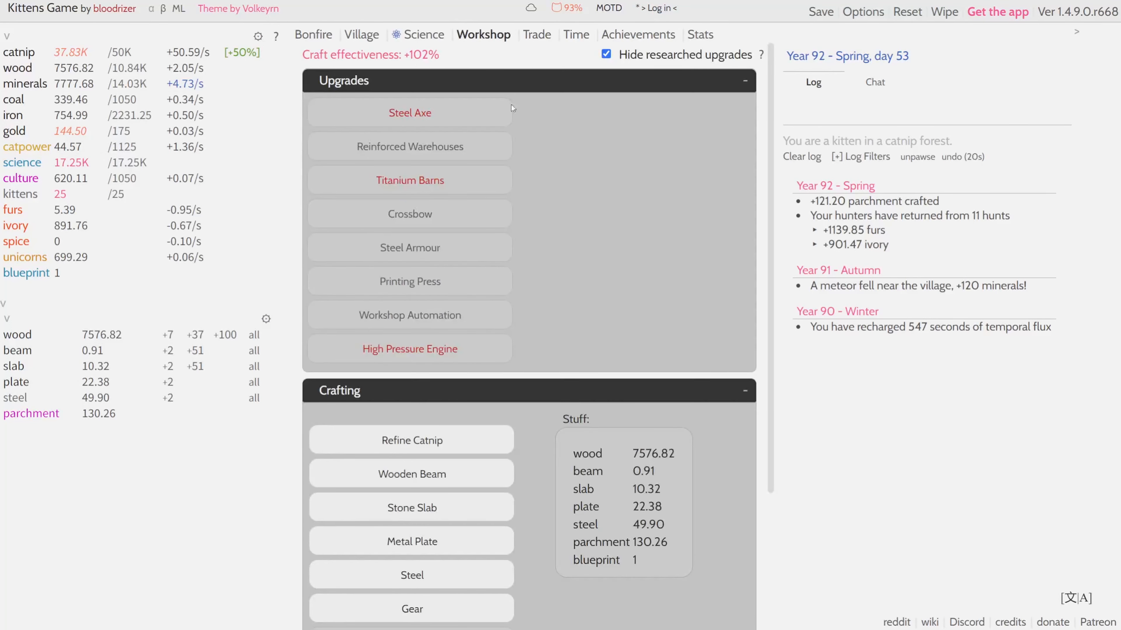
scroll(down, 3)
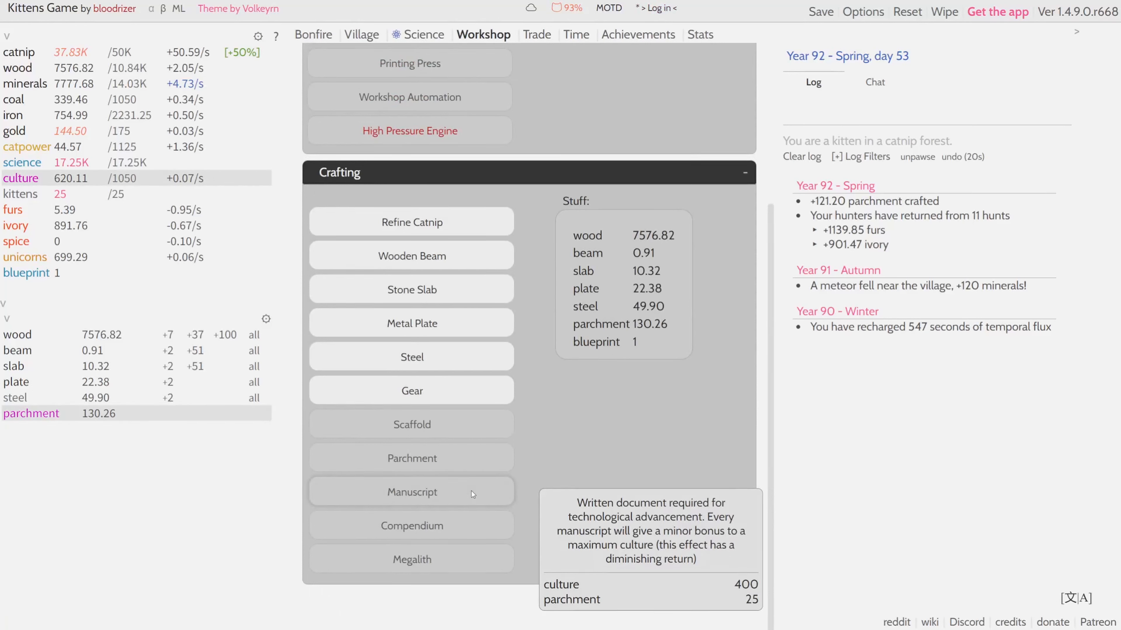
click(411, 491)
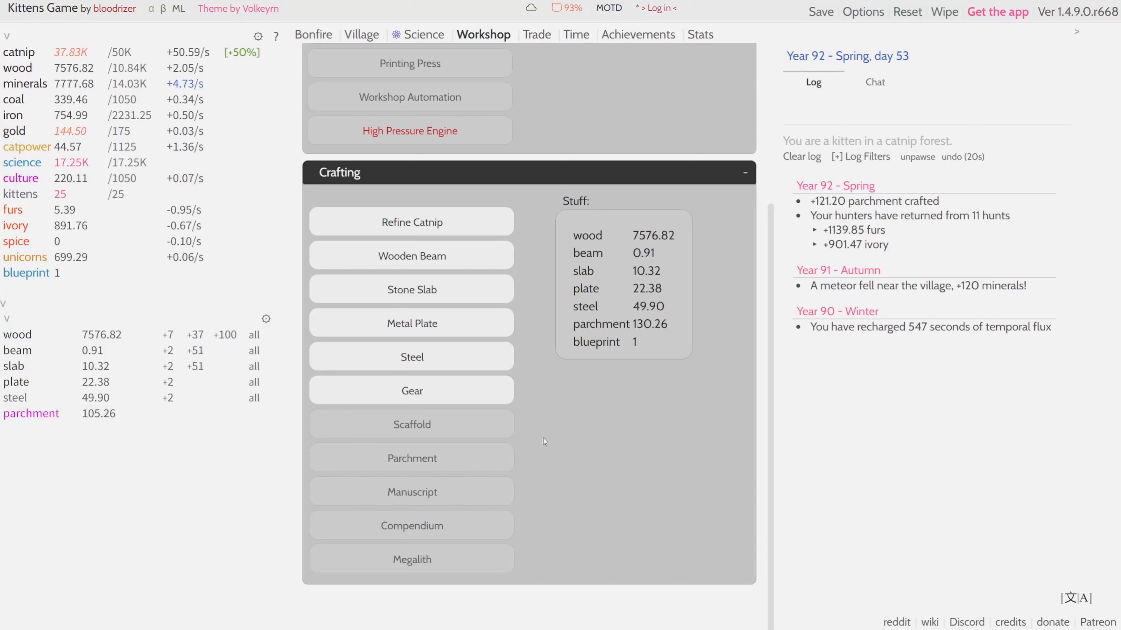
click(312, 33)
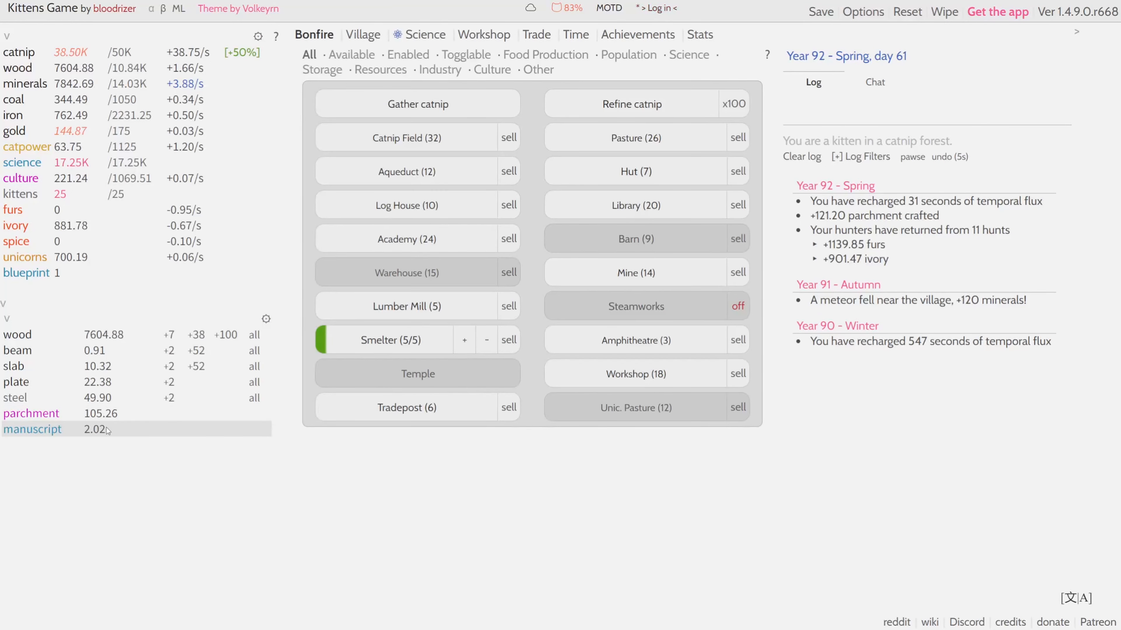
mouse_move(635, 374)
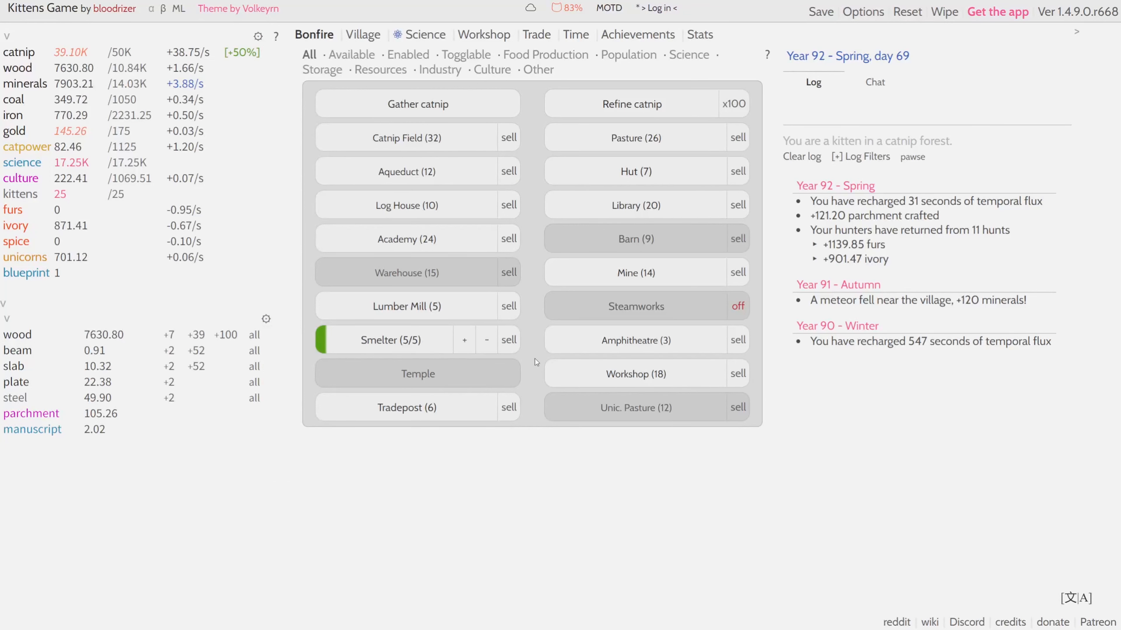
Step: View the workshop upgrades list, now at +108% craft effectiveness with 2.02 manuscripts
click(483, 34)
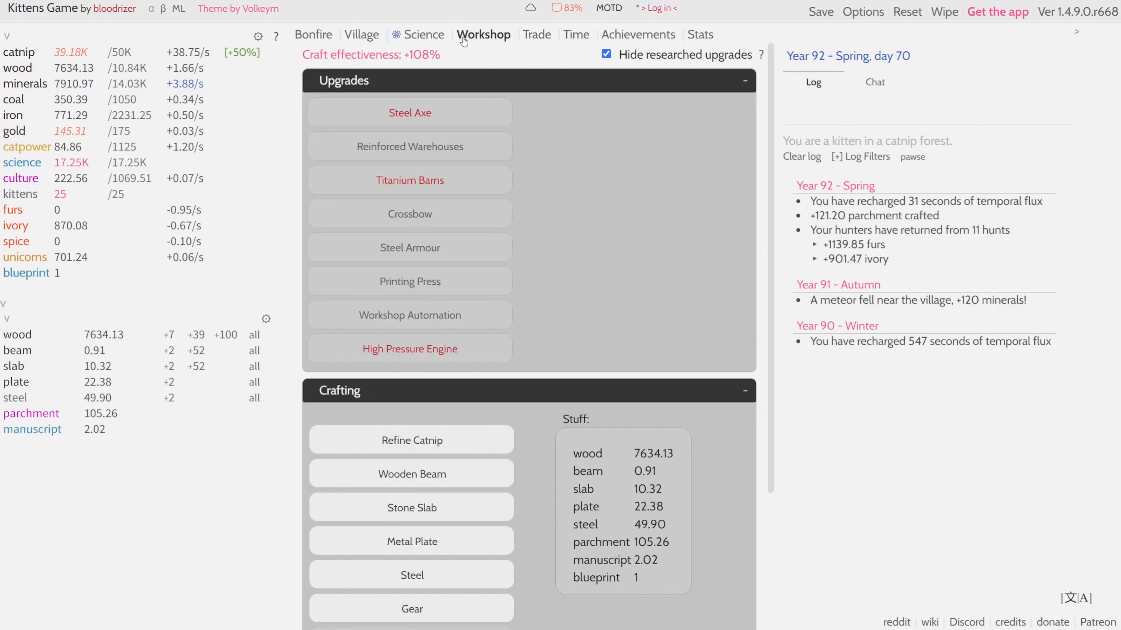
mouse_move(465, 243)
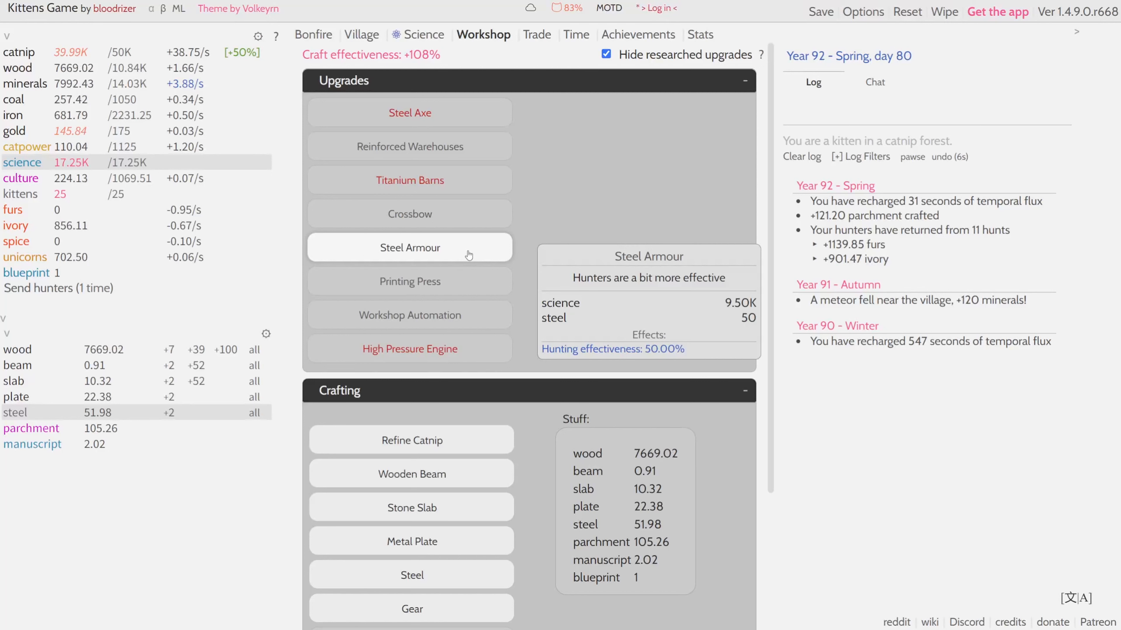
mouse_move(567, 7)
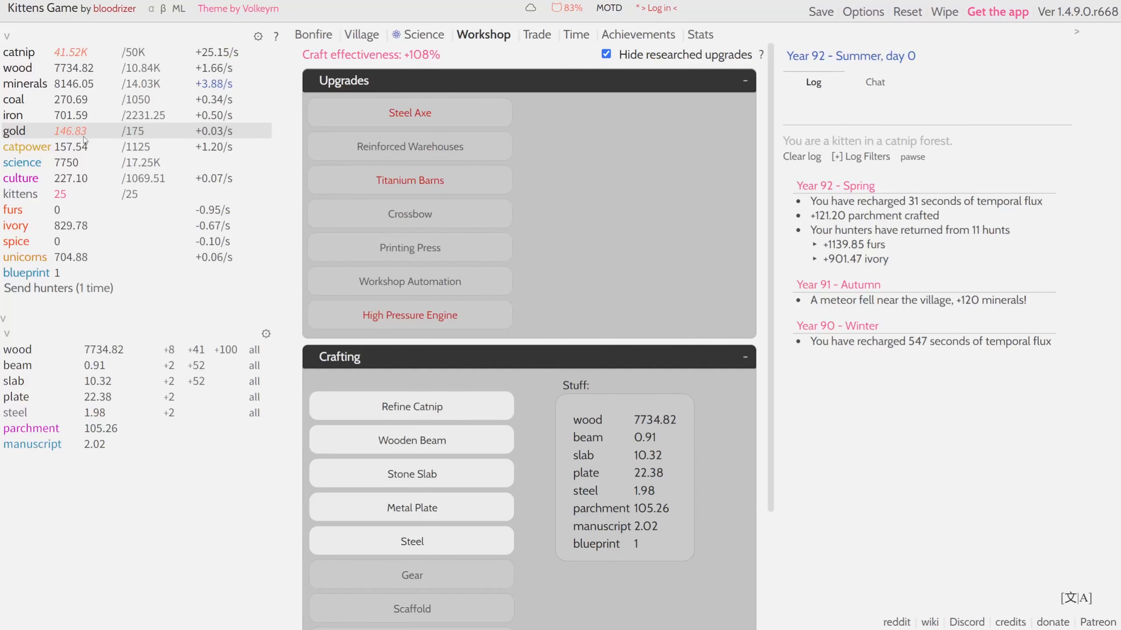
mouse_move(214, 131)
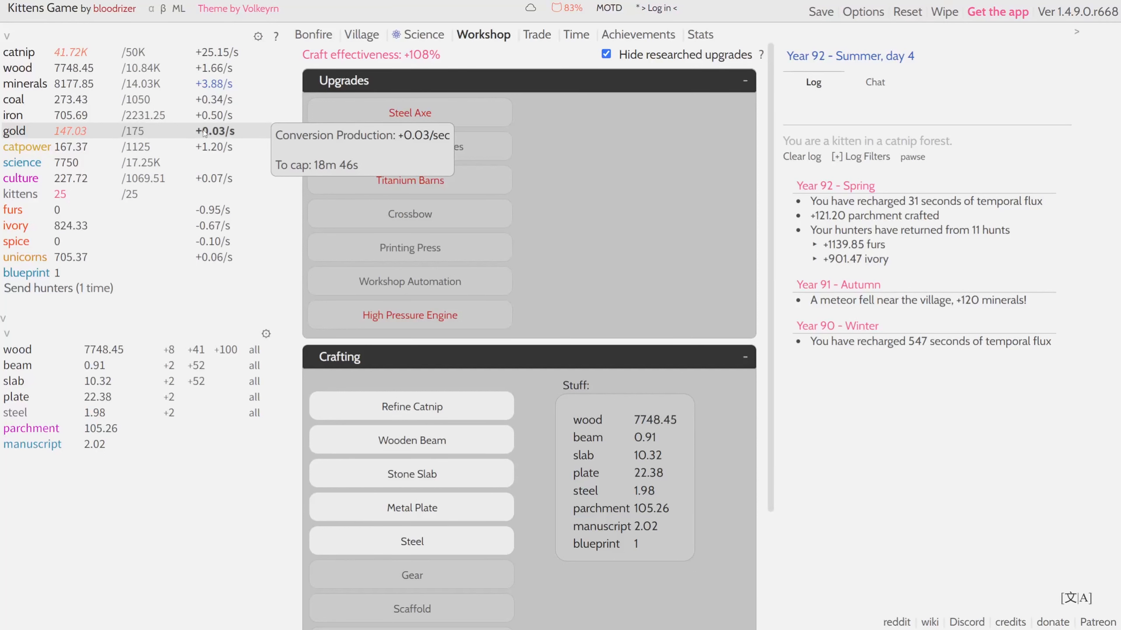
Step: Flip through Science and Trade, landing on the Village jobs and census page
click(423, 34)
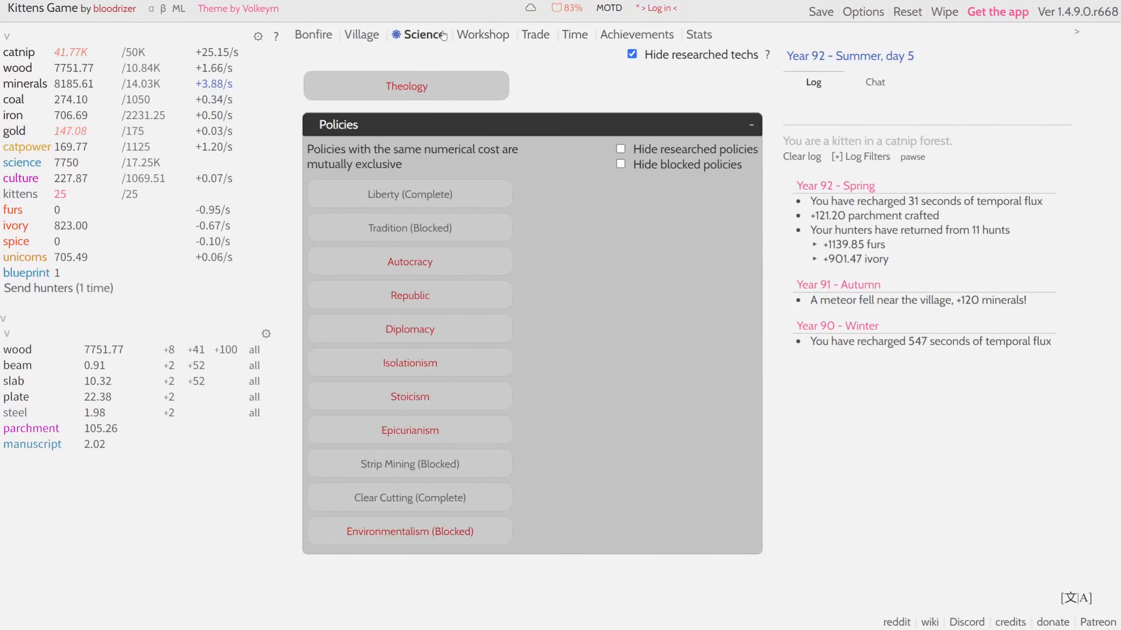
click(534, 34)
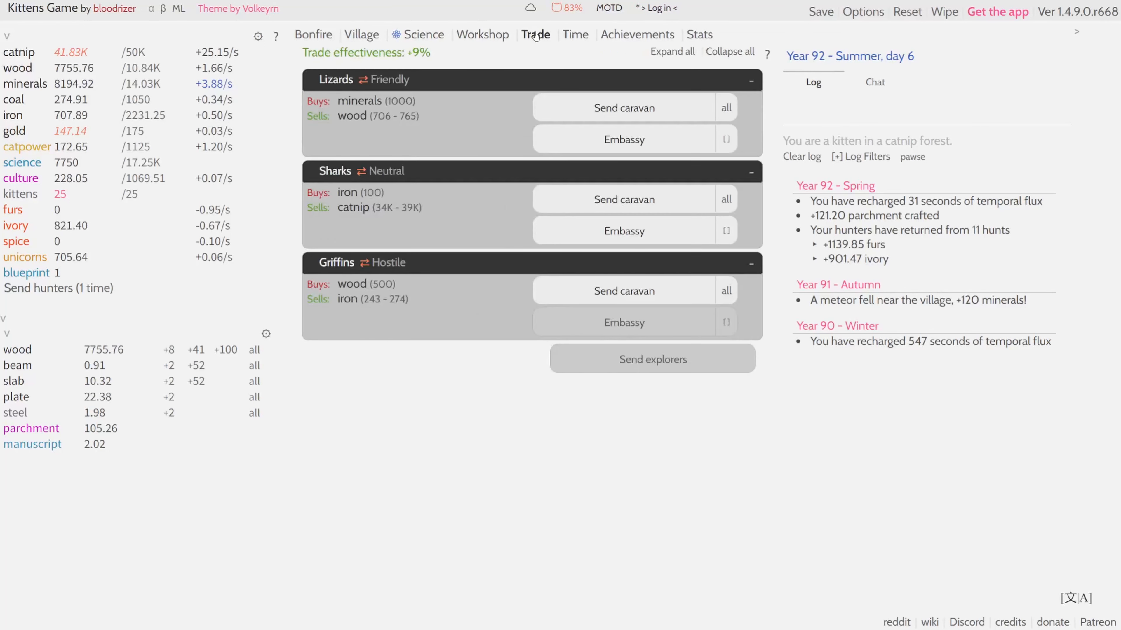
click(361, 34)
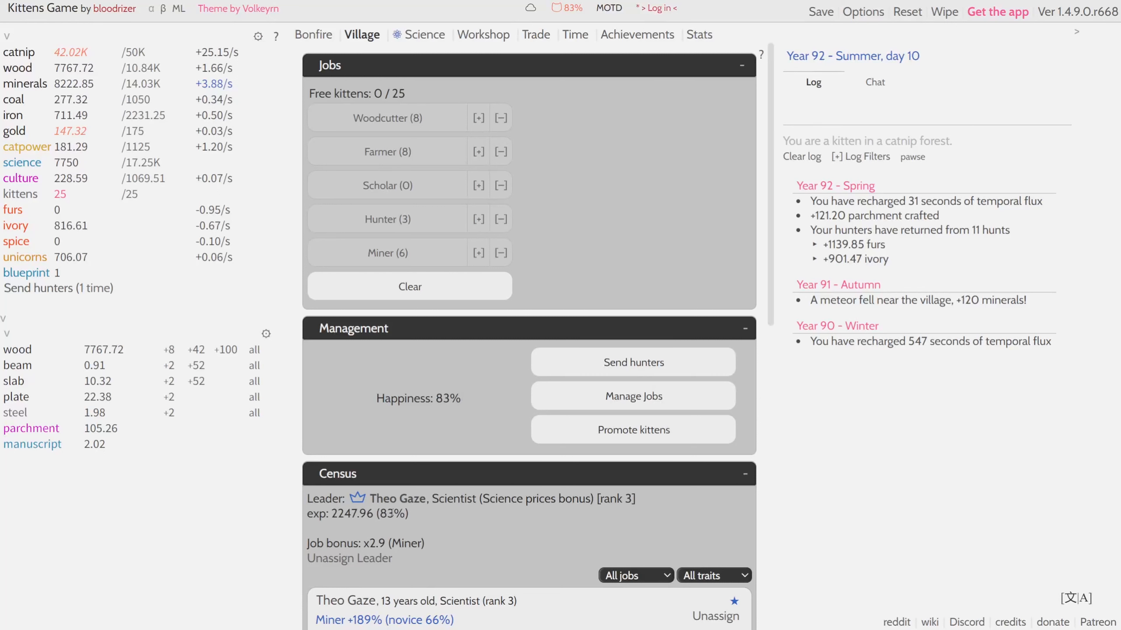
Step: Send caravans to the Griffins, bringing back about 720 iron and 140 spice
click(535, 35)
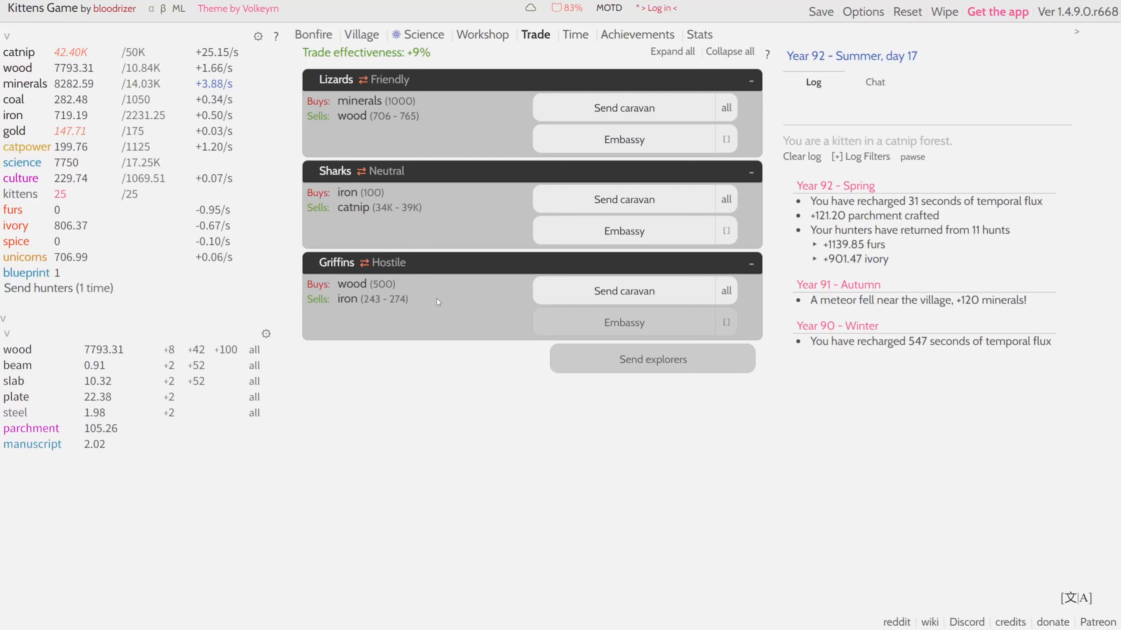
mouse_move(623, 290)
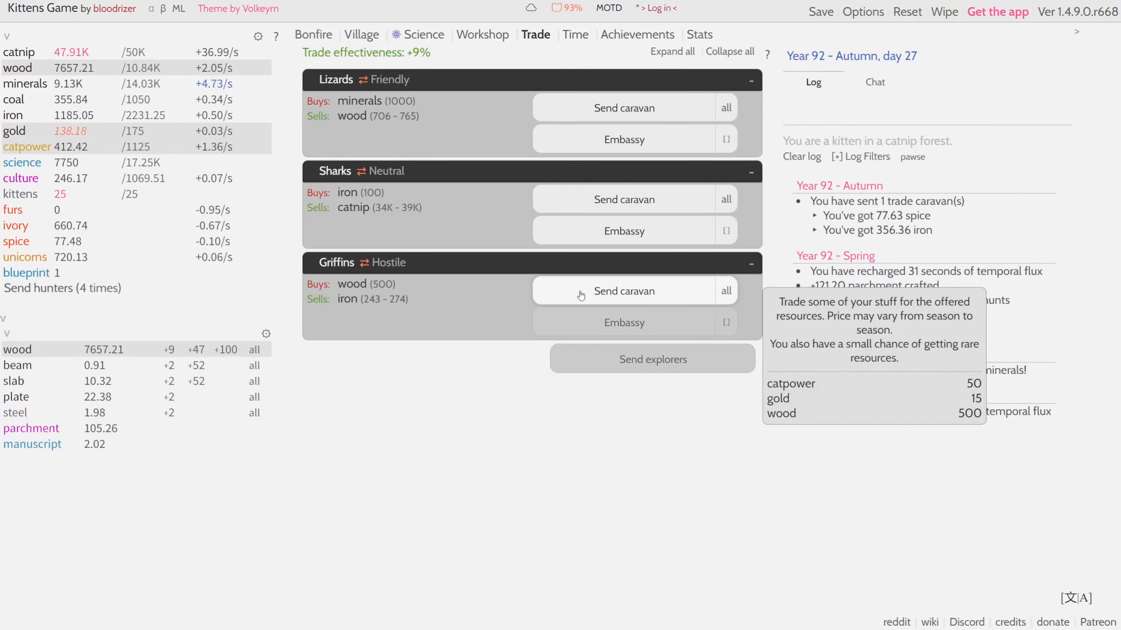
mouse_move(516, 296)
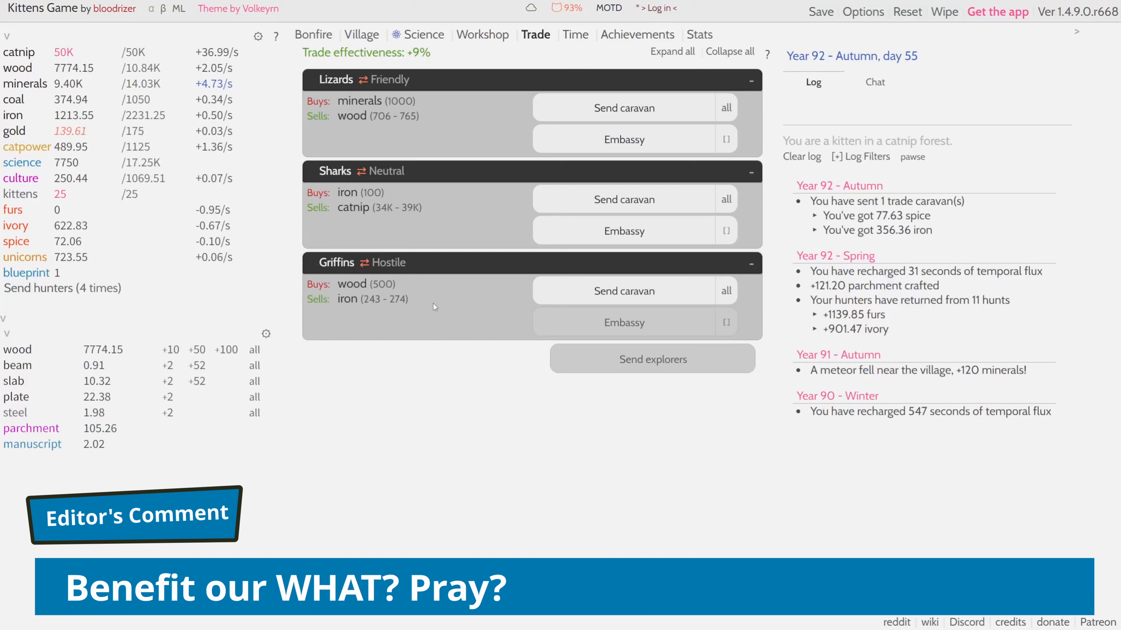
mouse_move(564, 291)
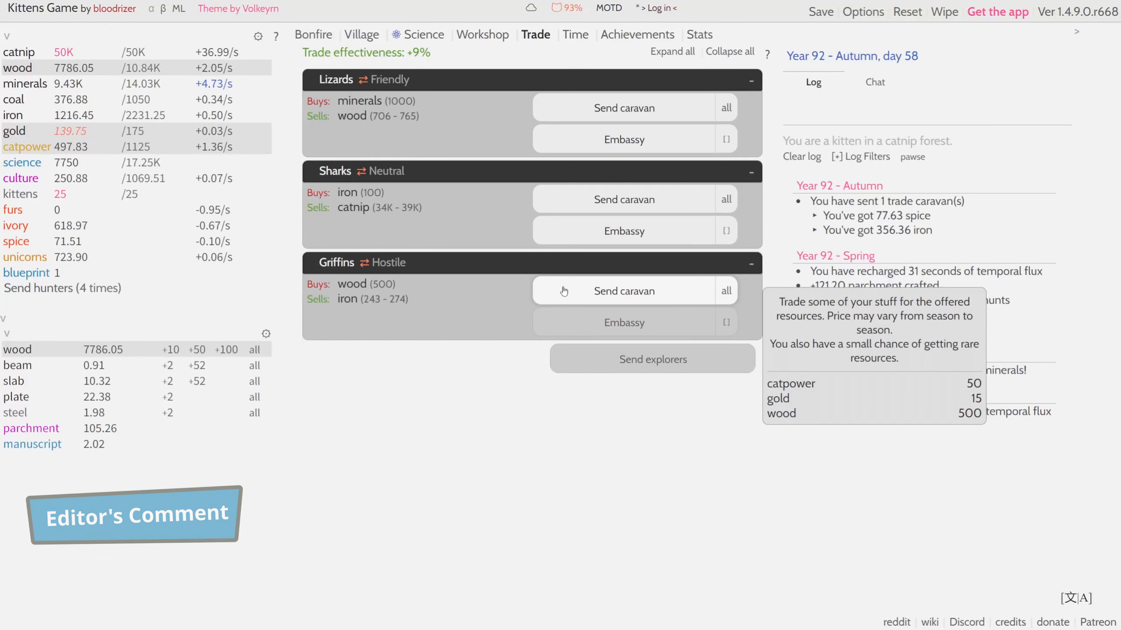
click(623, 291)
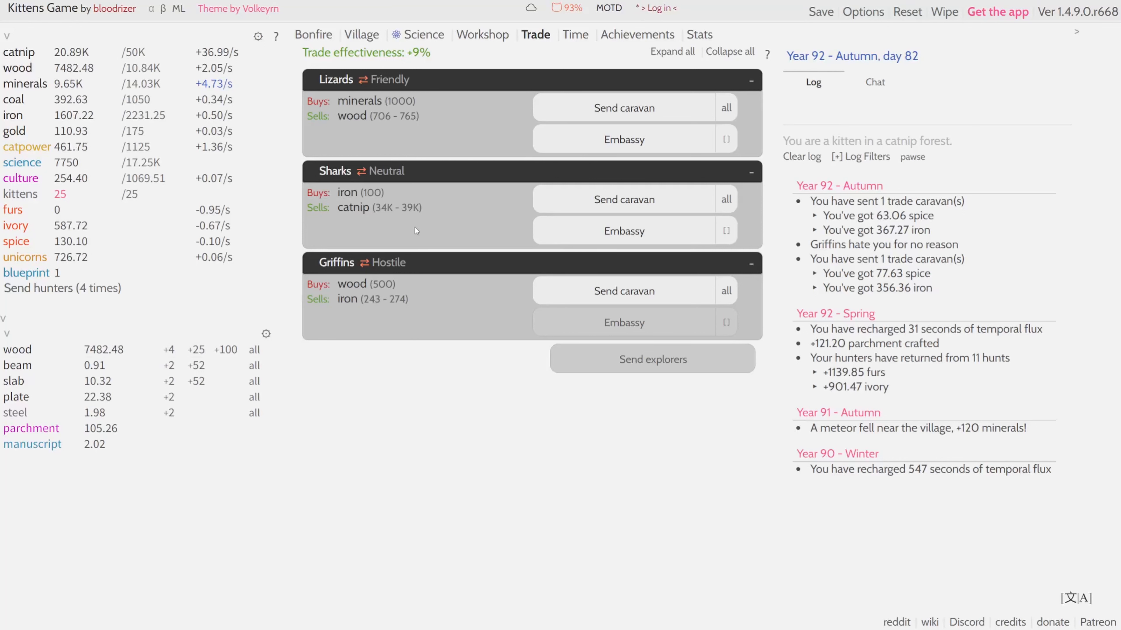
Step: Build one more workshop from the Bonfire buildings, then move to Science
click(313, 34)
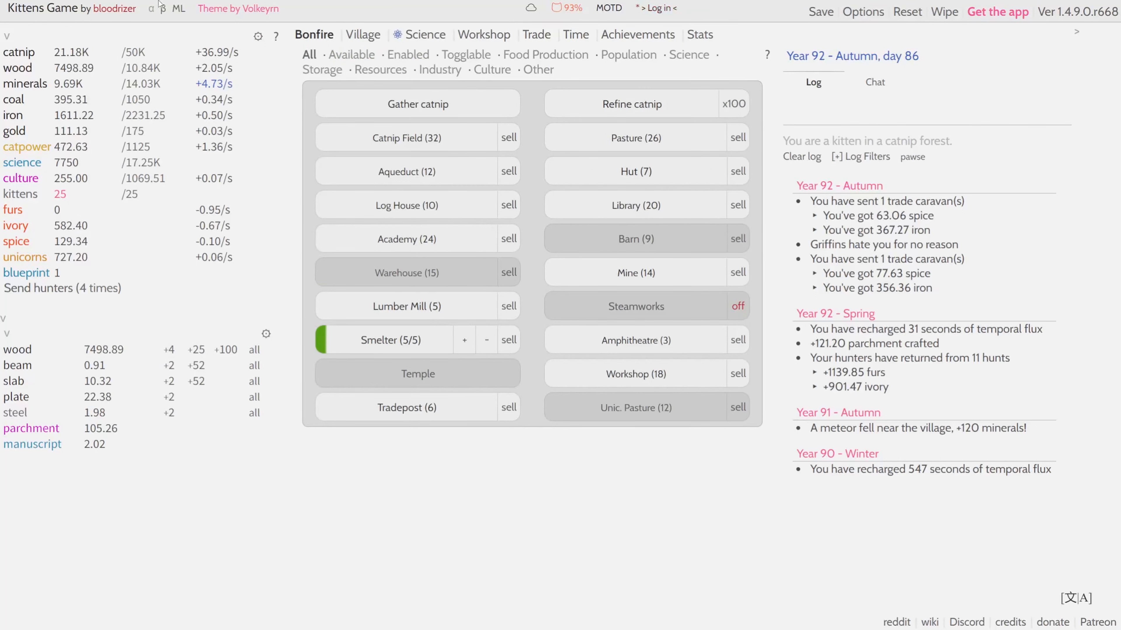
mouse_move(230, 68)
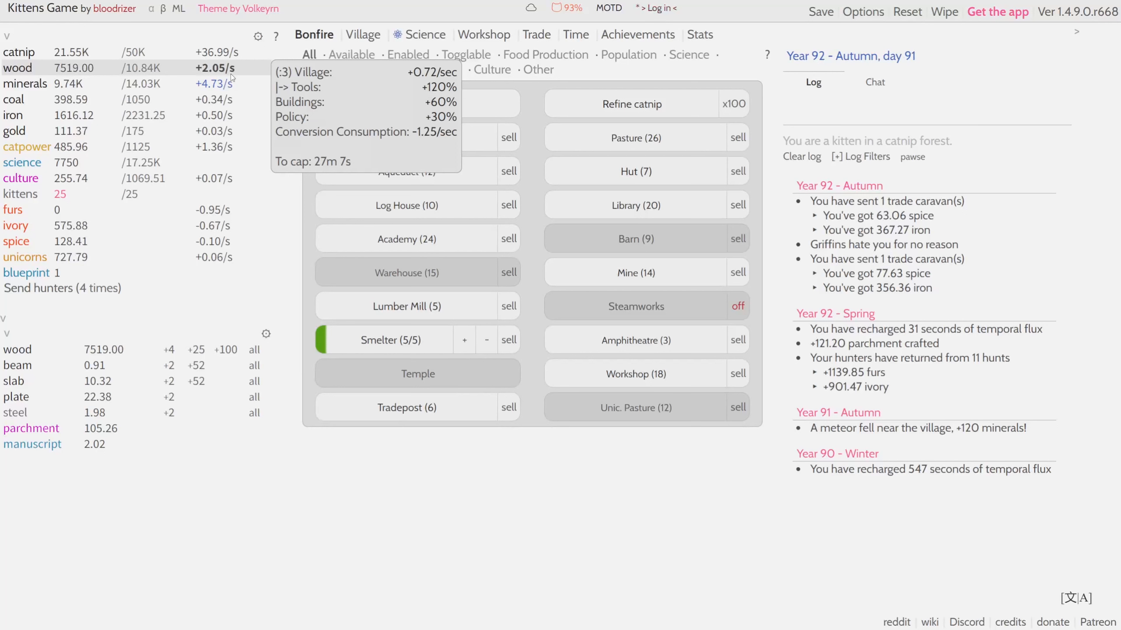
mouse_move(214, 84)
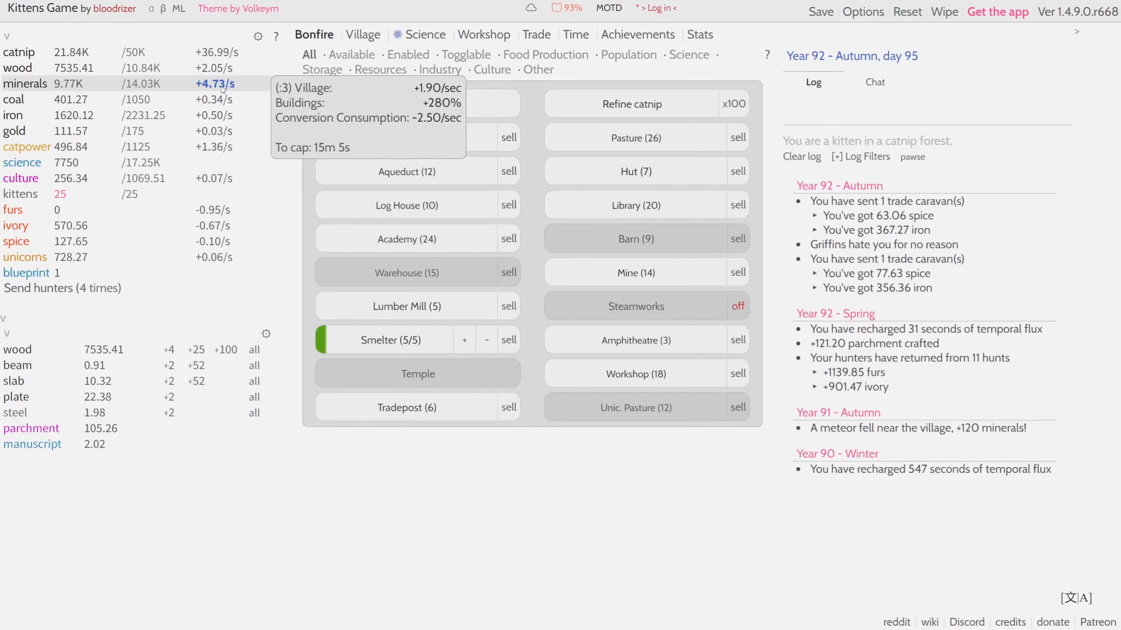
click(633, 373)
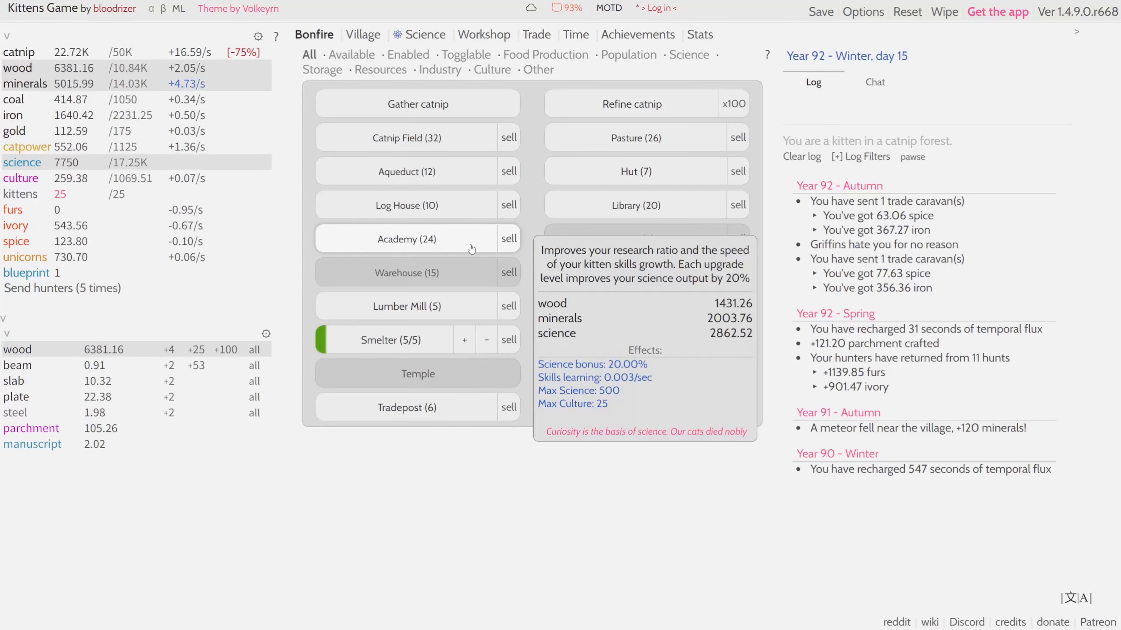
click(423, 35)
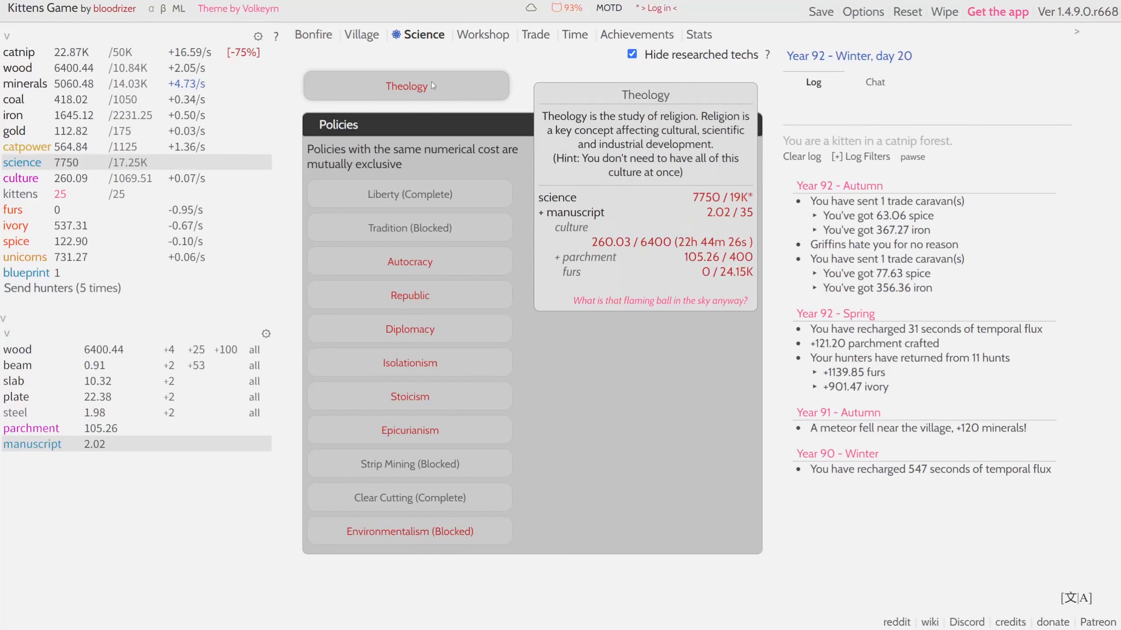
Step: Go to the Bonfire buildings to add academies, raising the science cap to 18.25K
click(313, 34)
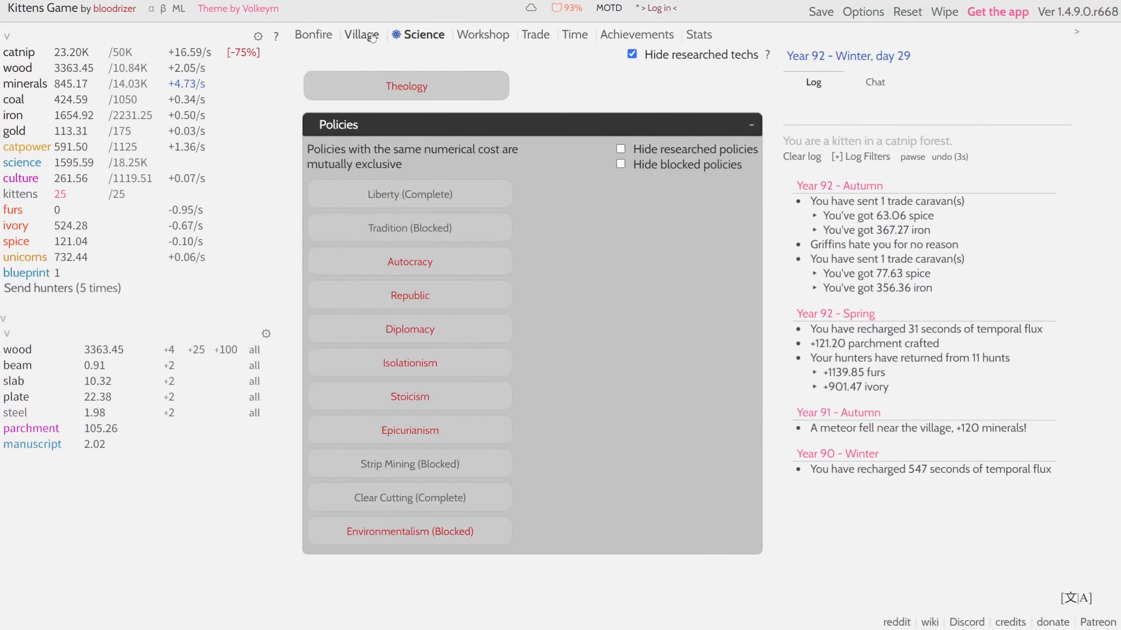
Step: Take one kitten off mining and assign it as a scholar, lifting science to +4.10/s
click(362, 35)
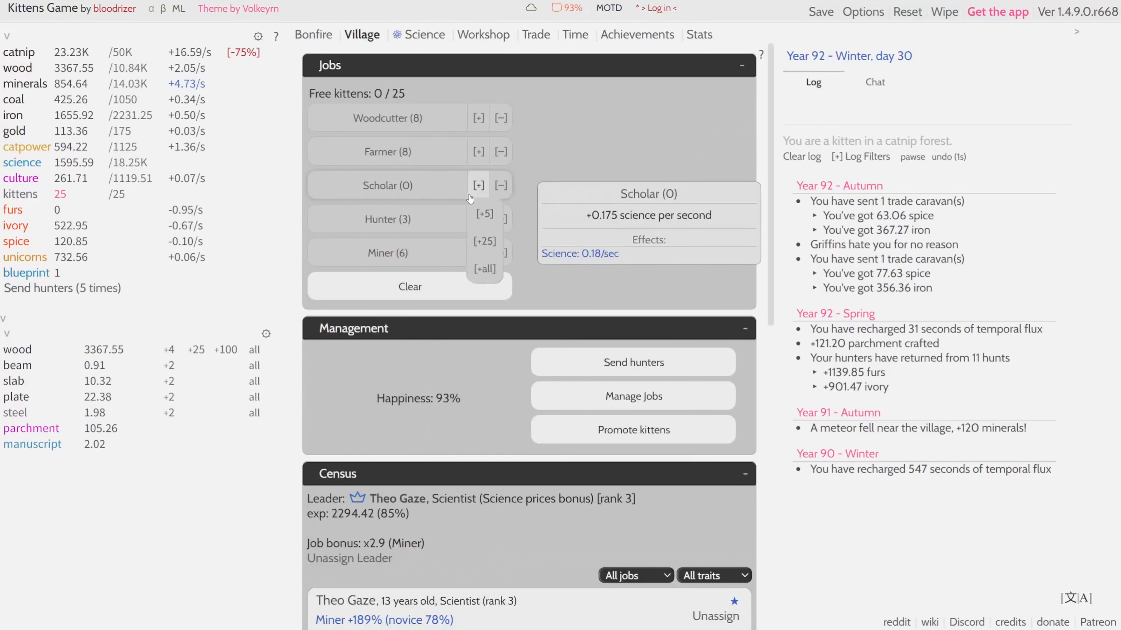
mouse_move(477, 151)
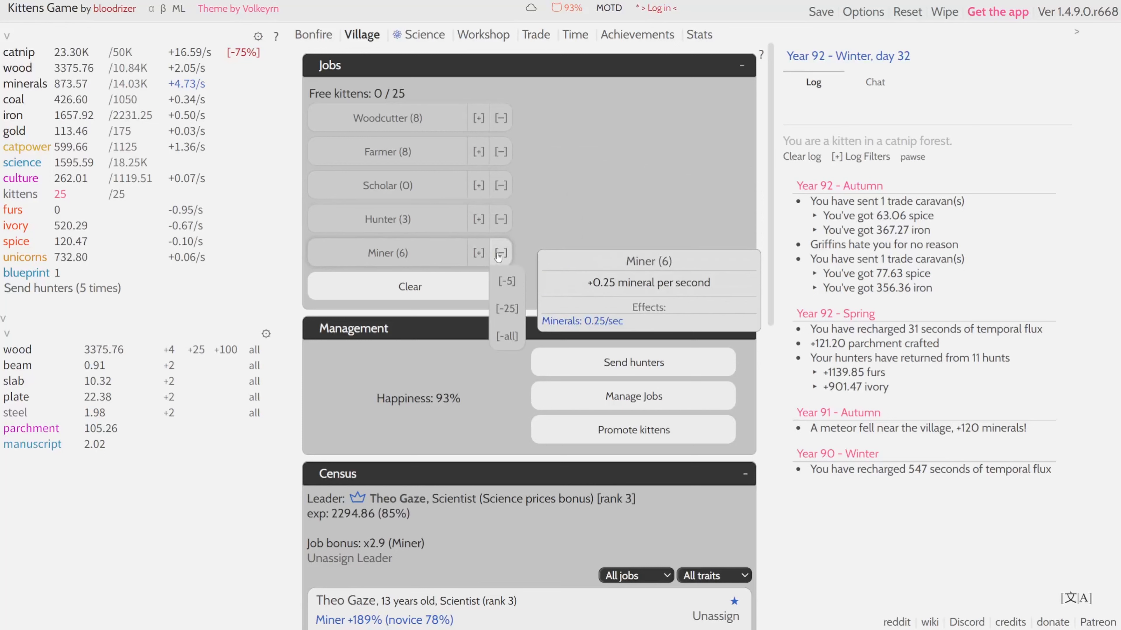
click(500, 253)
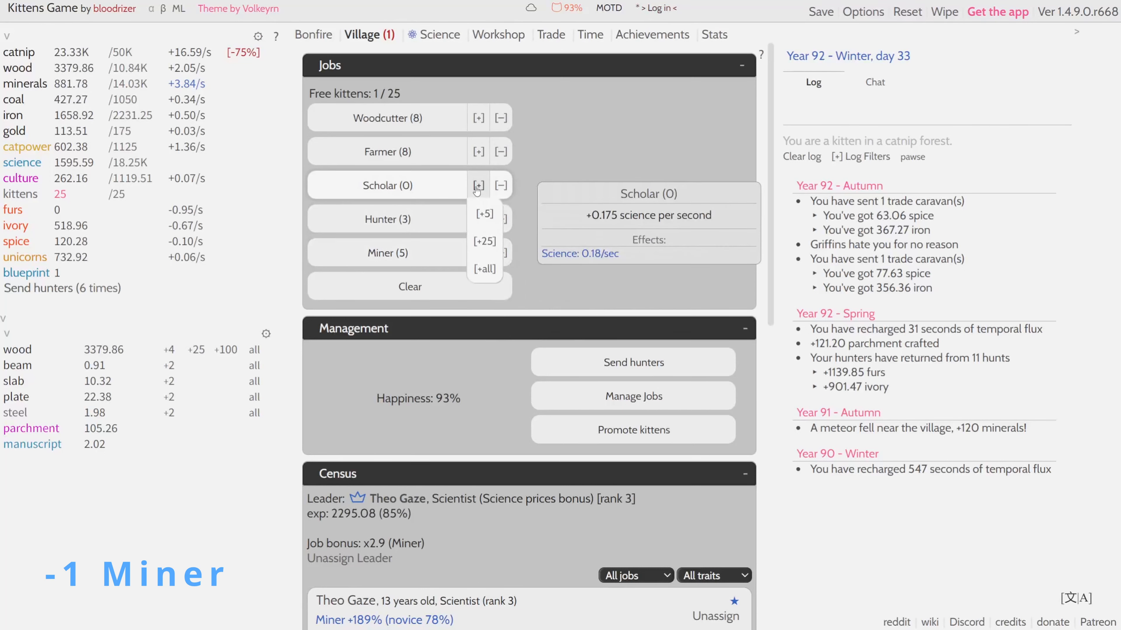
click(478, 185)
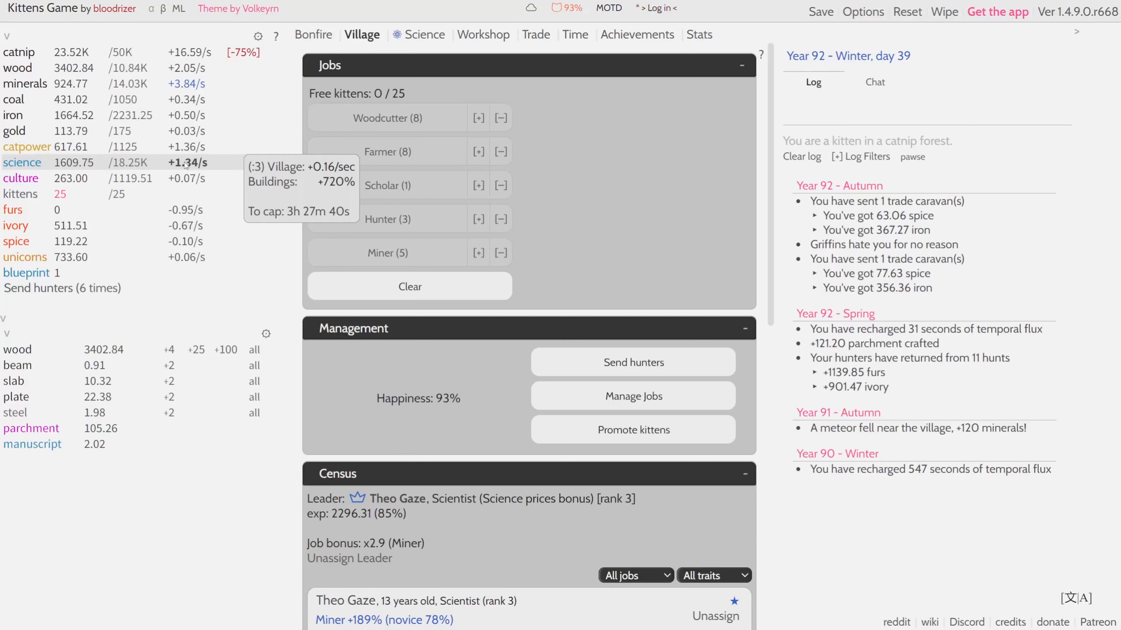
click(632, 396)
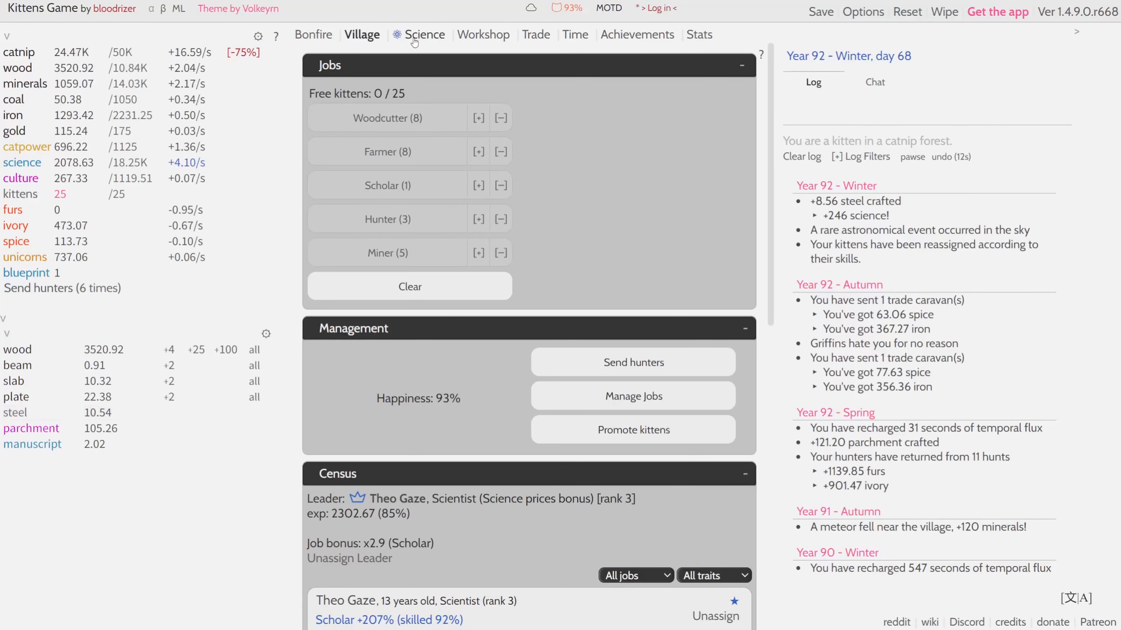
Step: Build a seventh and eighth tradepost, draining wood to about 1,100
click(483, 34)
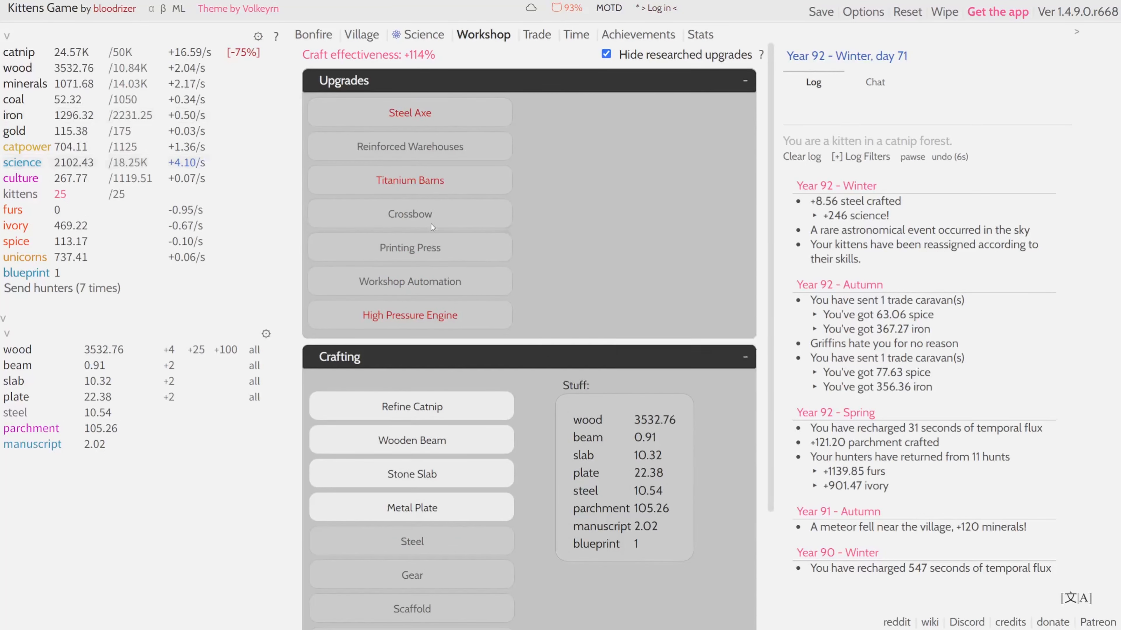
click(312, 35)
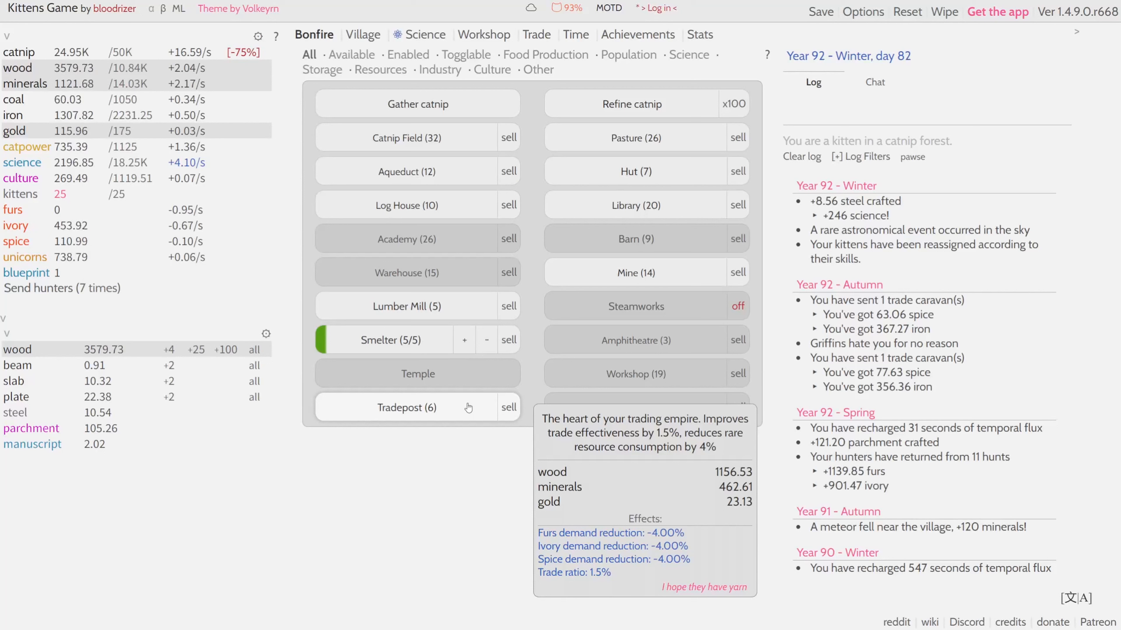
click(407, 408)
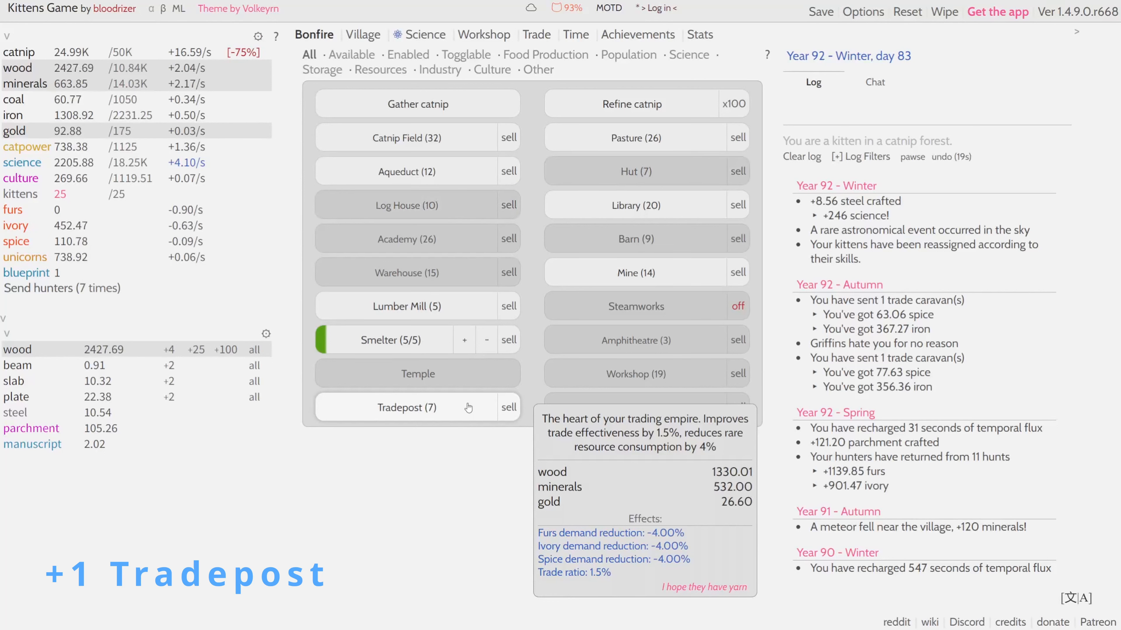
click(416, 407)
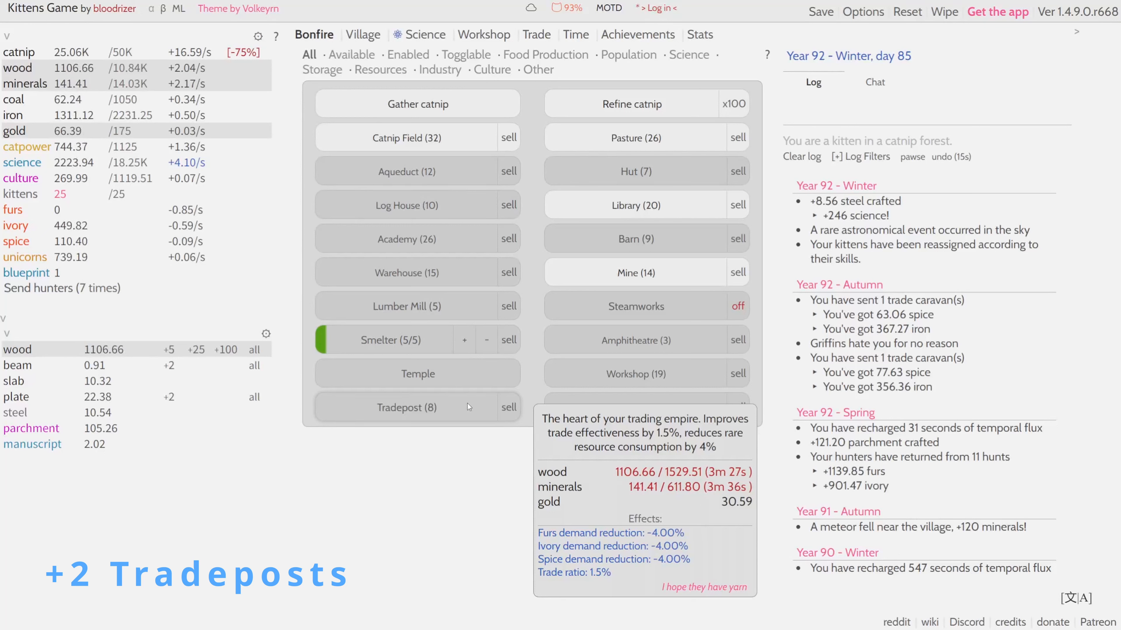